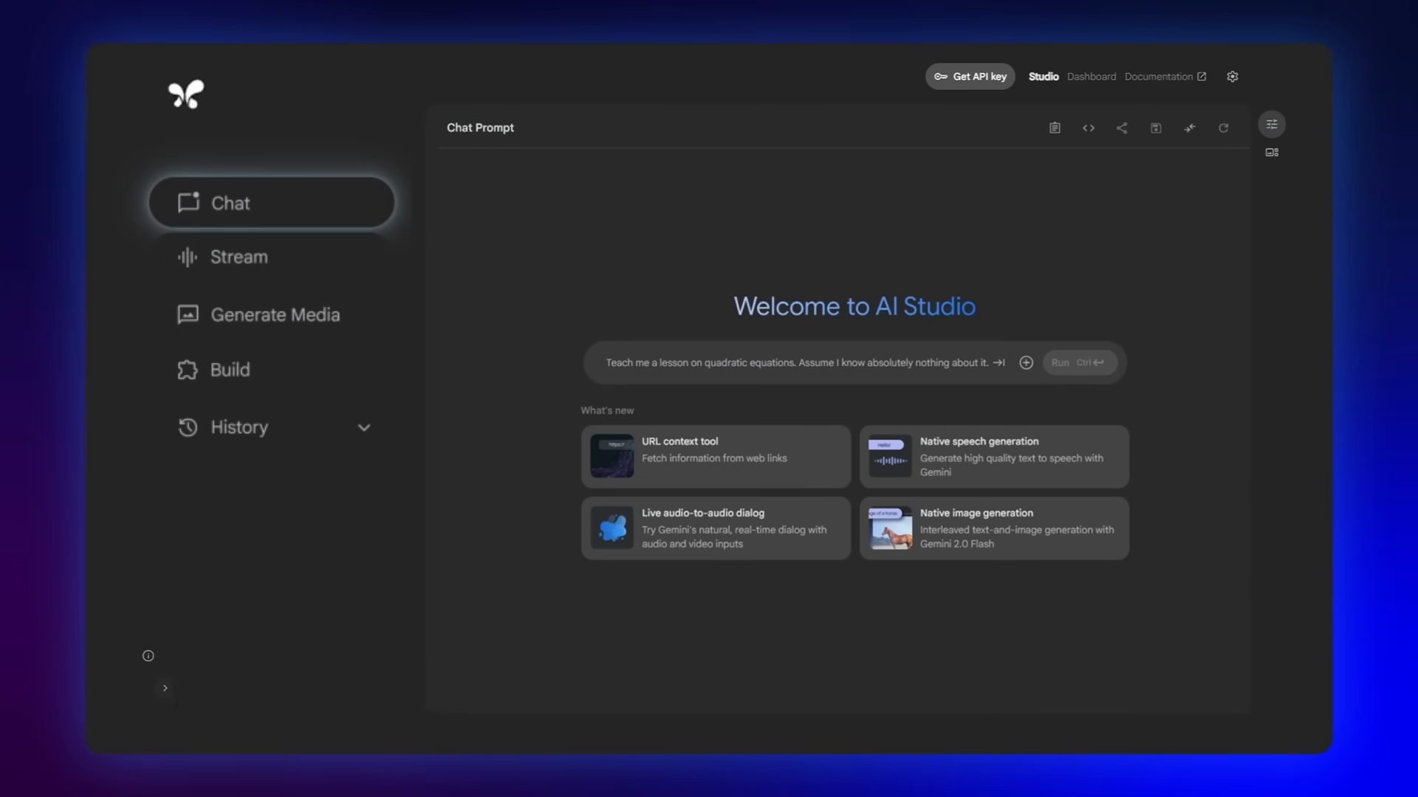
Ask Gemini in Chat for step-by-step salmon cooking instructions and scroll through the answer.
left_click(796, 363)
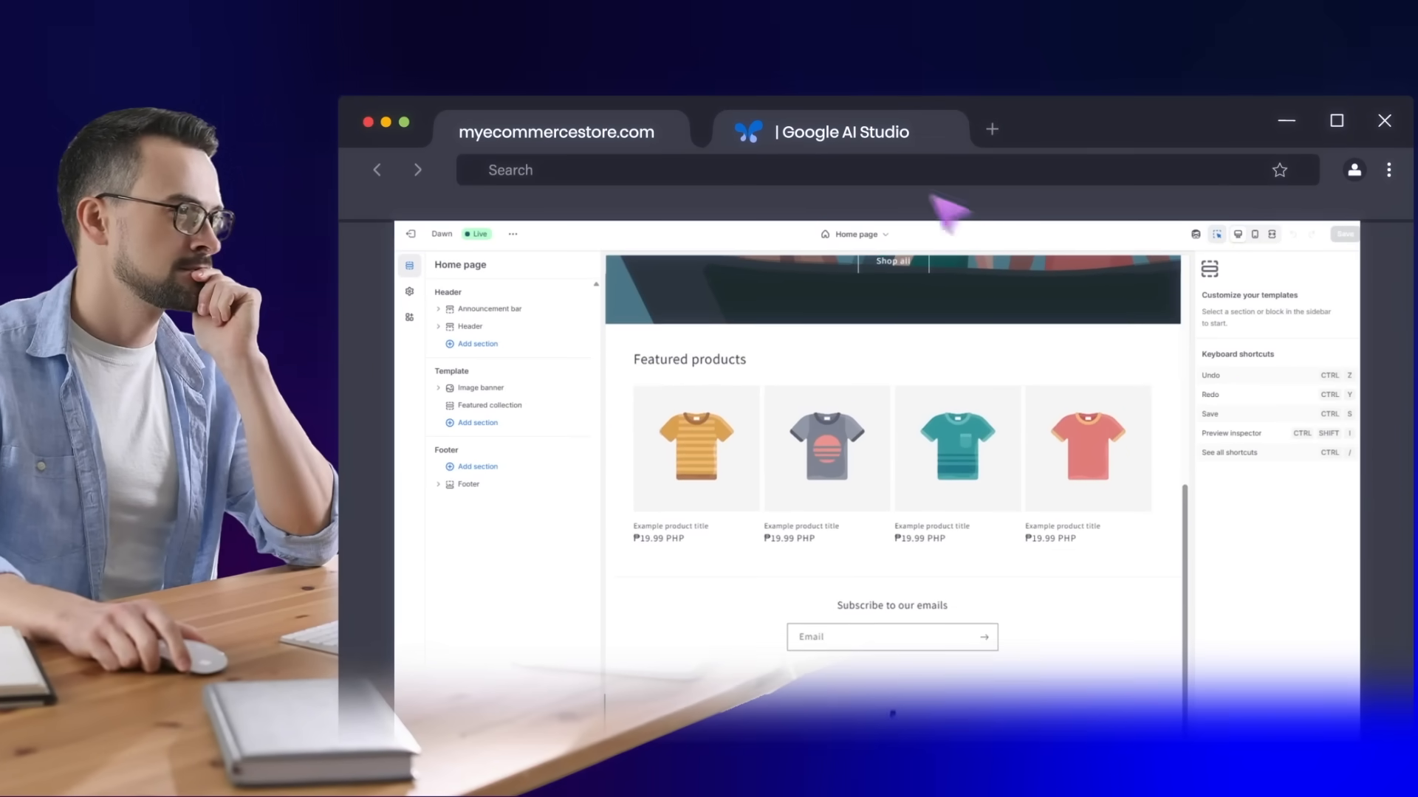
left_click(843, 131)
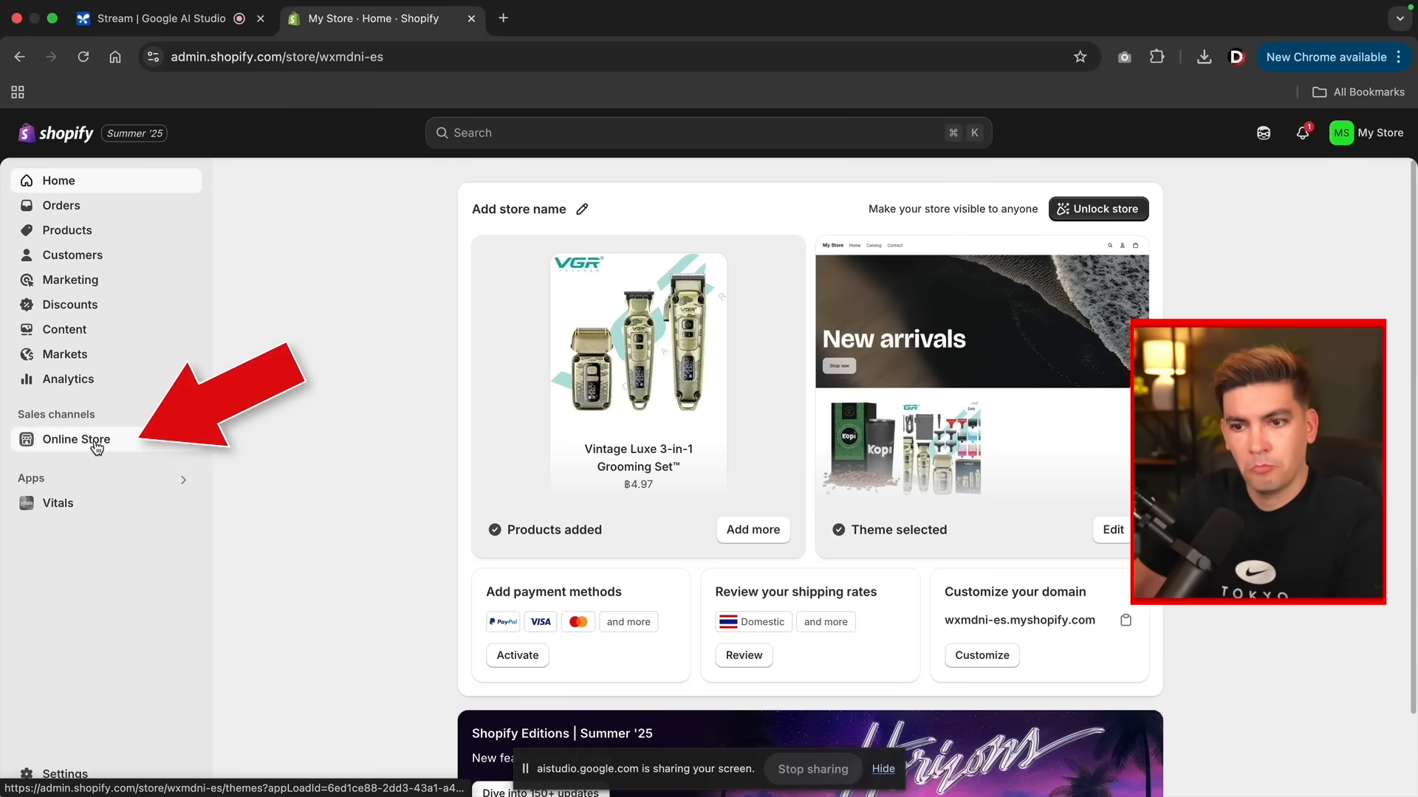
left_click(77, 439)
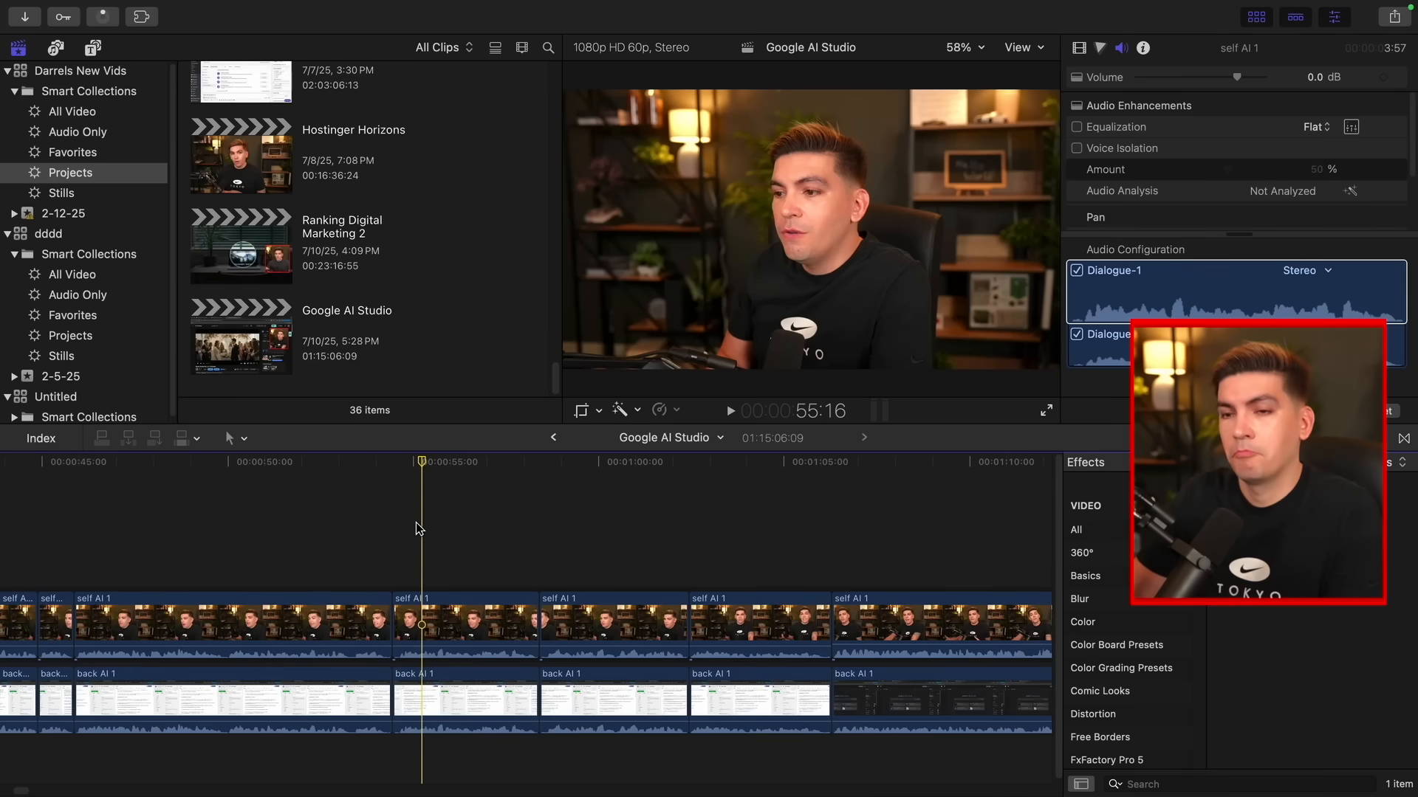
left_click(94, 47)
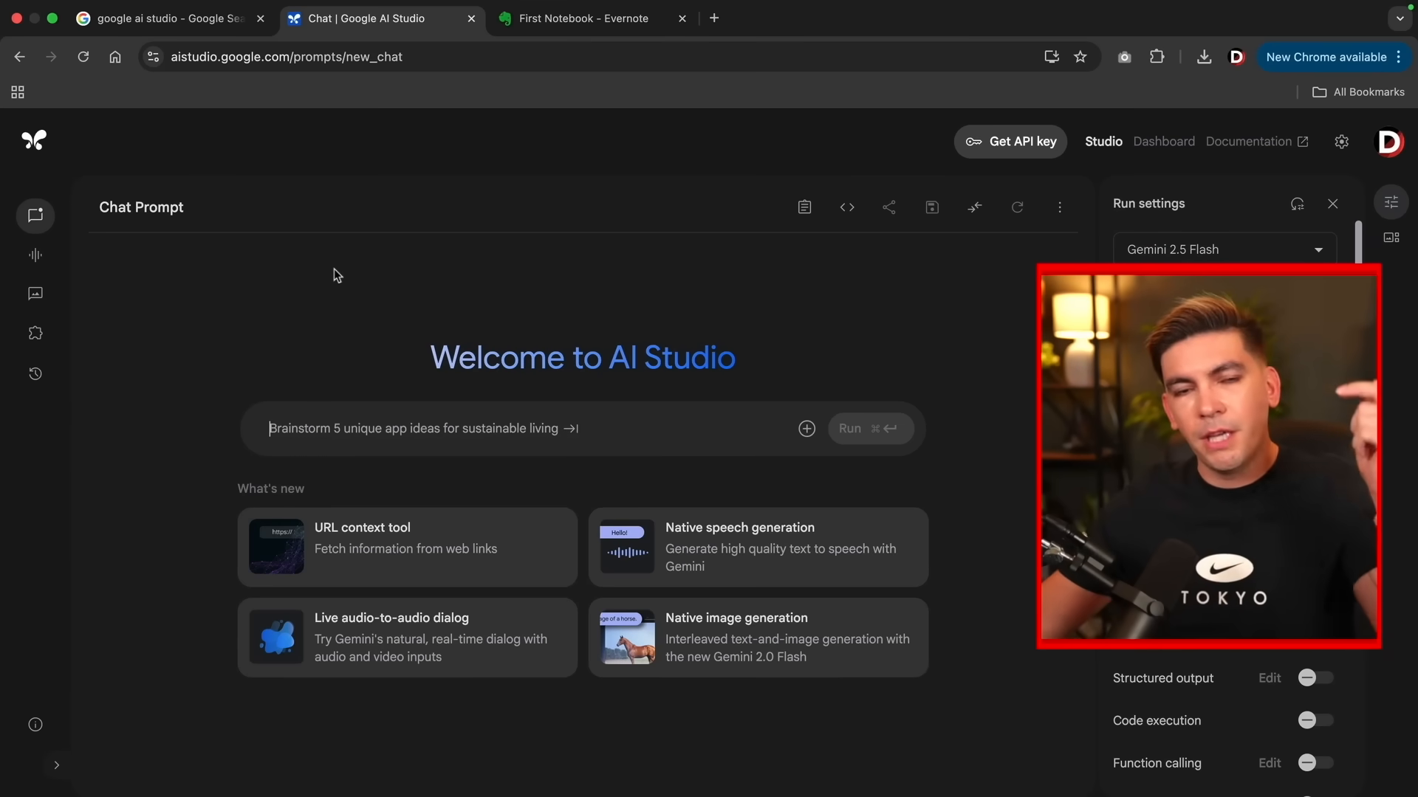
left_click(168, 18)
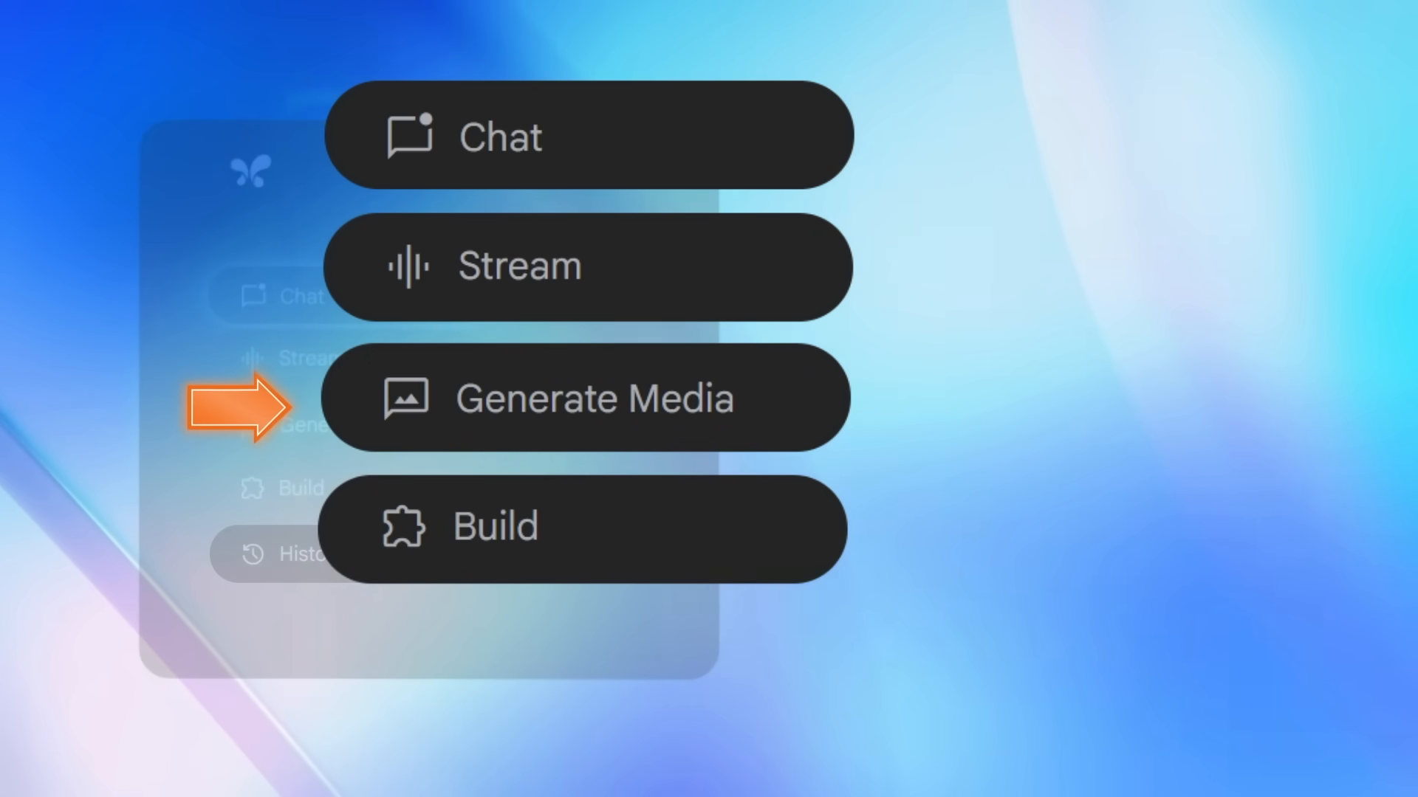
left_click(588, 137)
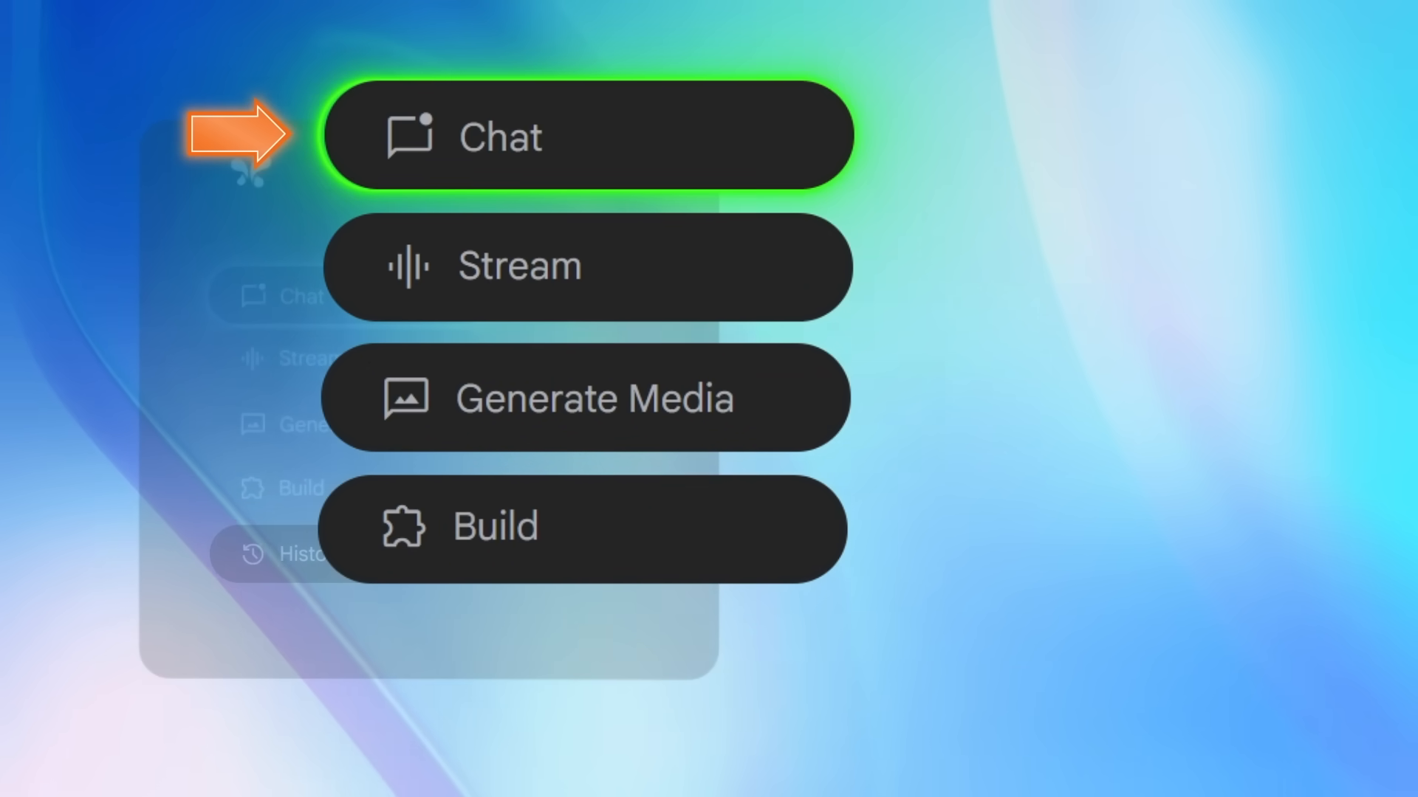
left_click(588, 136)
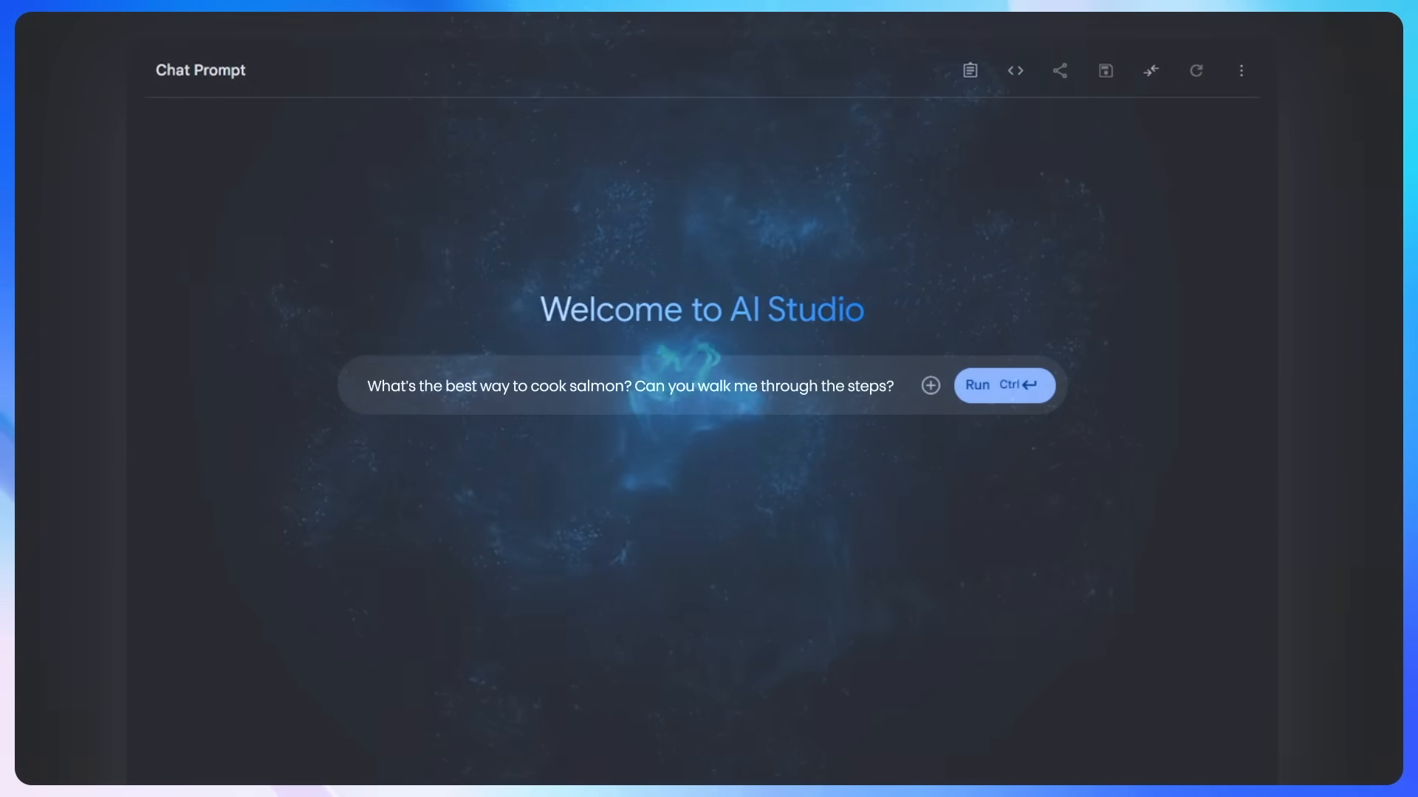
left_click(1002, 384)
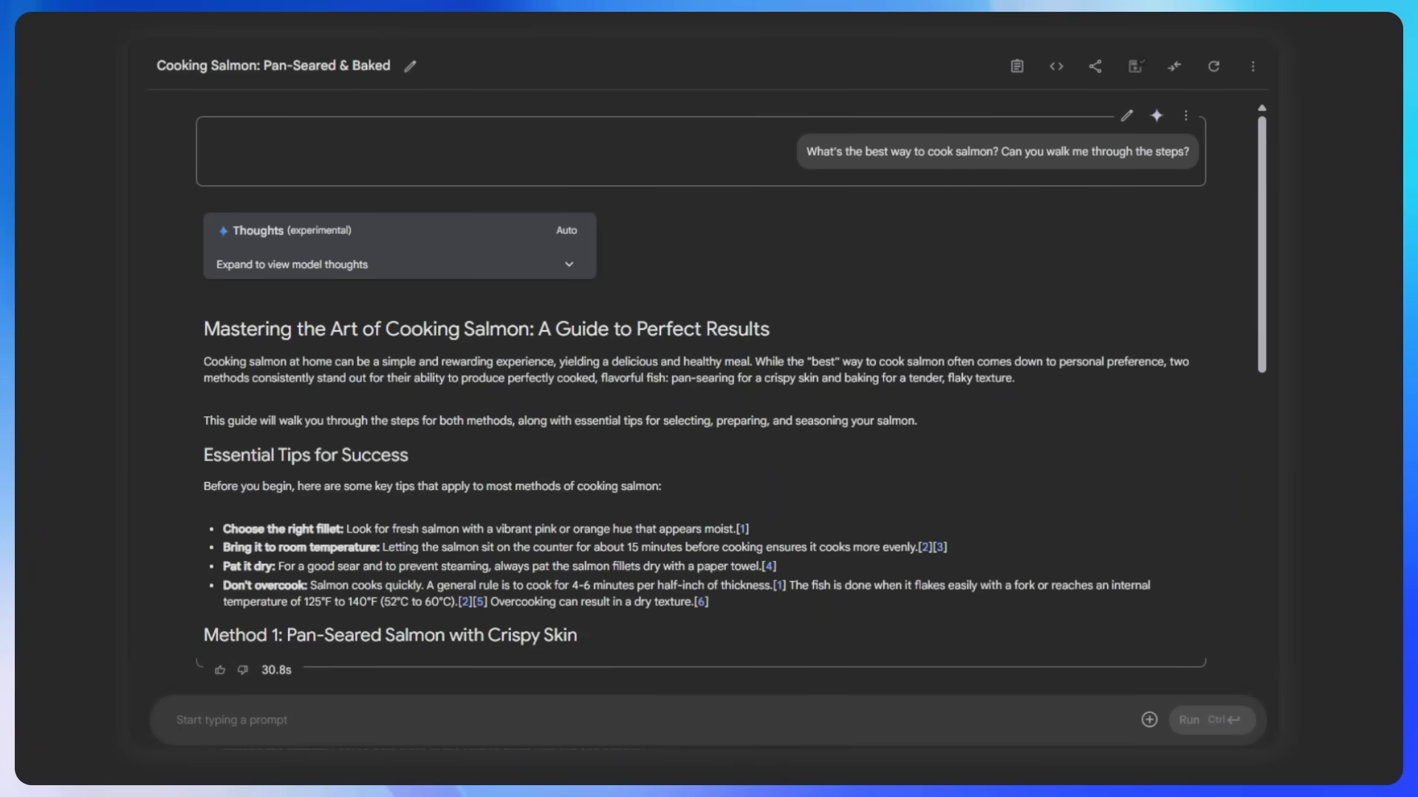
scroll("down", 3)
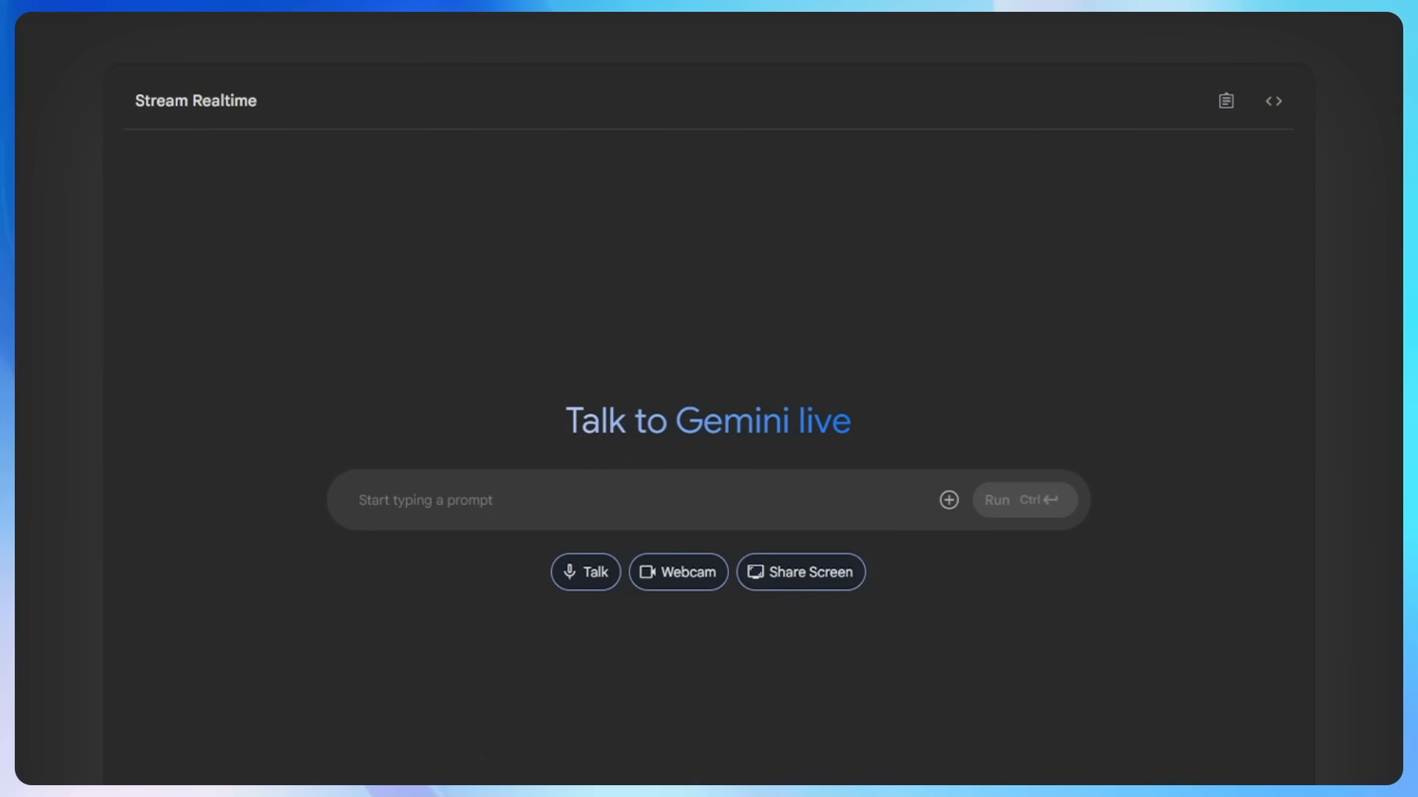
Send live Gemini 'What's the best way to cook salmon? Can you walk me through the steps?'.
type("What's the best way to cook salmon? Can you walk me thr")
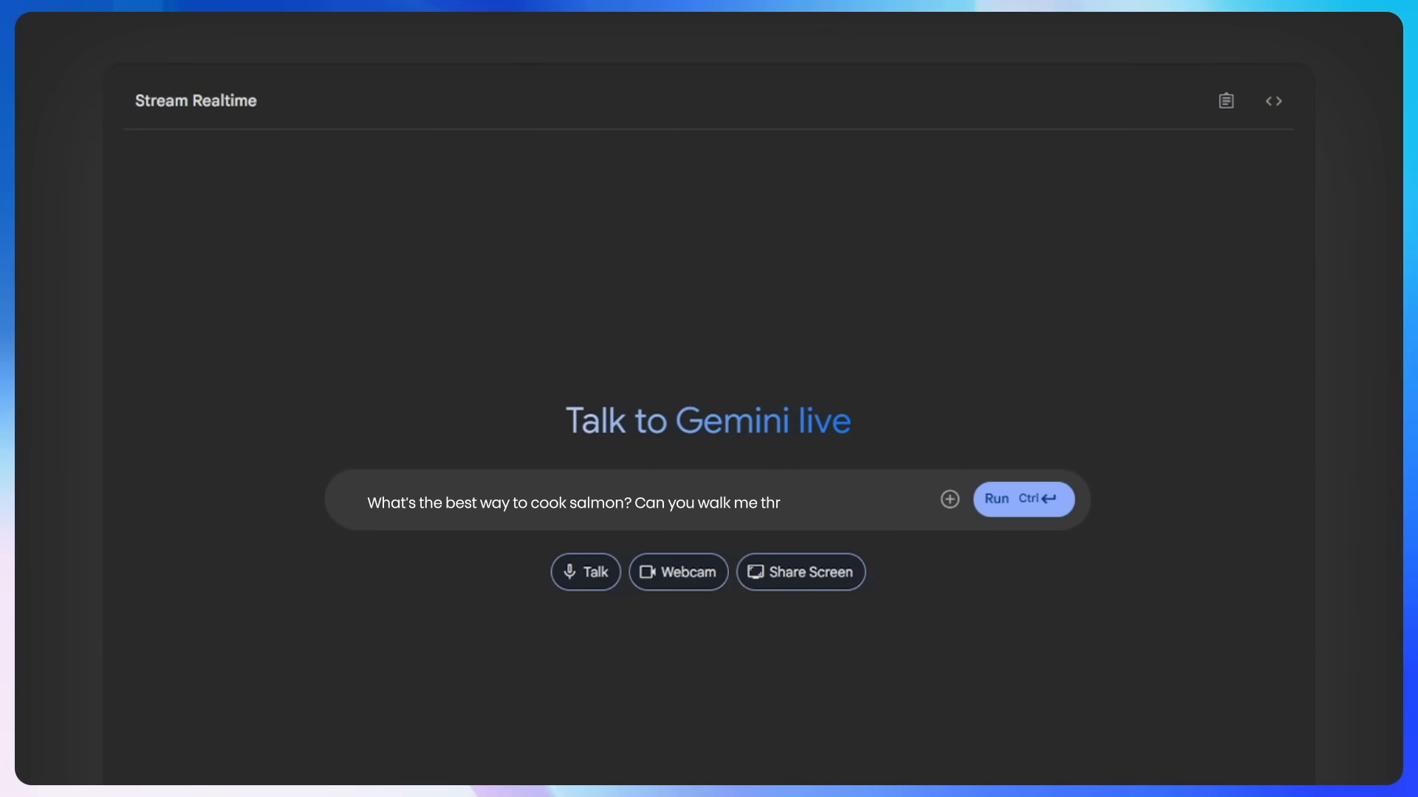
type("ough the steps?")
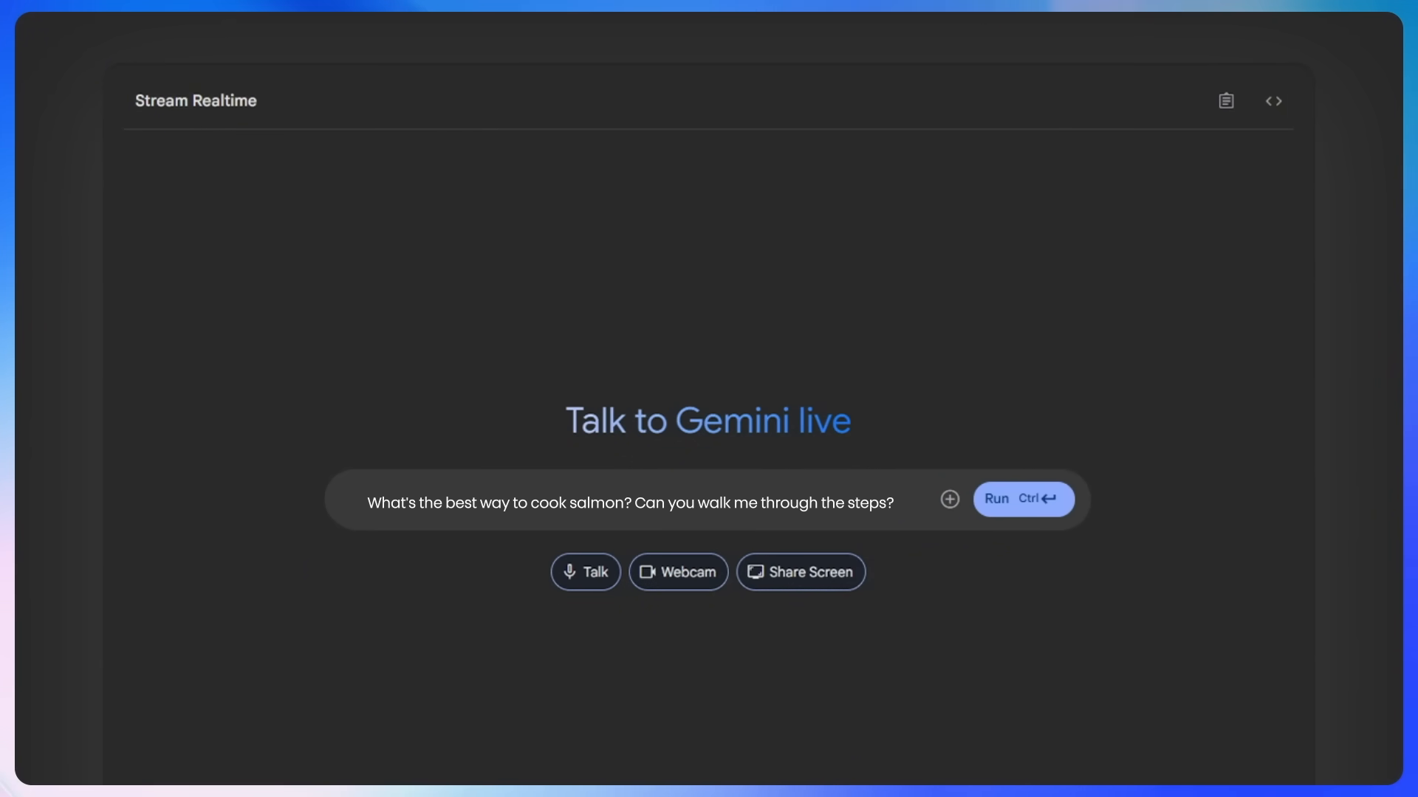
left_click(1023, 499)
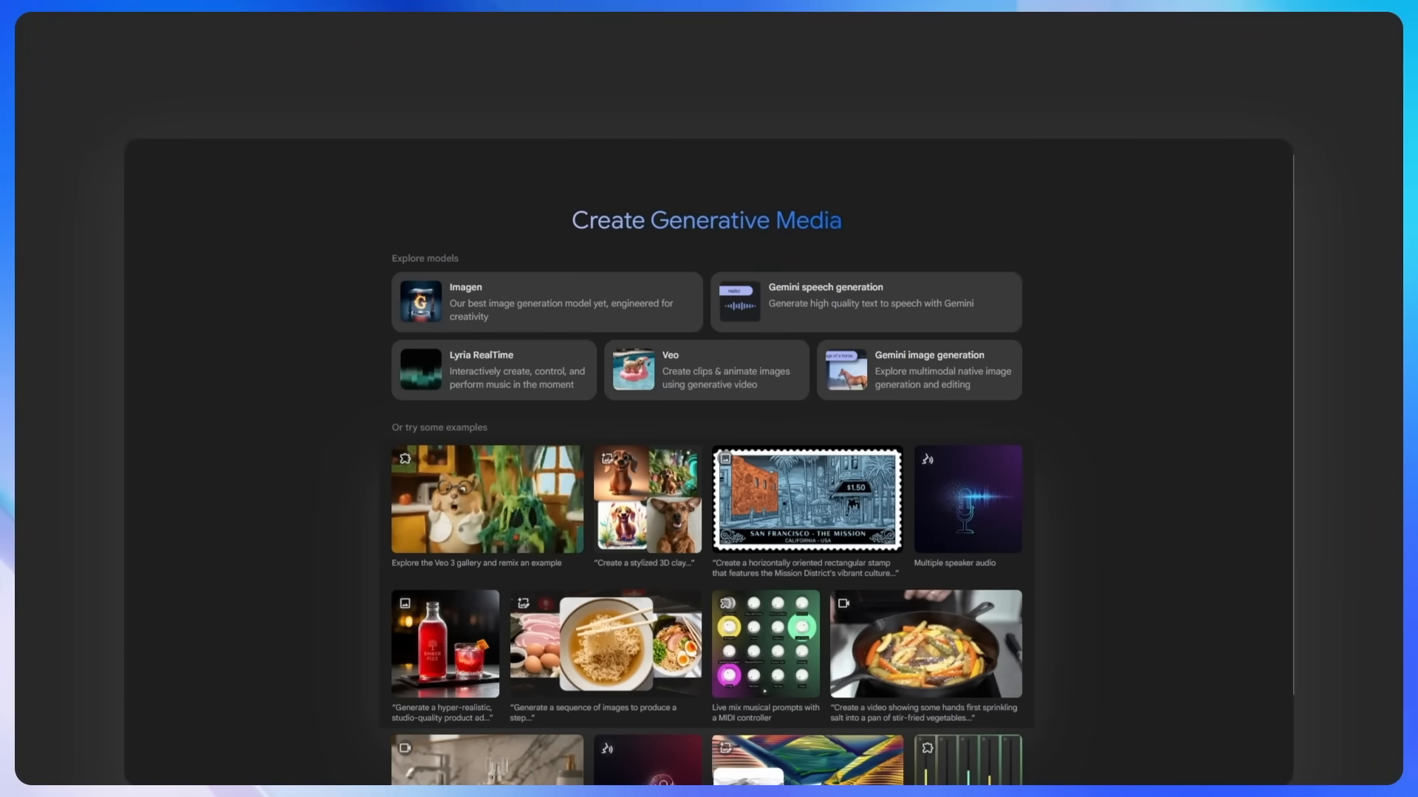
In Build, submit a customer support chatbot app request for an online clothing store.
scroll("down", 3)
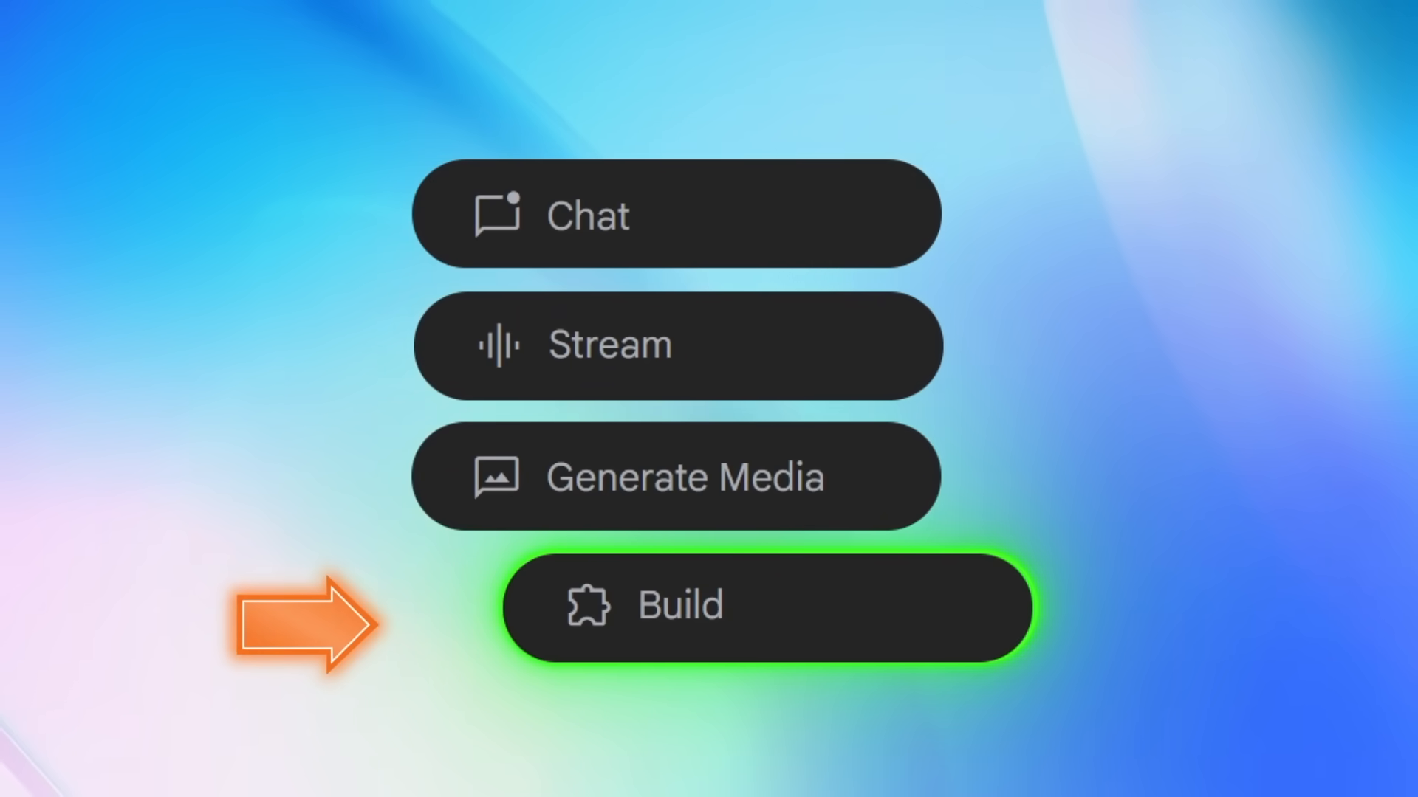
left_click(763, 608)
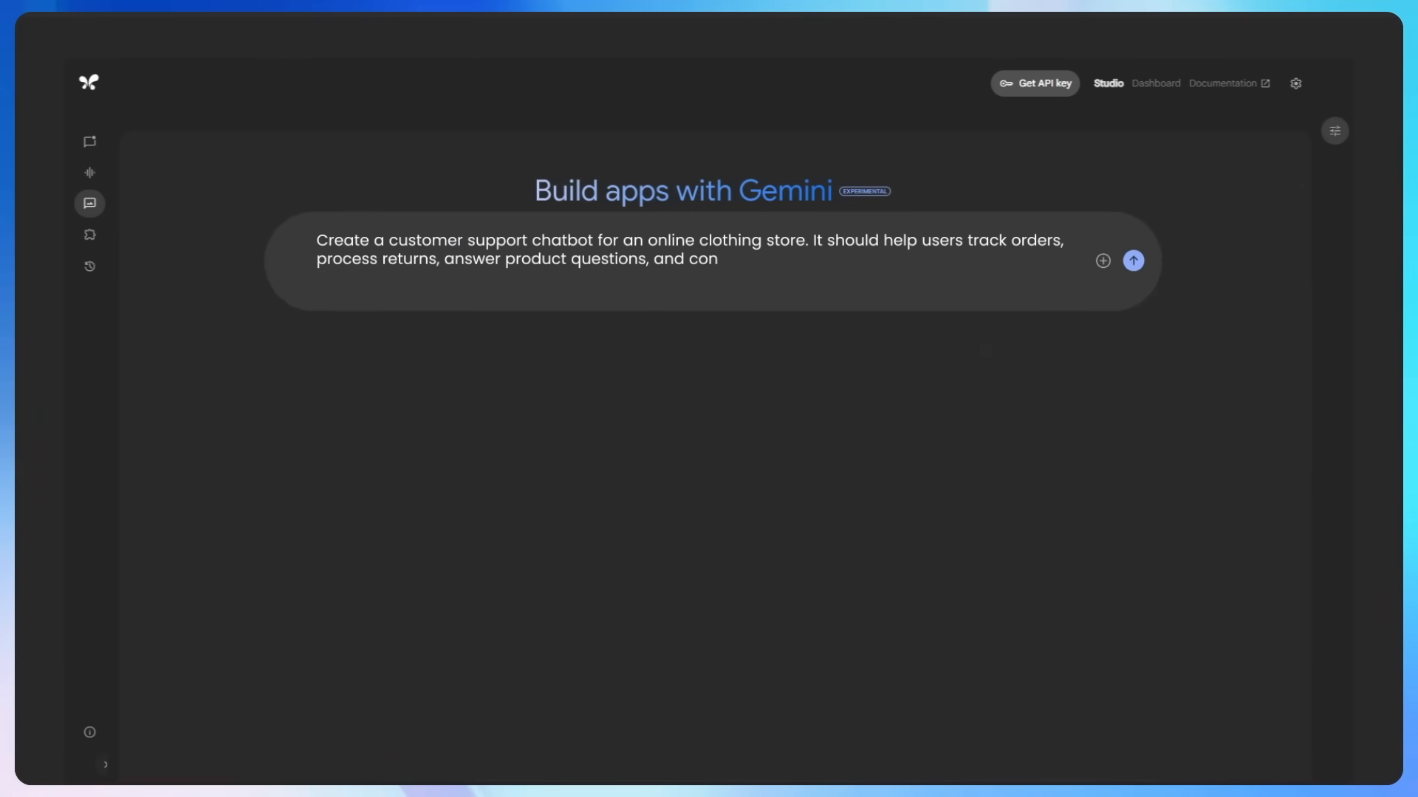
left_click(1131, 262)
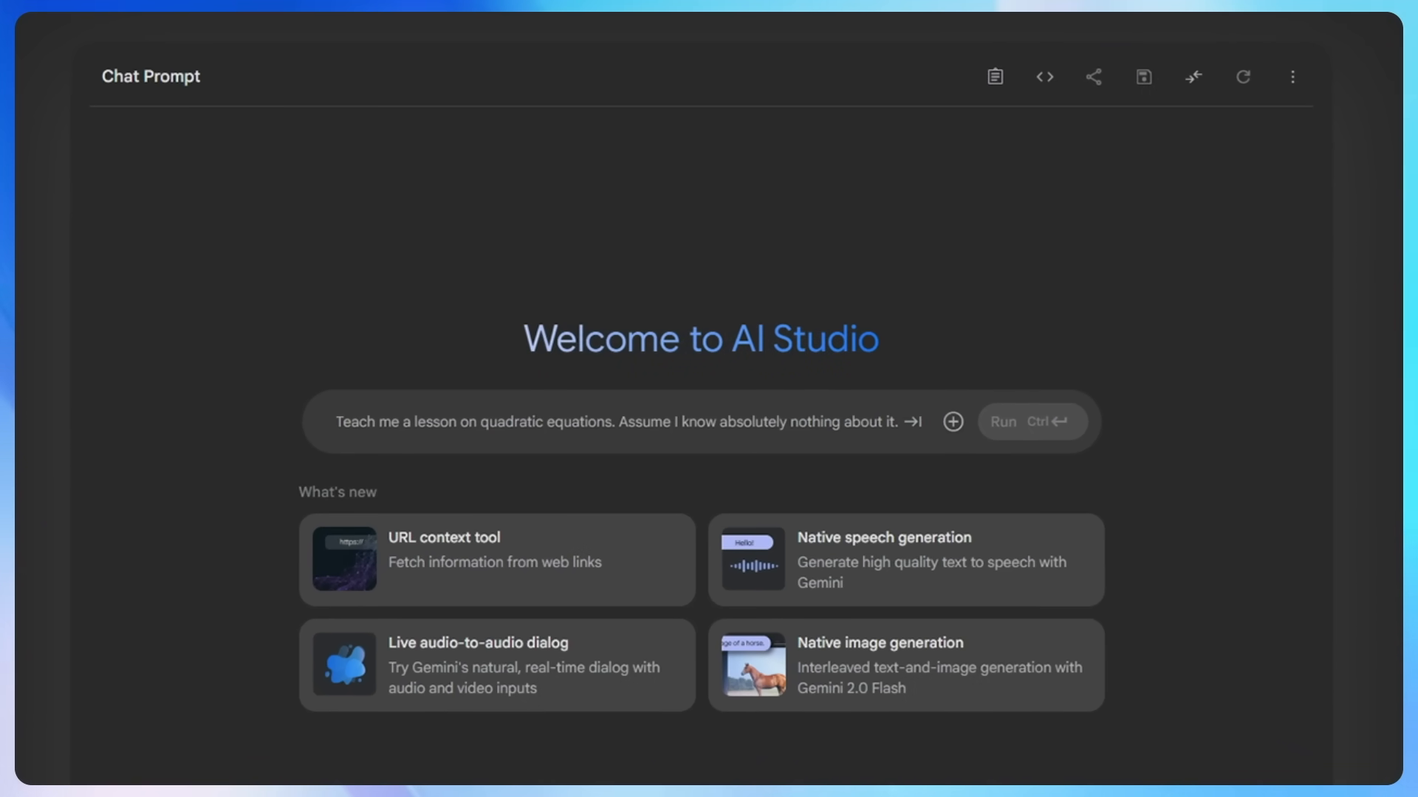
Ask 'how do i cook frozen salmon?' and scroll through Gemini's cooking methods.
type("How do I cook frozen salmo")
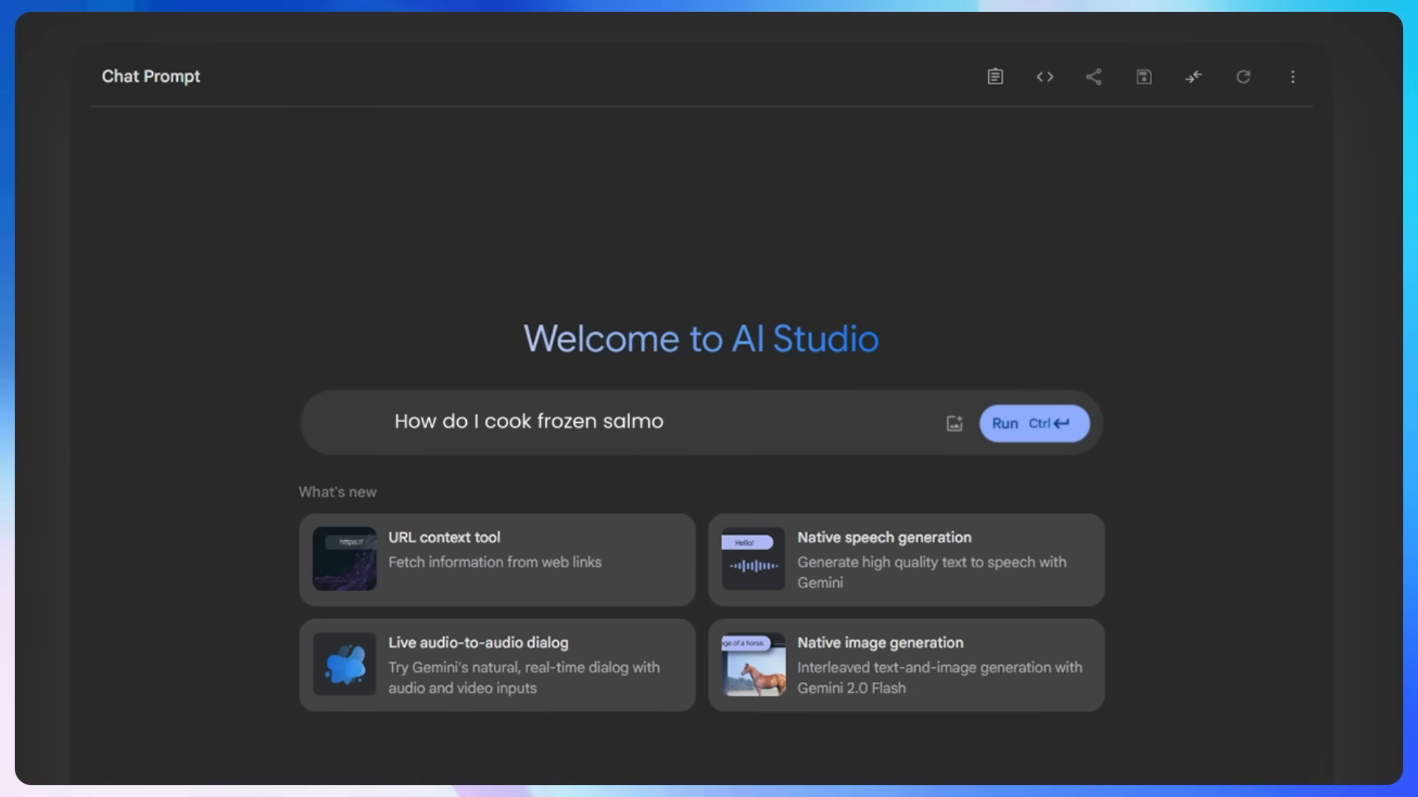
left_click(1032, 422)
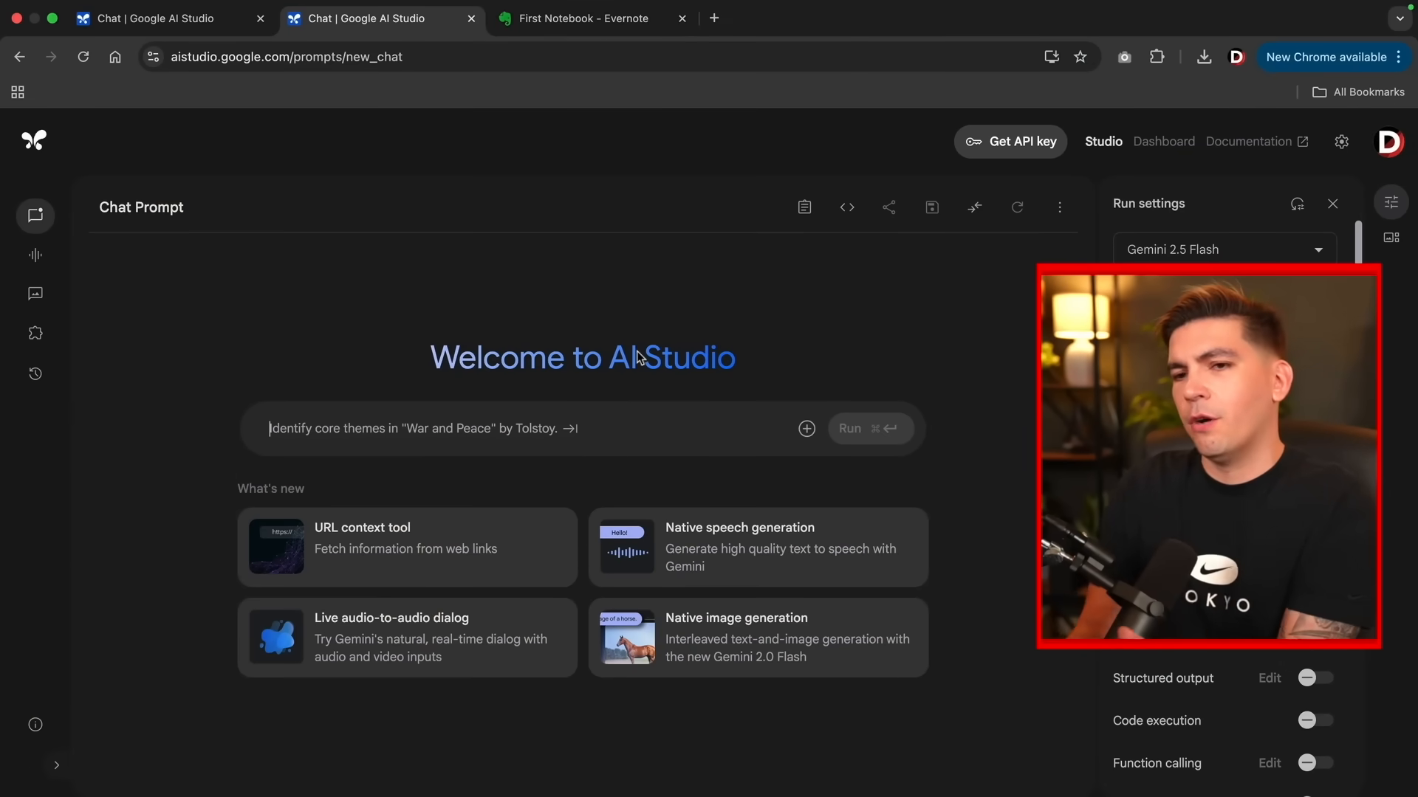
type("how do i cook frozen salmon?")
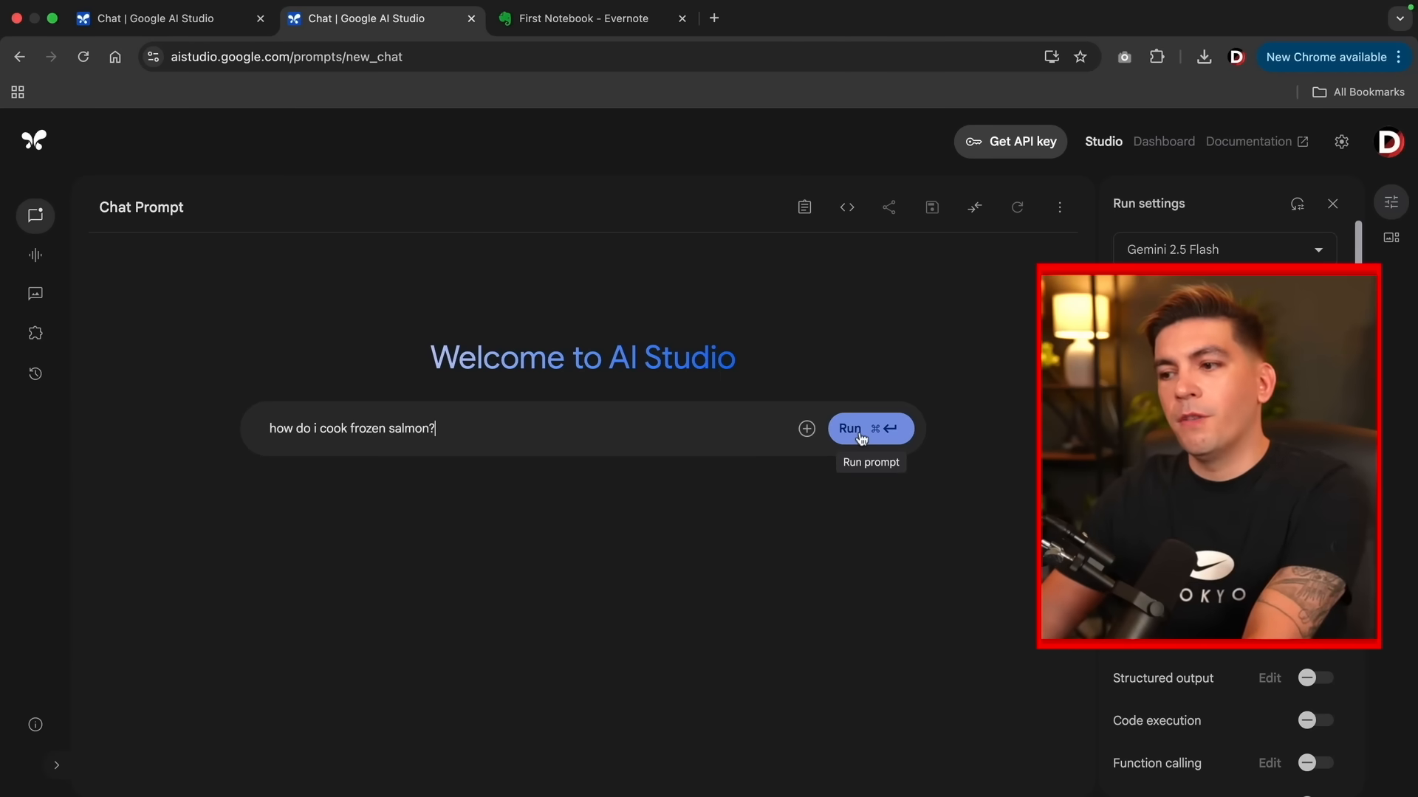
left_click(848, 427)
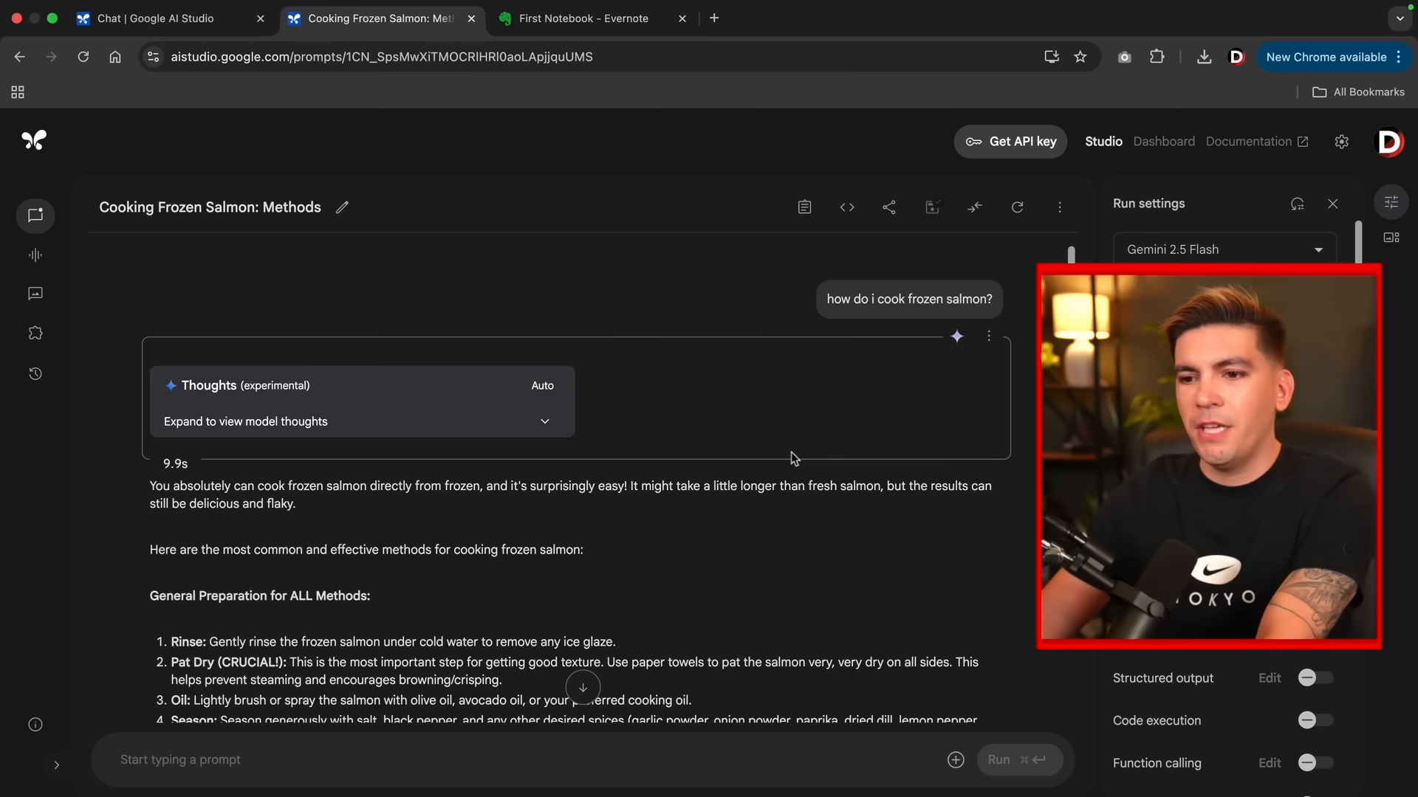
scroll("down", 3)
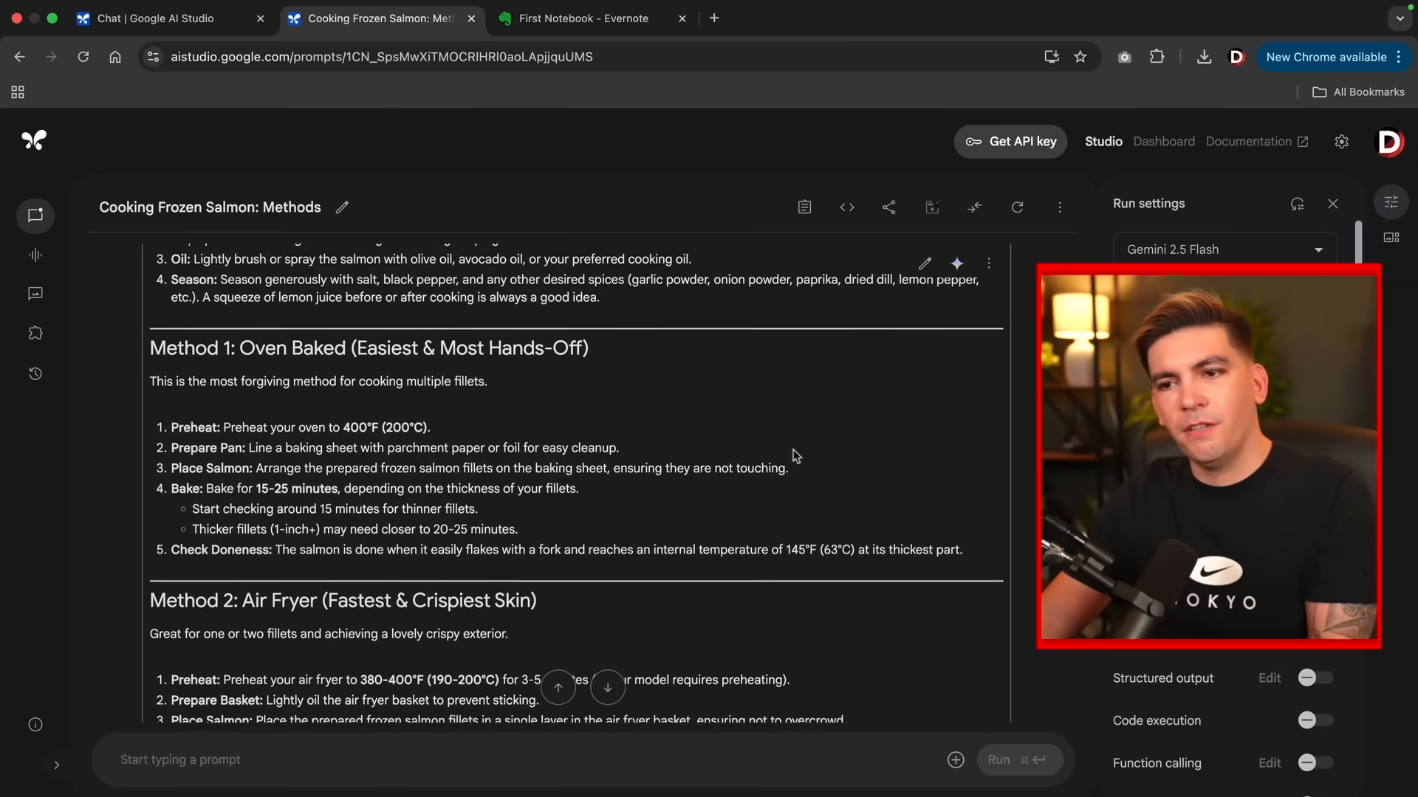
scroll("down", 3)
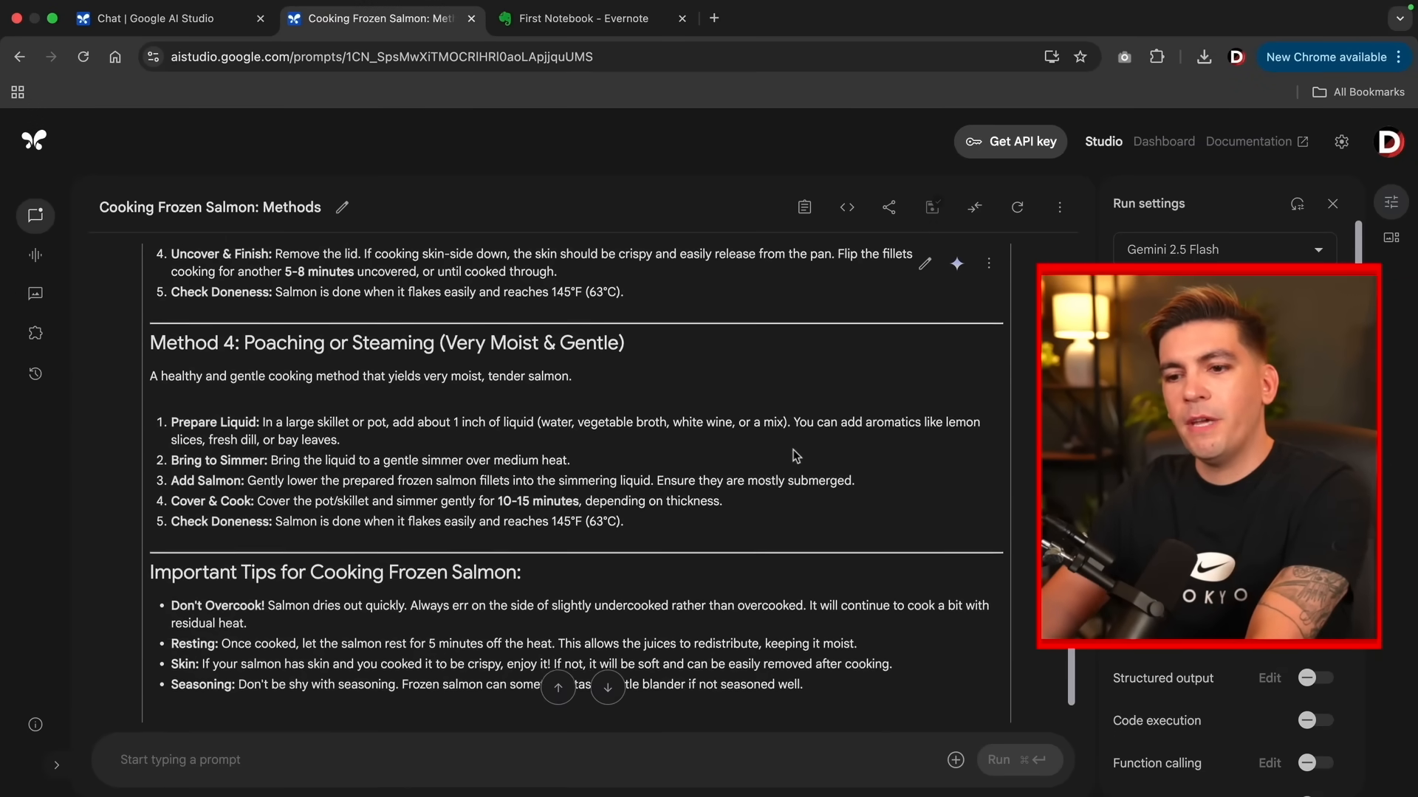
scroll("down", 3)
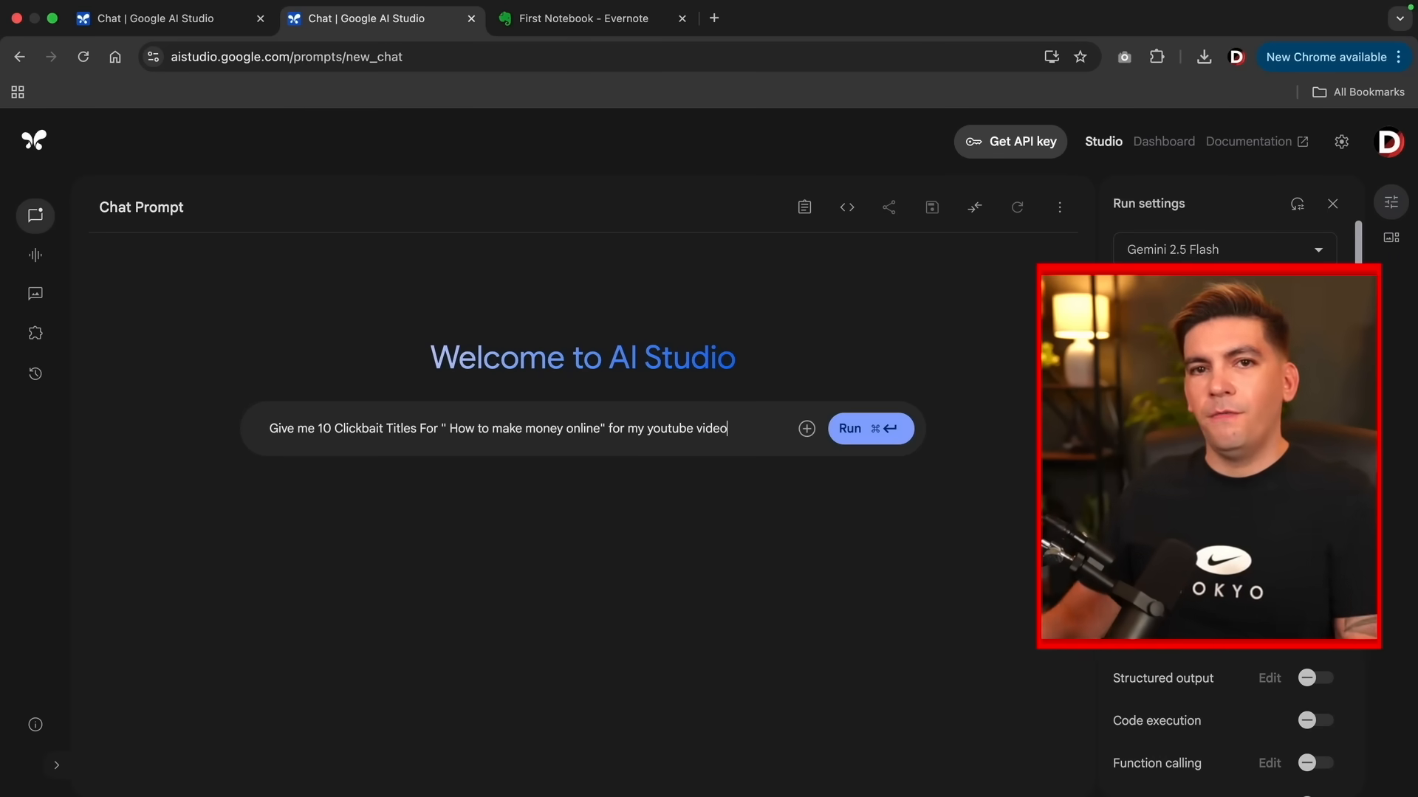
Run the prompt for ten clickbait YouTube titles about making money online and review the list.
left_click(869, 428)
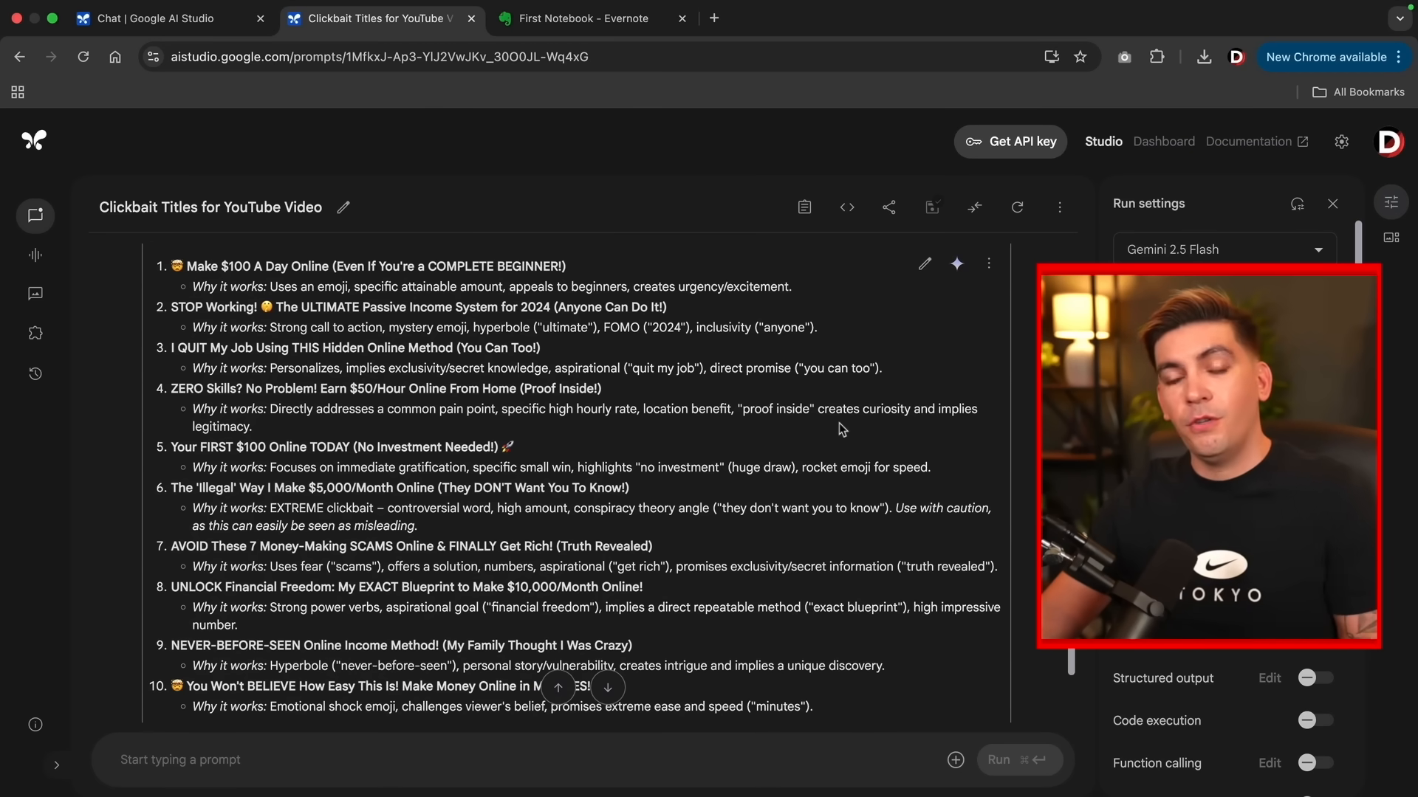
scroll("down", 3)
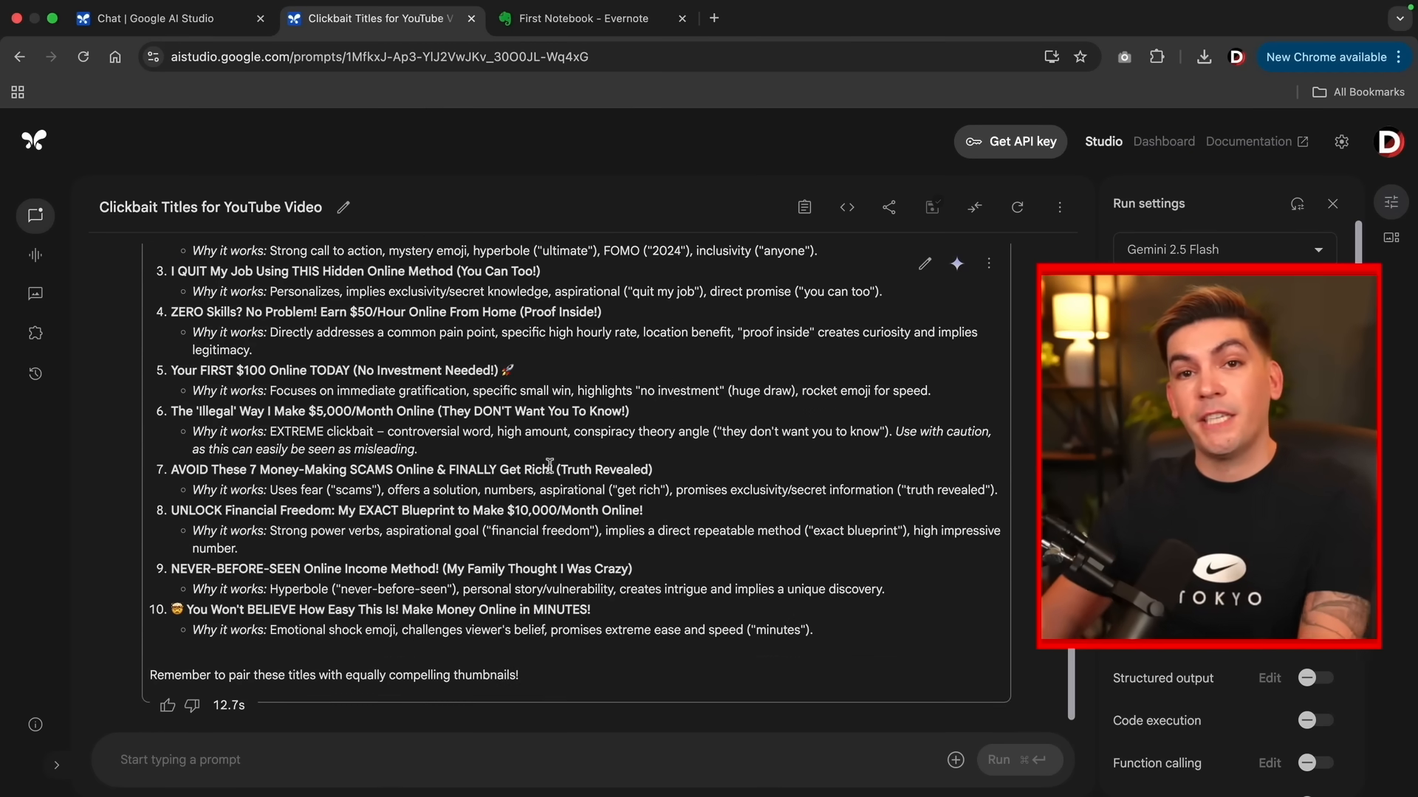
left_click(805, 428)
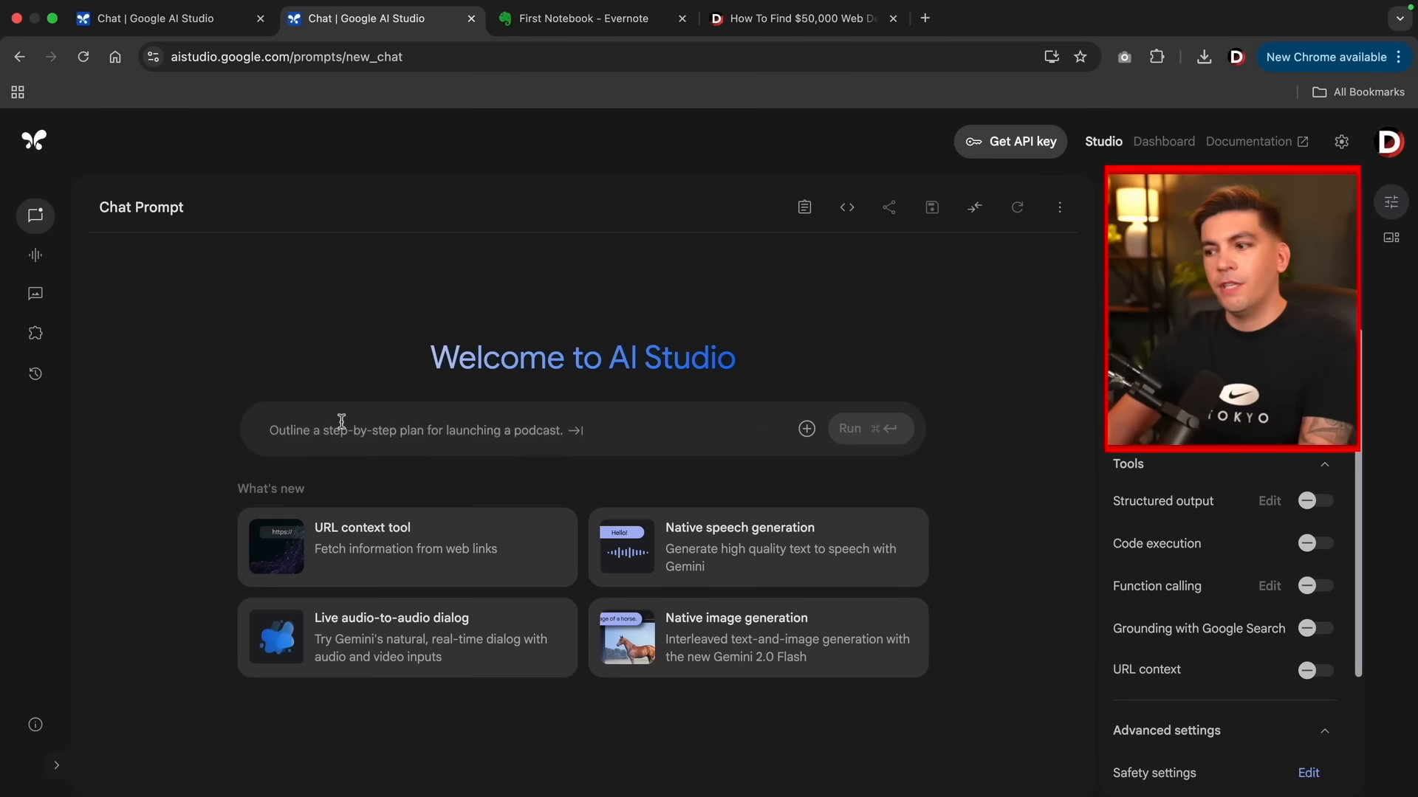
mouse_move(1314, 673)
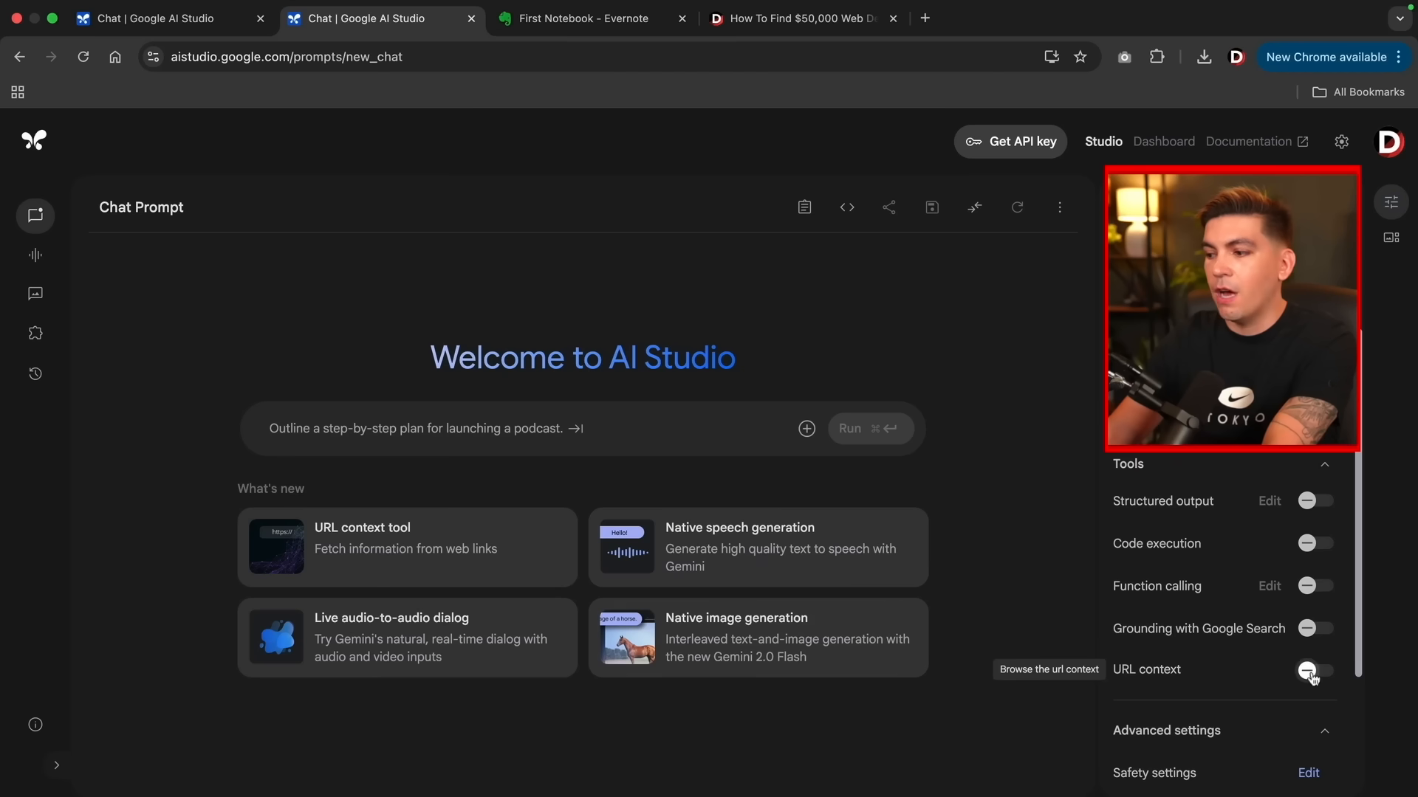
Enable URL context and submit a summary request for the darrelwilson.com article link.
left_click(1316, 670)
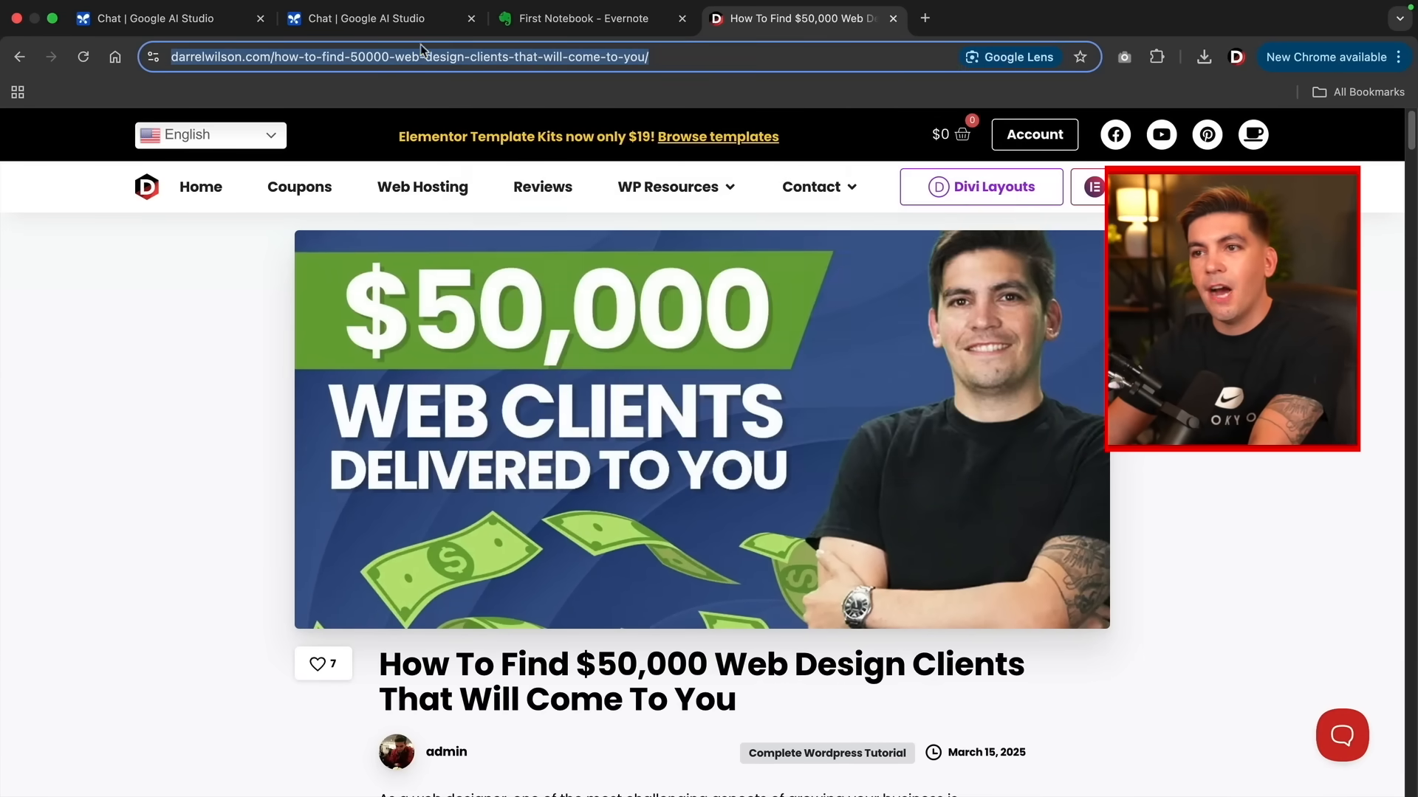
left_click(367, 18)
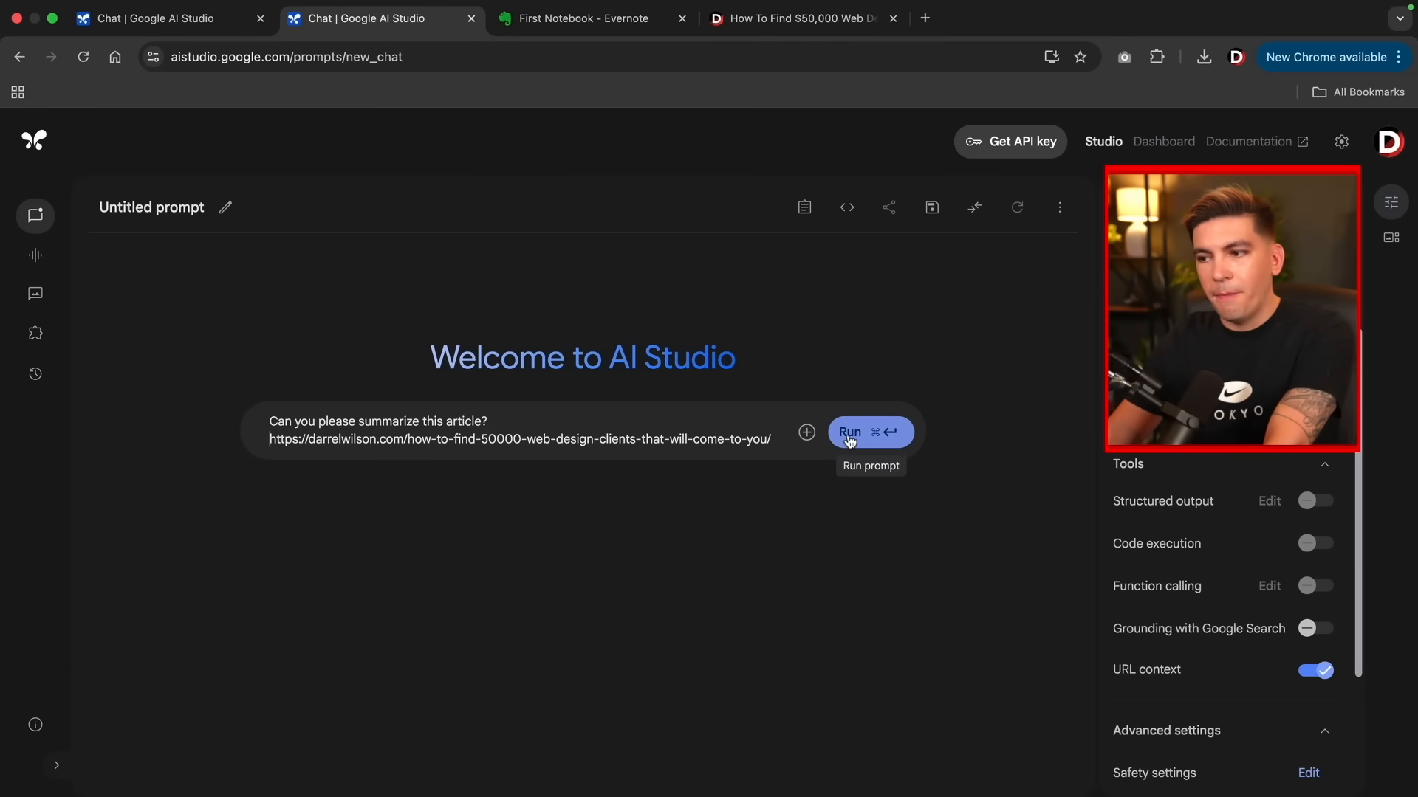
left_click(847, 431)
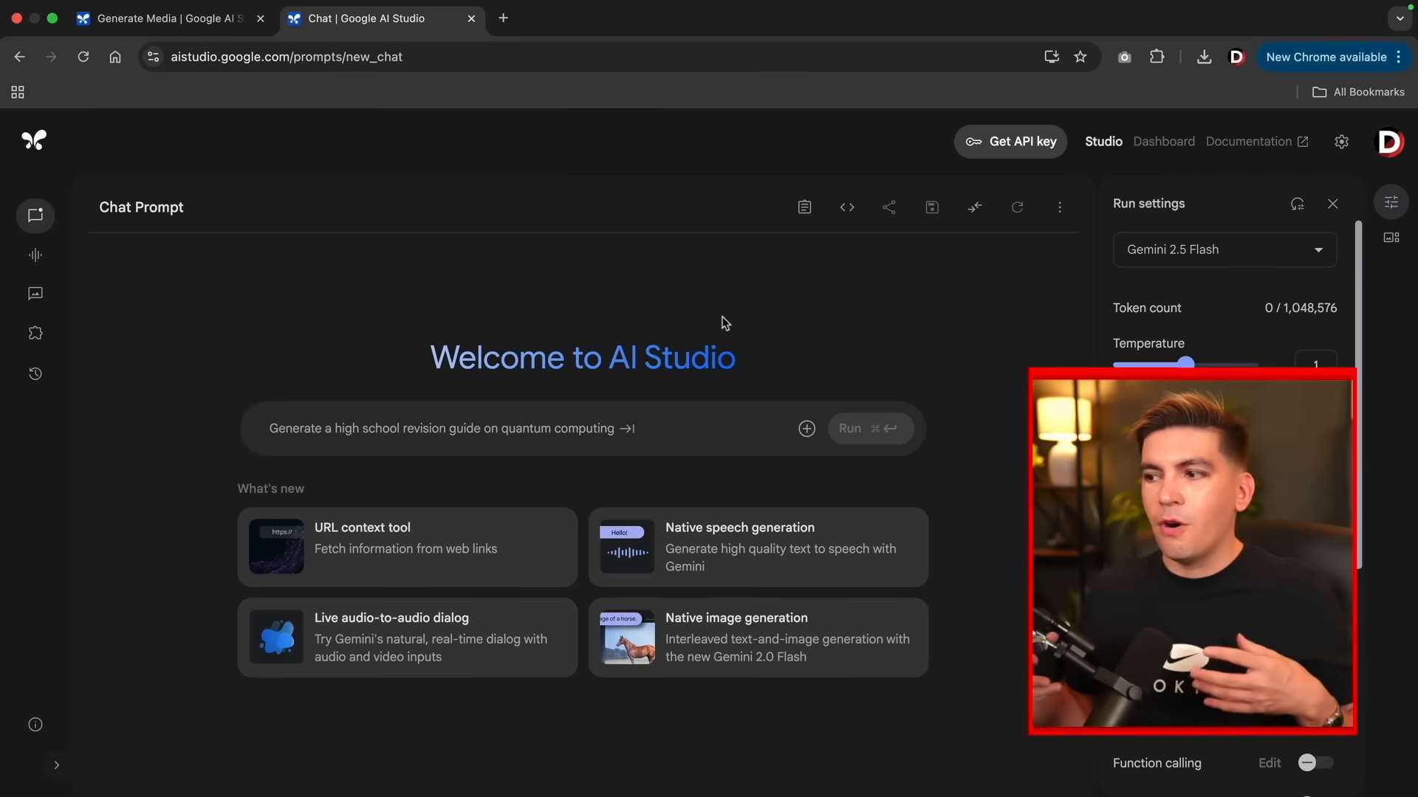
Select Gemini 2.5 Pro, set temperature to 1.55, and view the Media Resolution choices.
left_click(1223, 249)
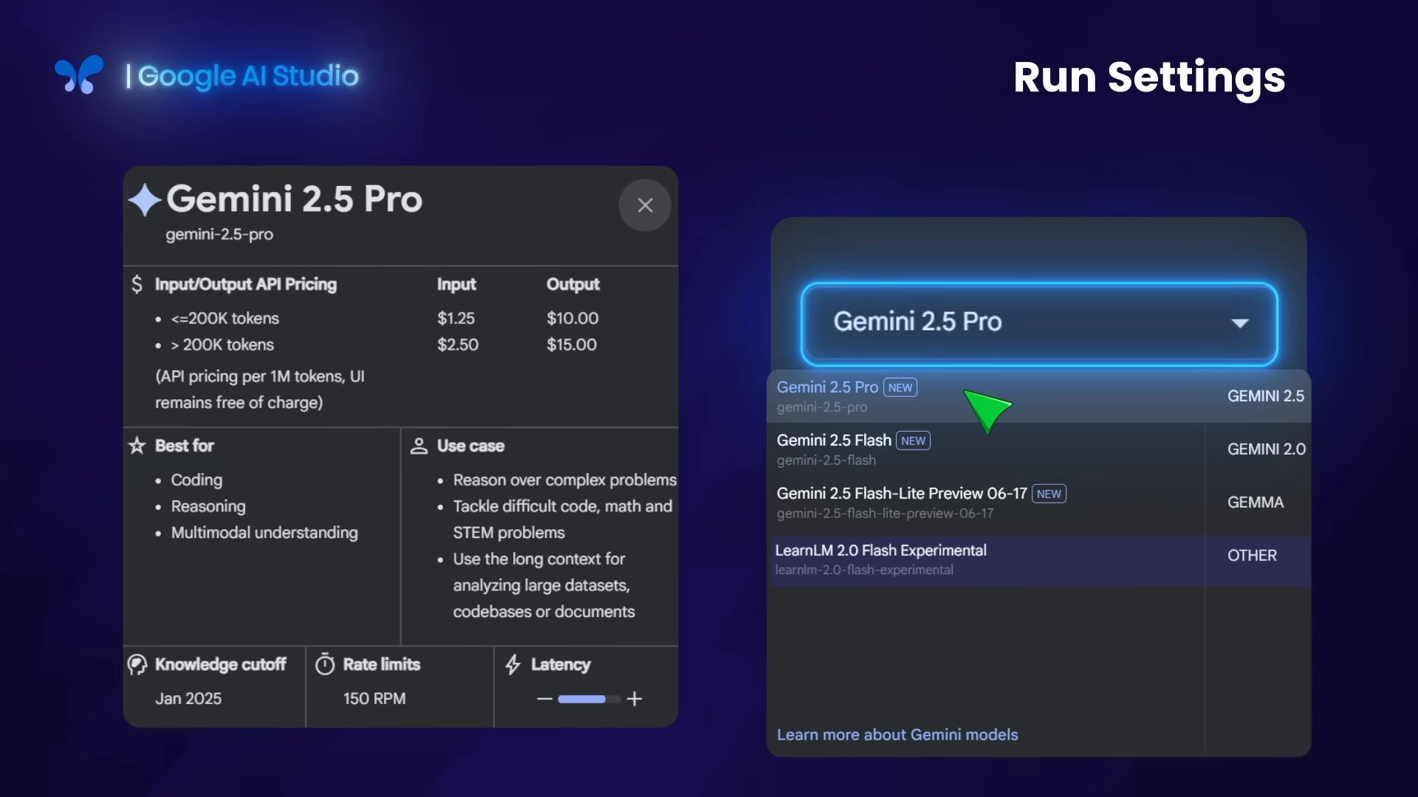
left_click(826, 387)
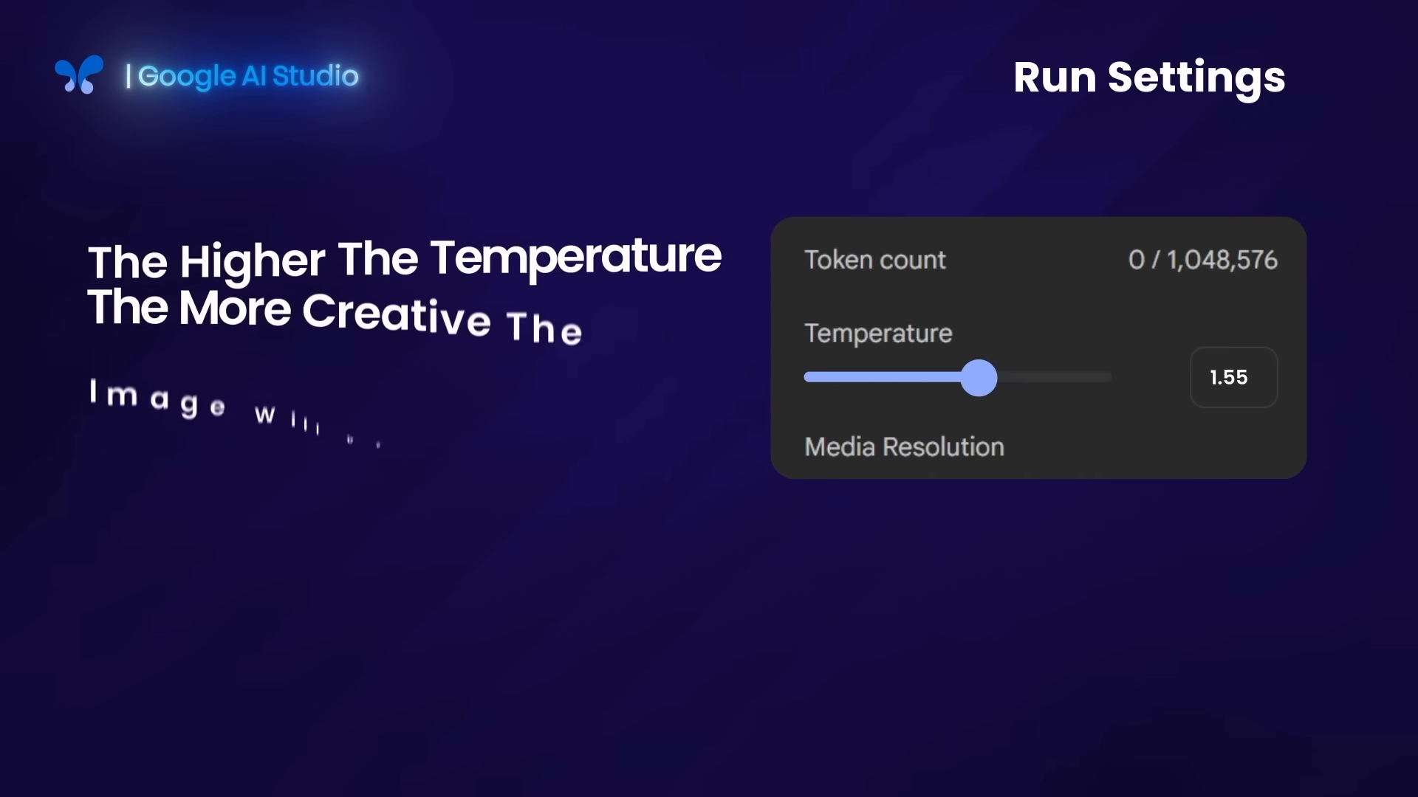
left_click_drag(977, 378, 1113, 377)
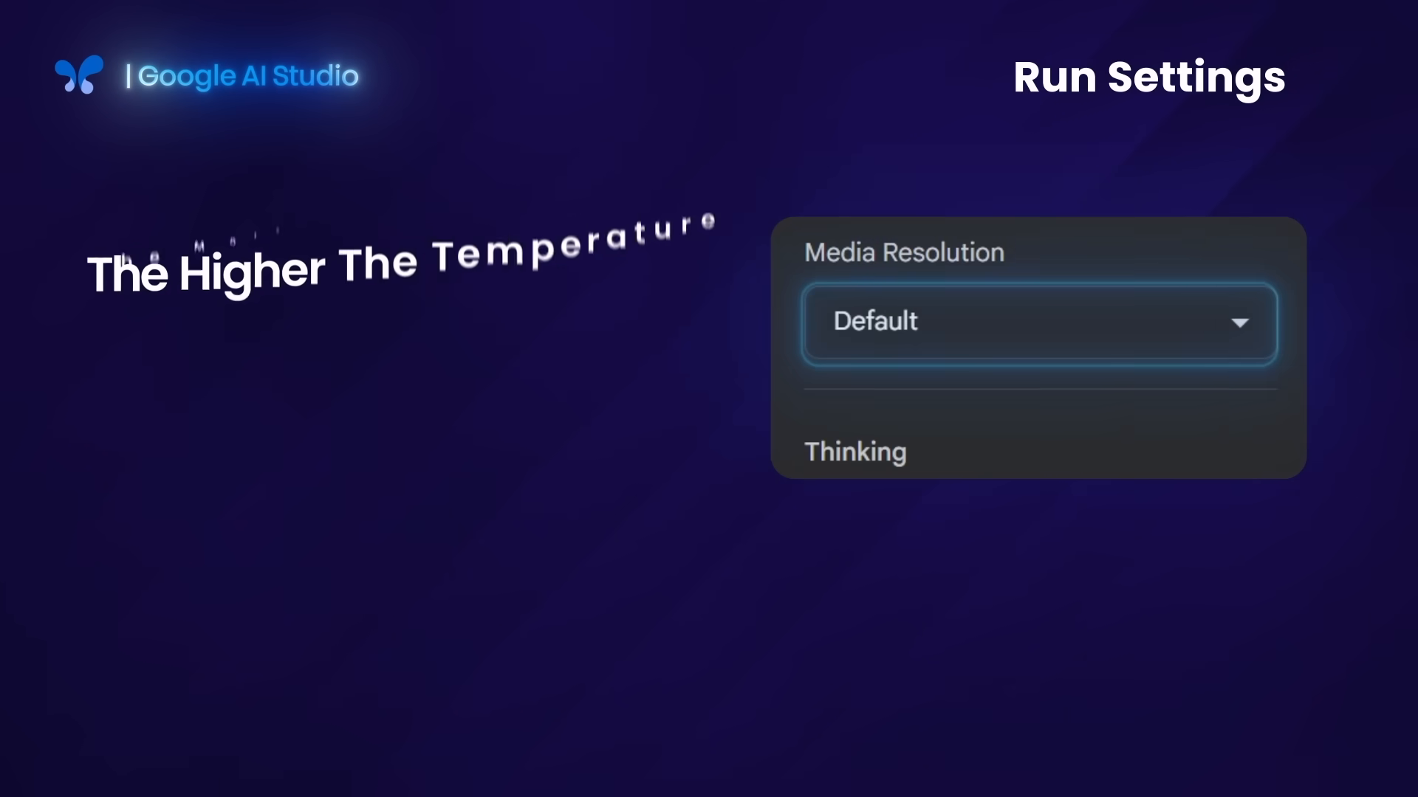
left_click(1039, 323)
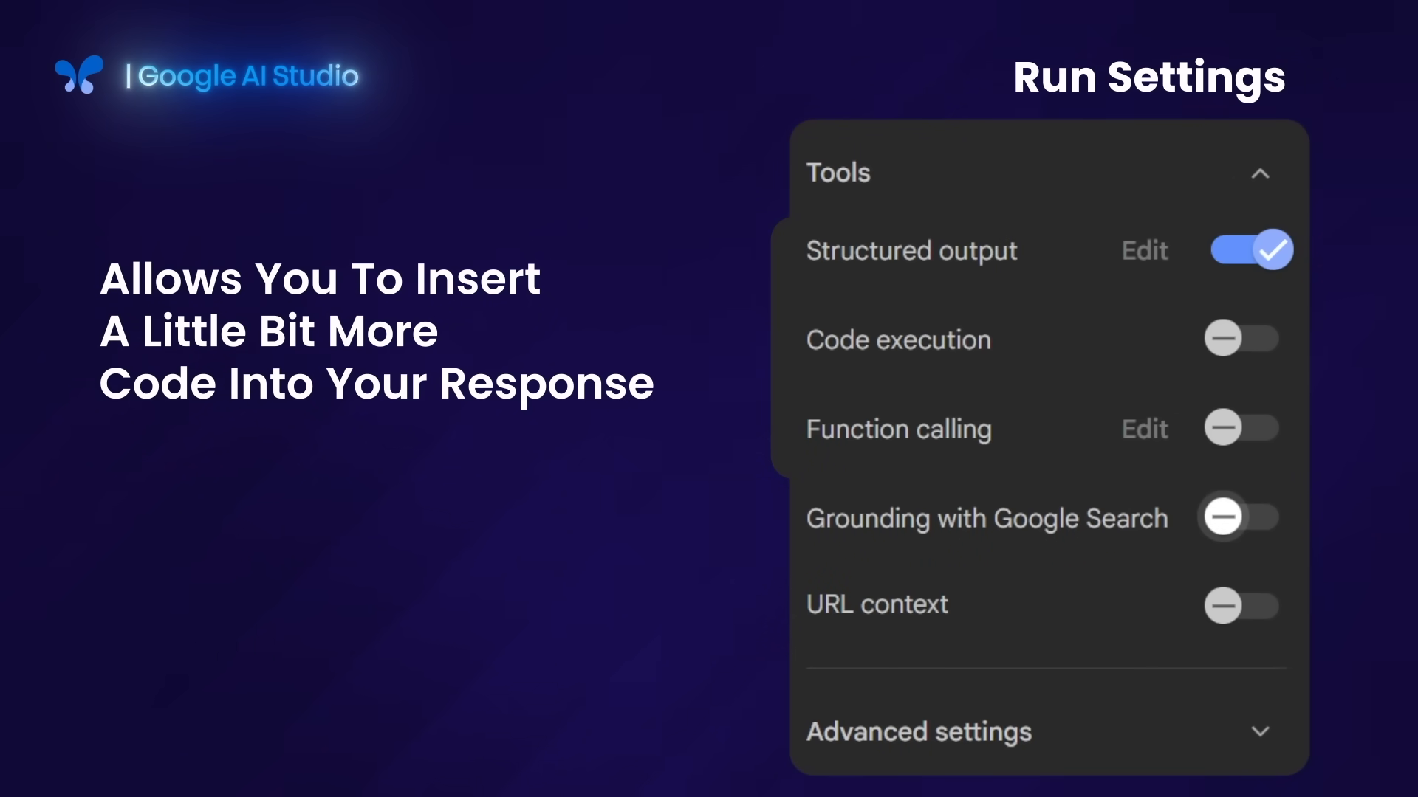
left_click(1237, 517)
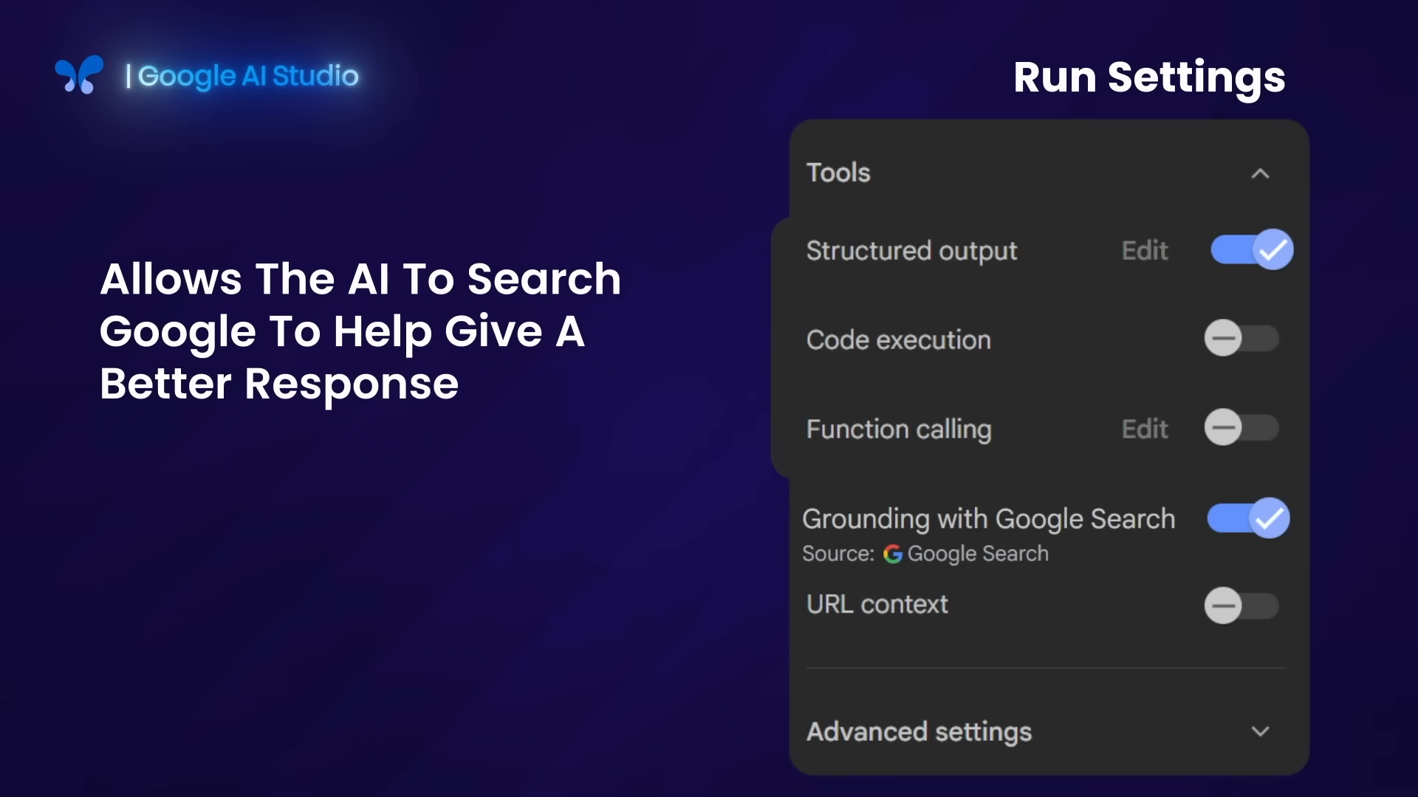
left_click(1246, 605)
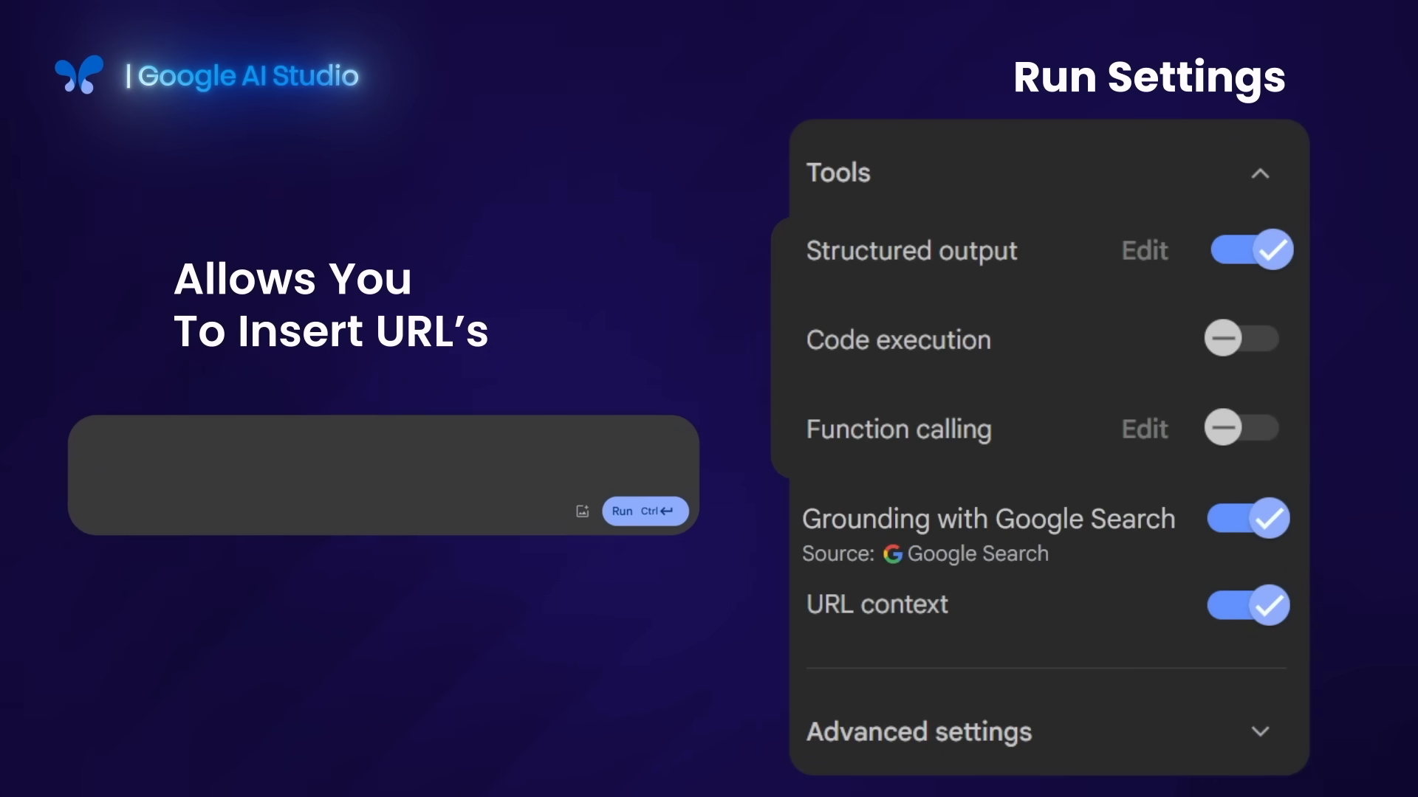
type("Create a chatbot that answers FAQs and includes a link to")
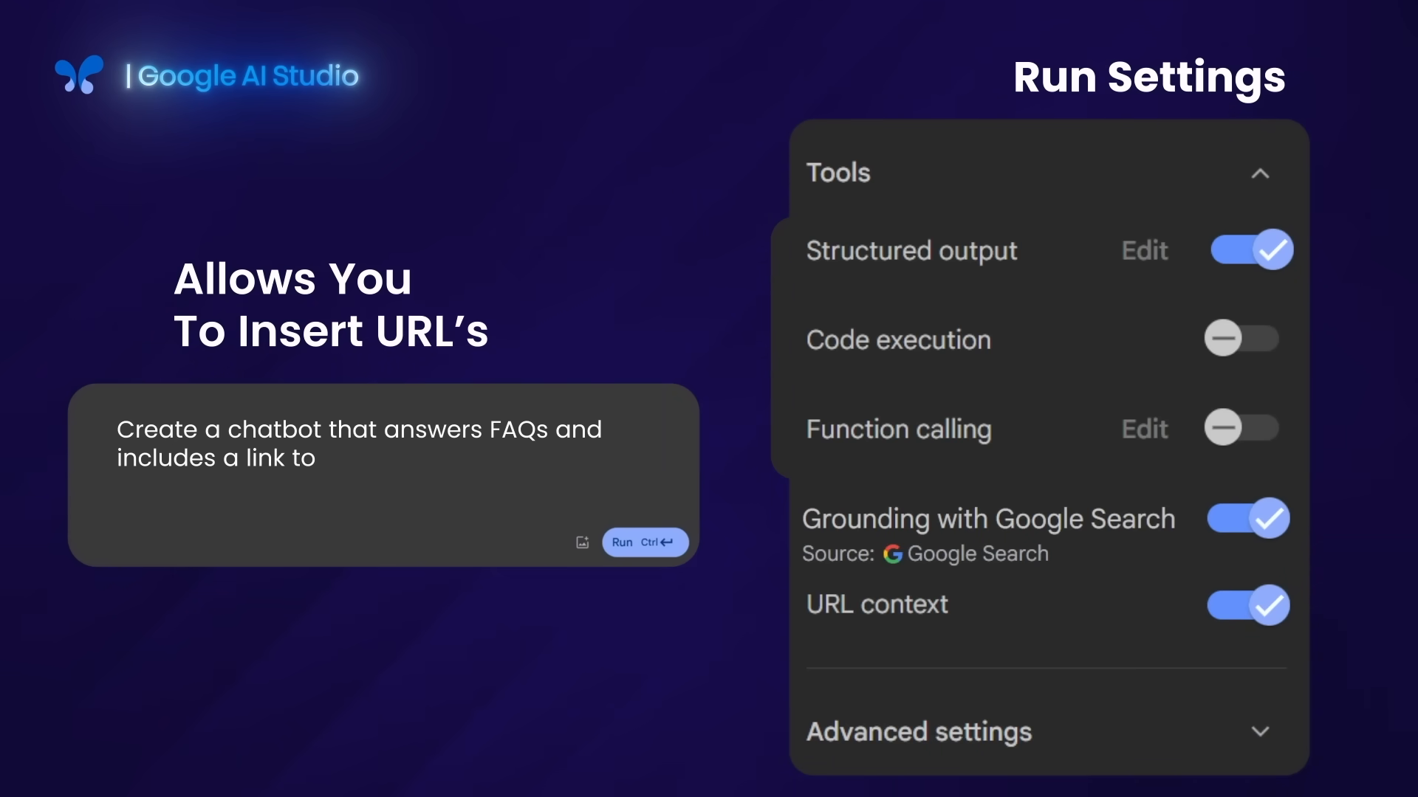
type("my website: https://yourwebsite.com when needed.")
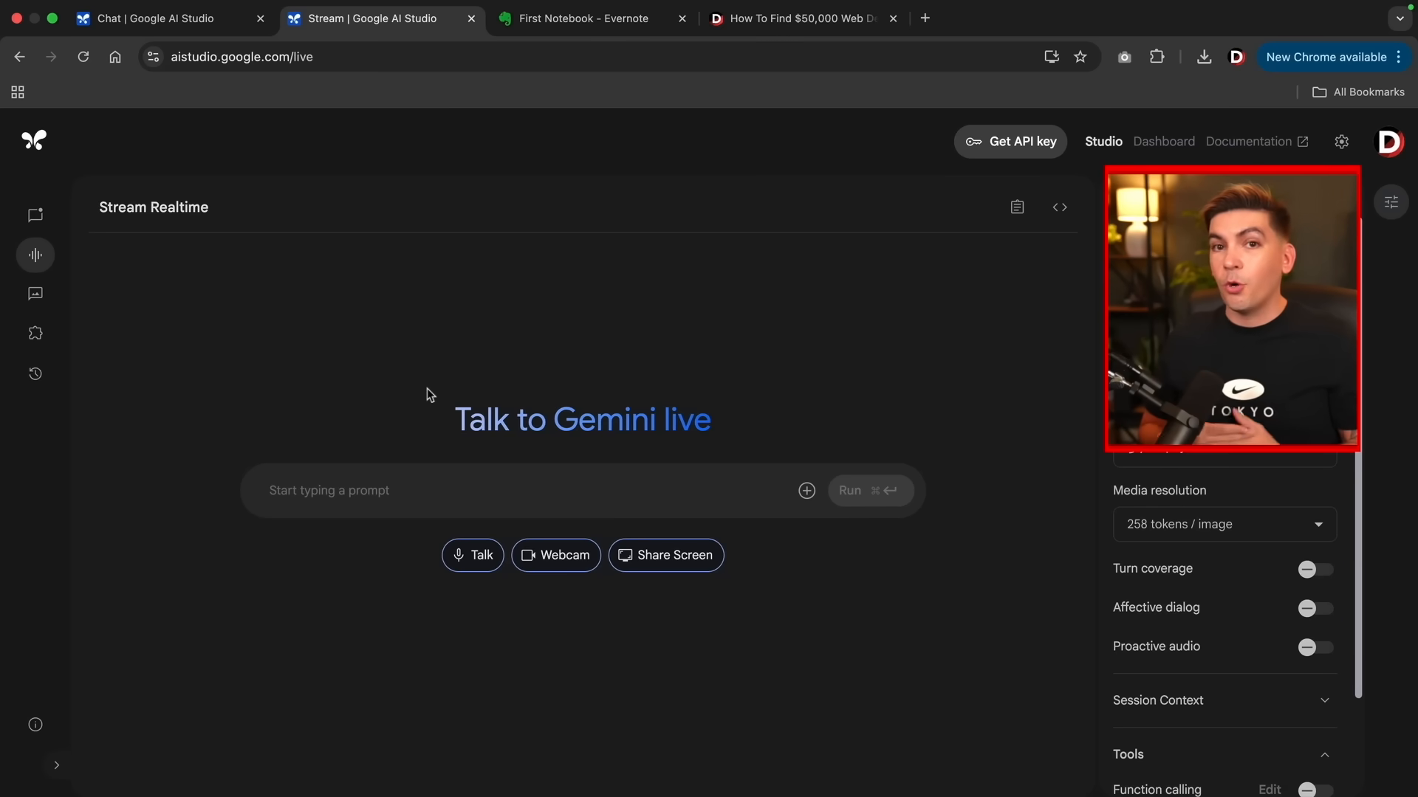
mouse_move(696, 448)
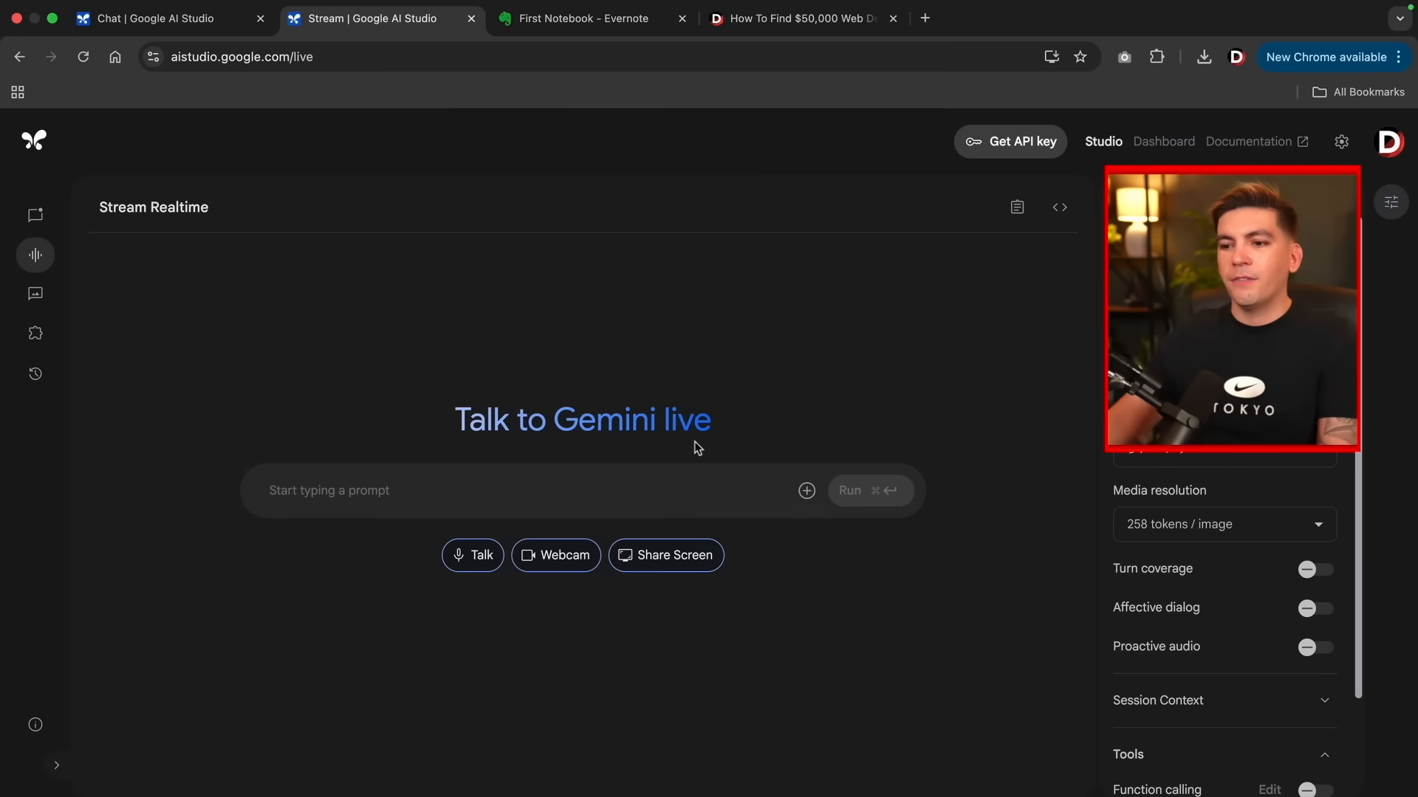
Talk live with Gemini about coffee business promotion ideas, then end the stream.
left_click(472, 555)
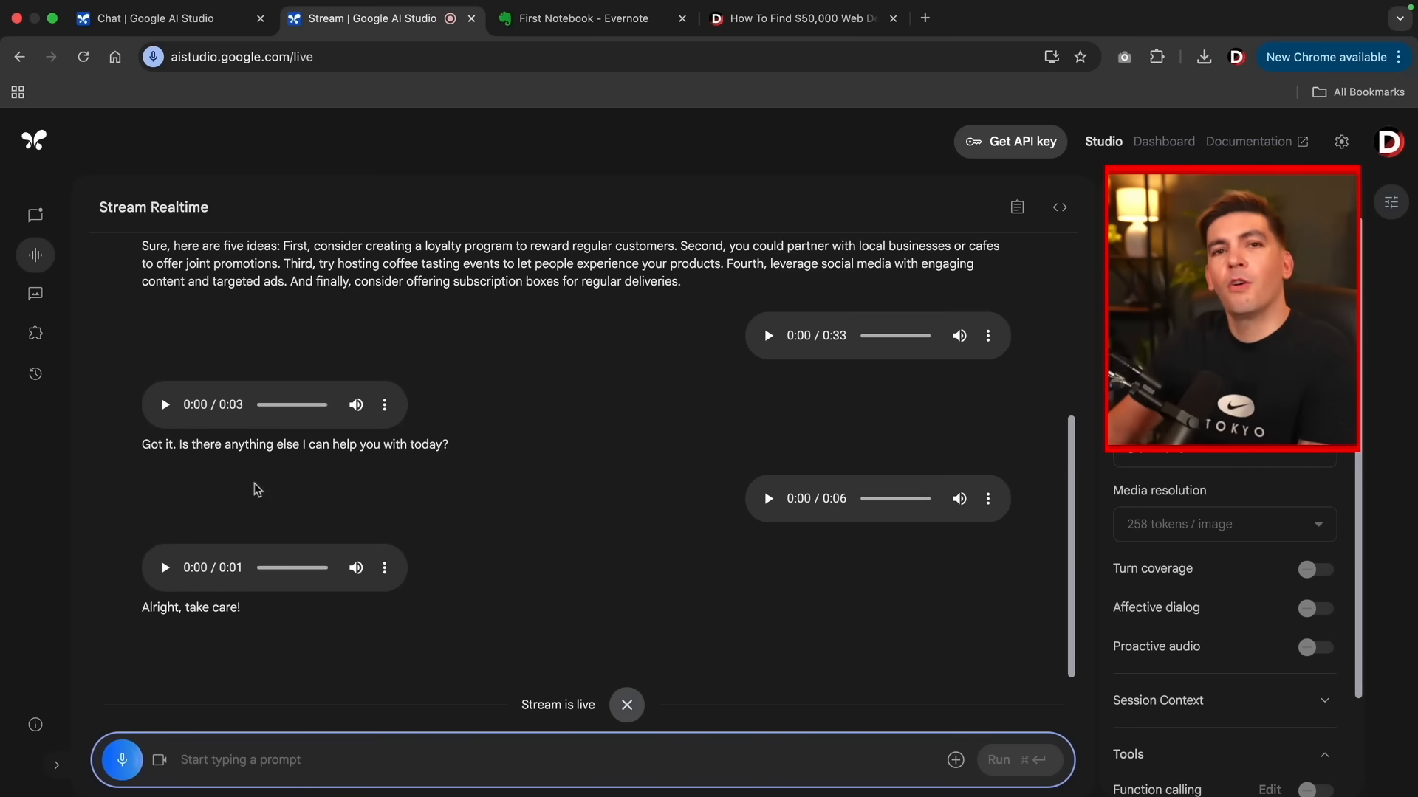
left_click(626, 706)
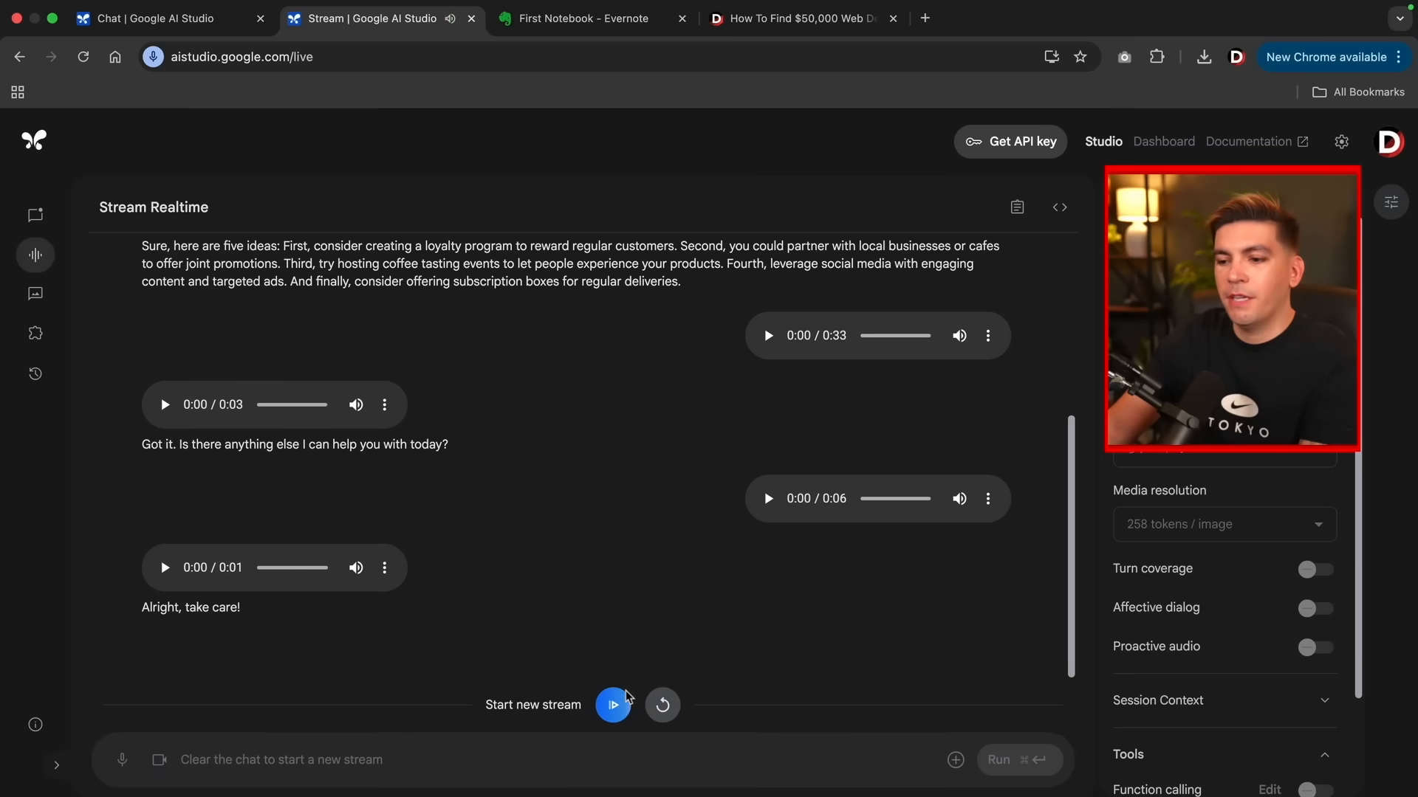
mouse_move(586, 579)
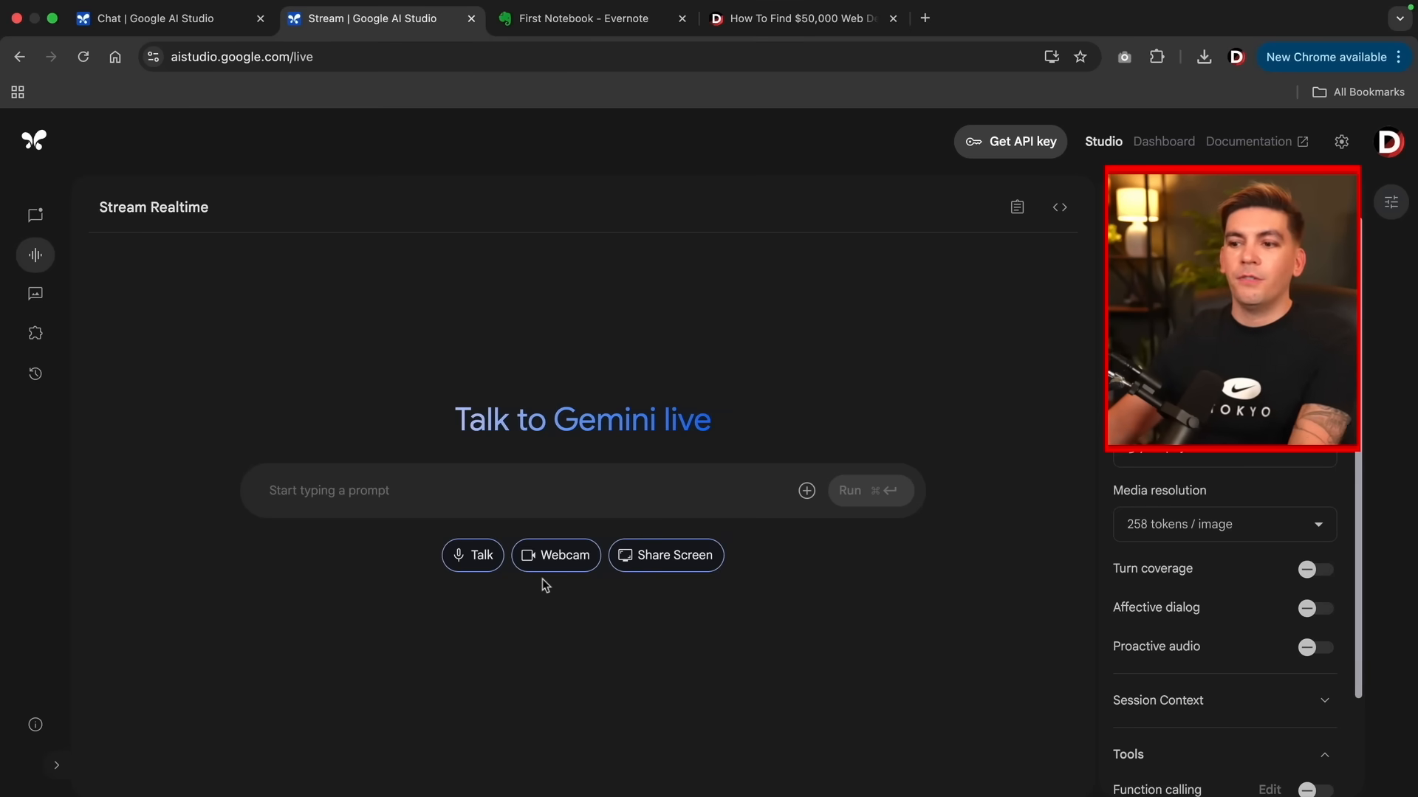
Share the AI Studio browser window with Gemini in a new live session.
left_click(666, 555)
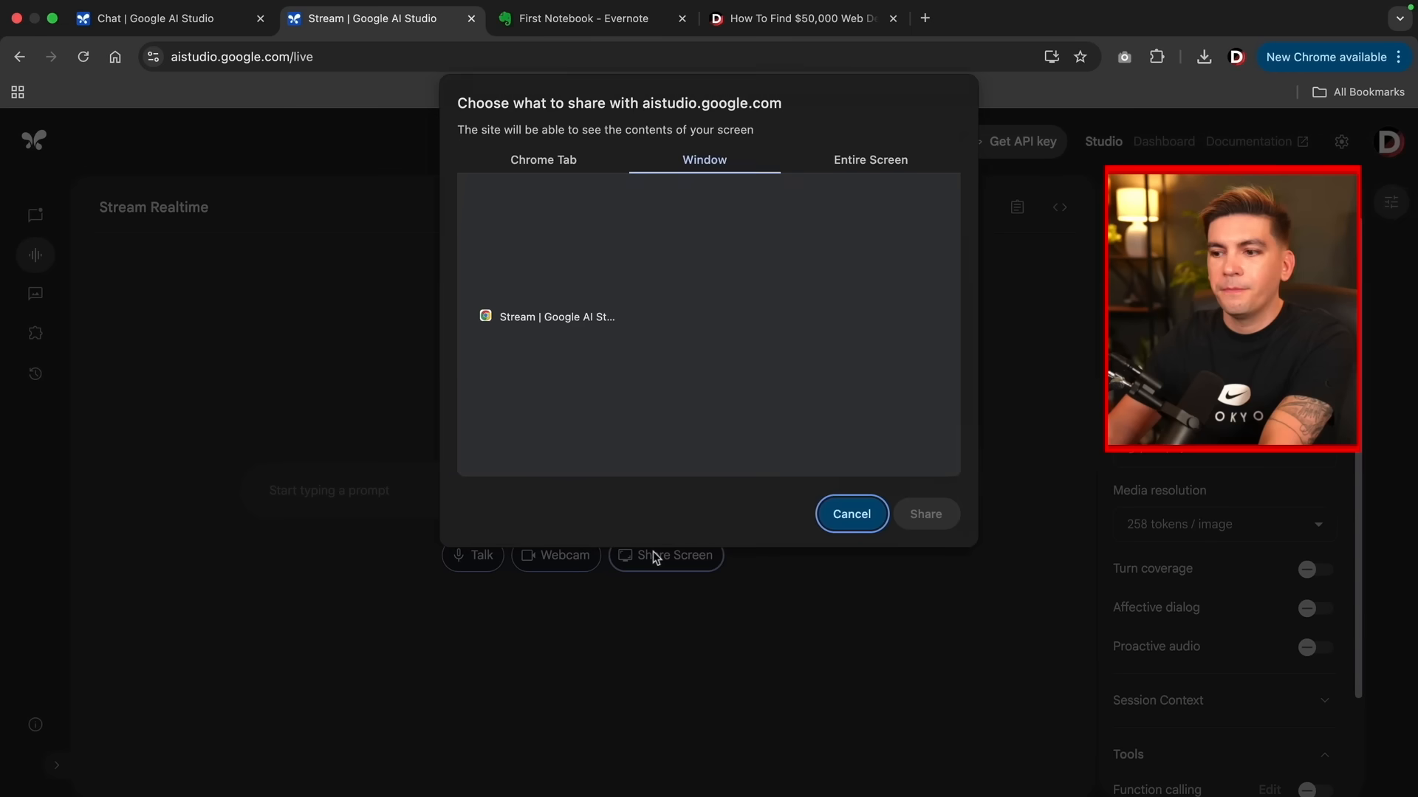
left_click(549, 260)
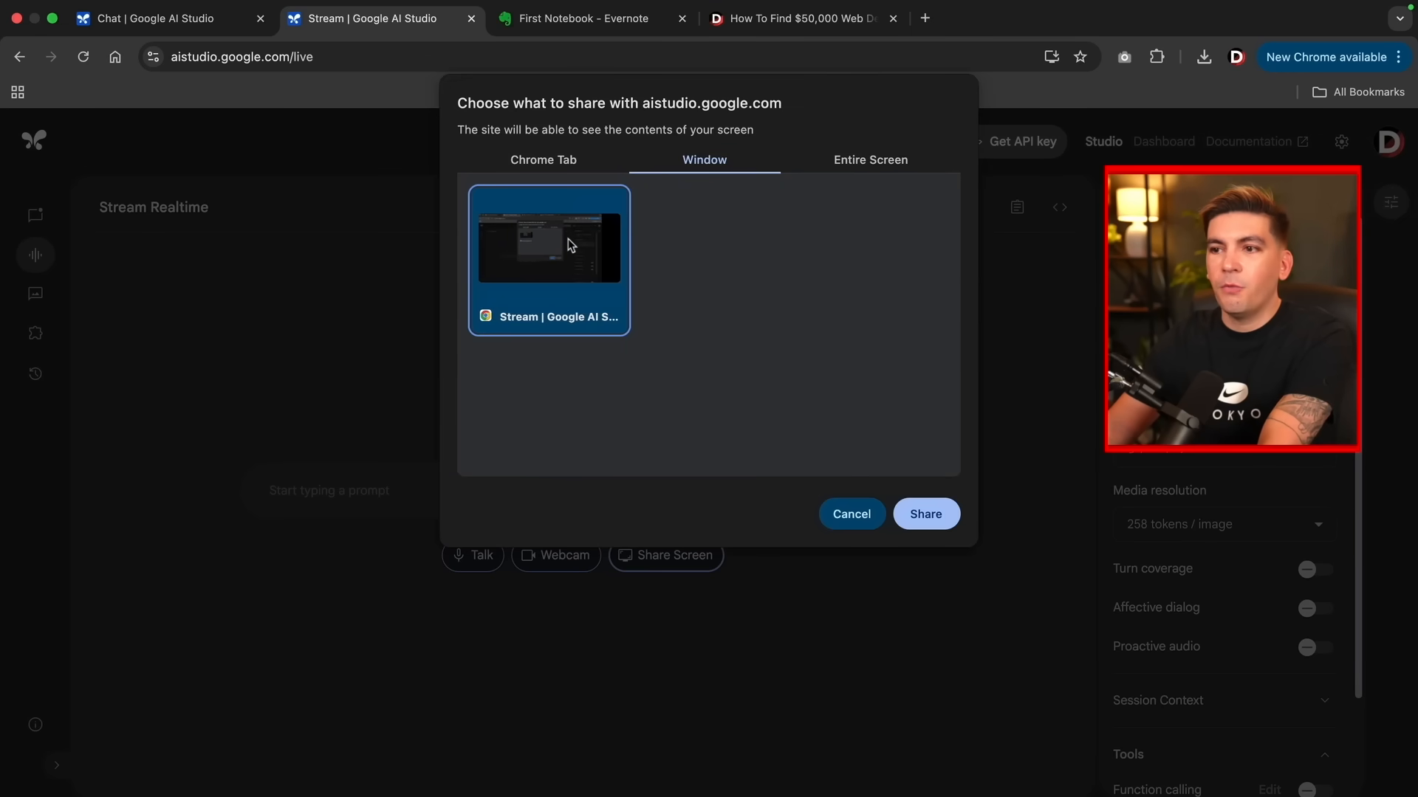
left_click(925, 514)
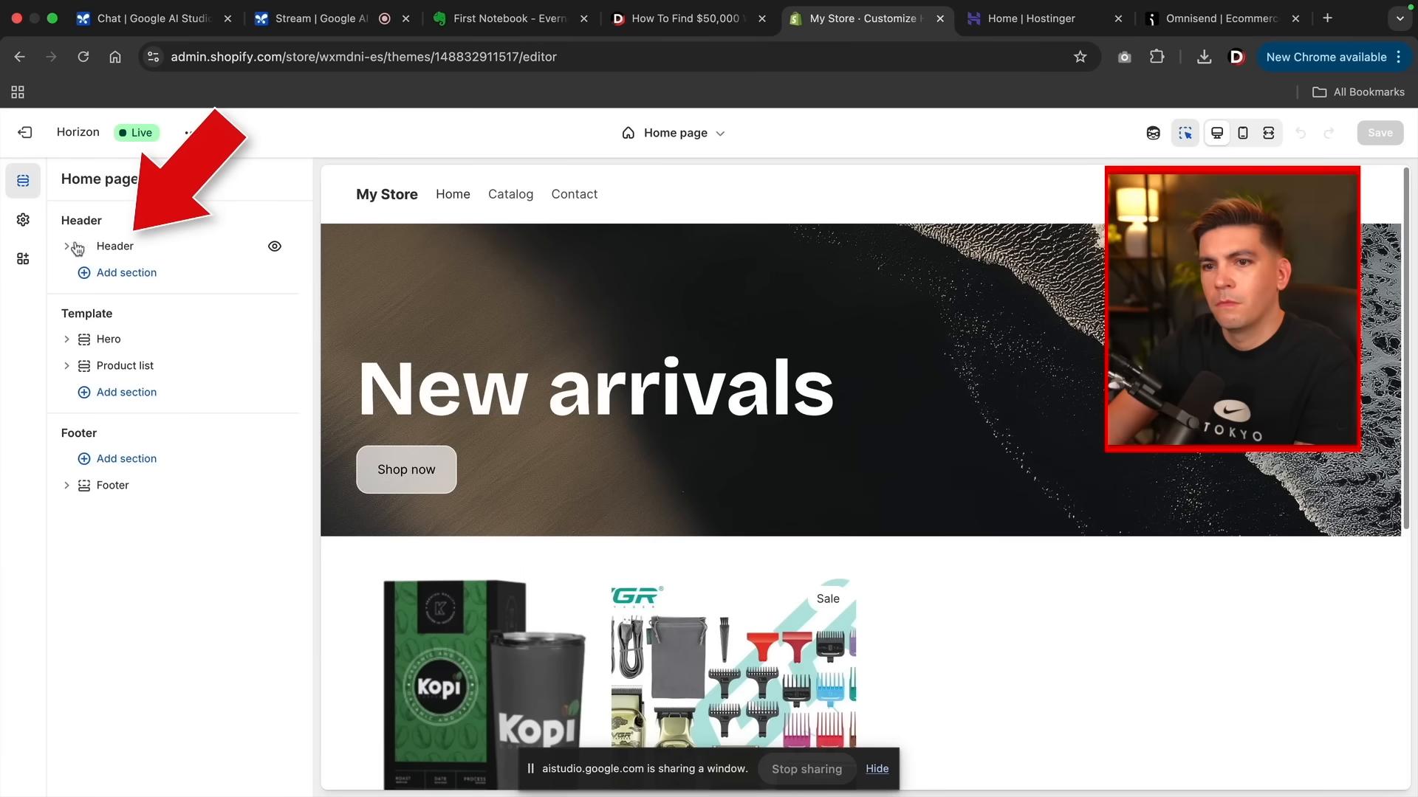
Expand the Header section and open the Logo block's logo and favicon settings.
left_click(66, 246)
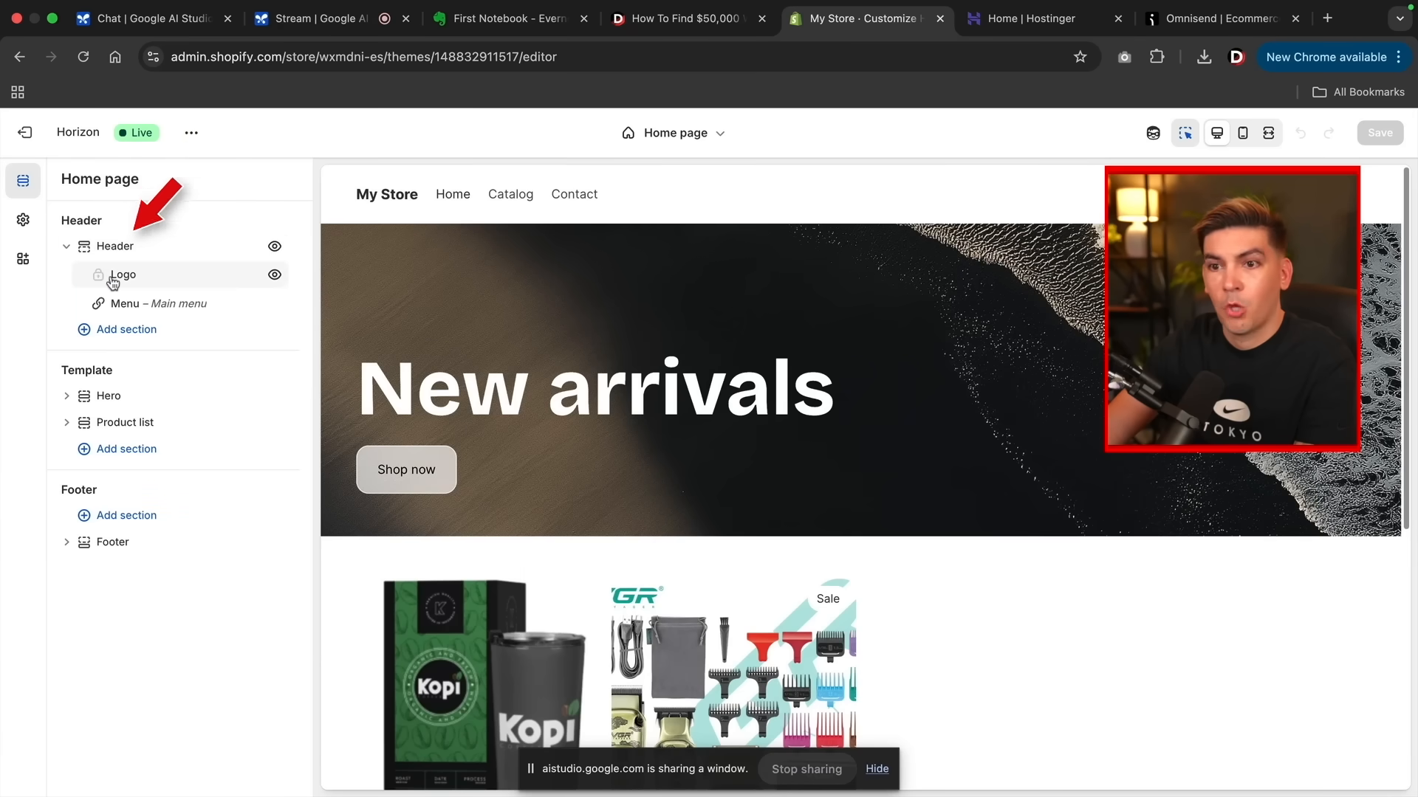
left_click(122, 275)
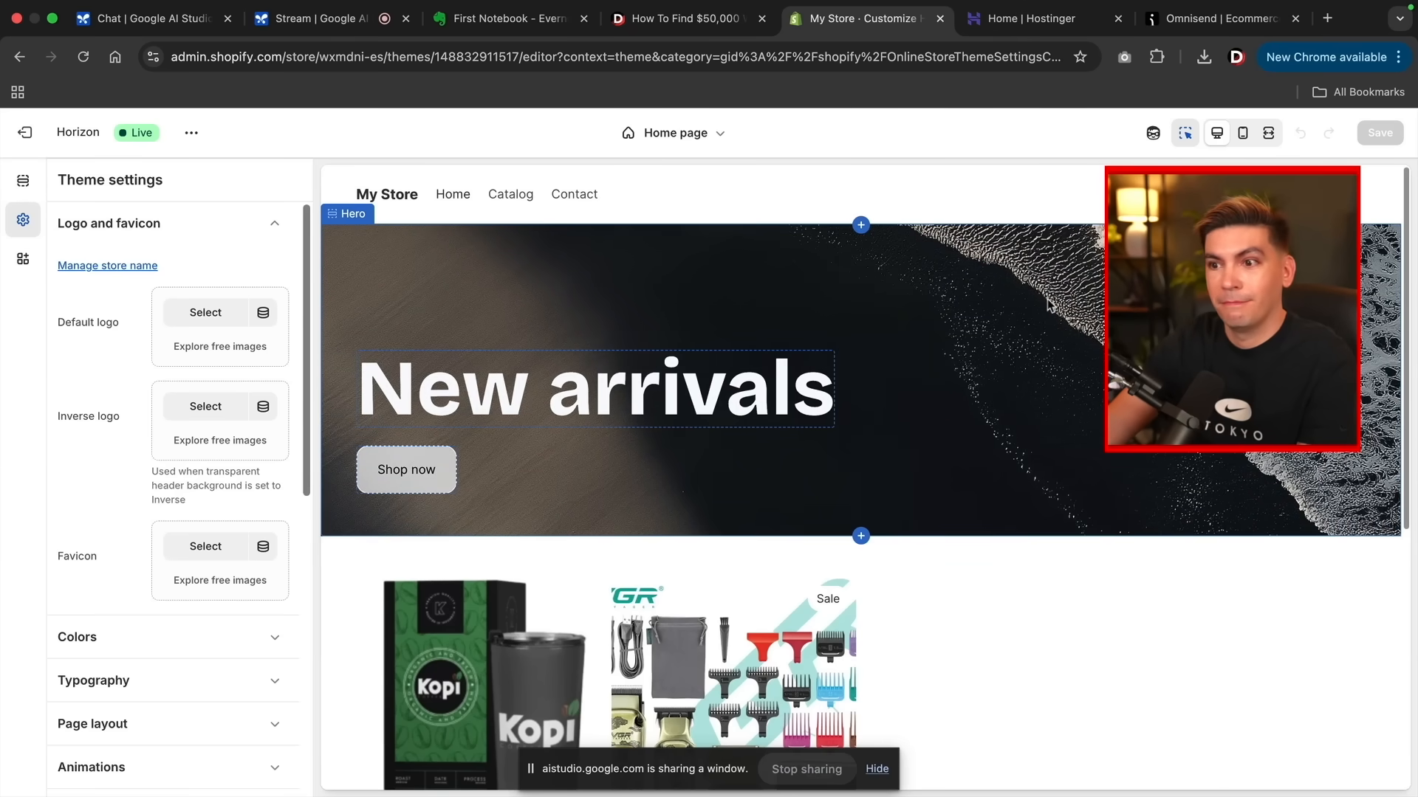
left_click(1022, 18)
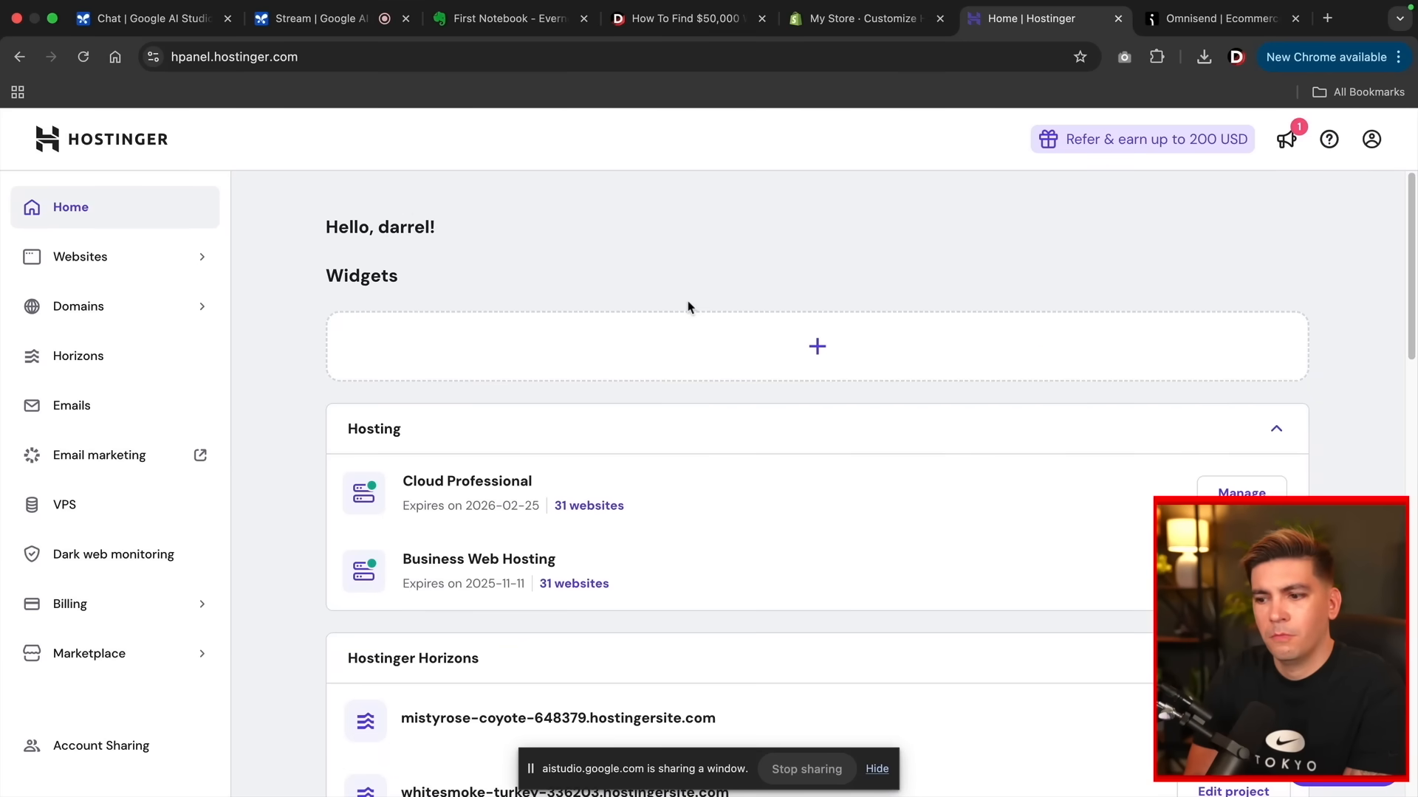
mouse_move(309, 258)
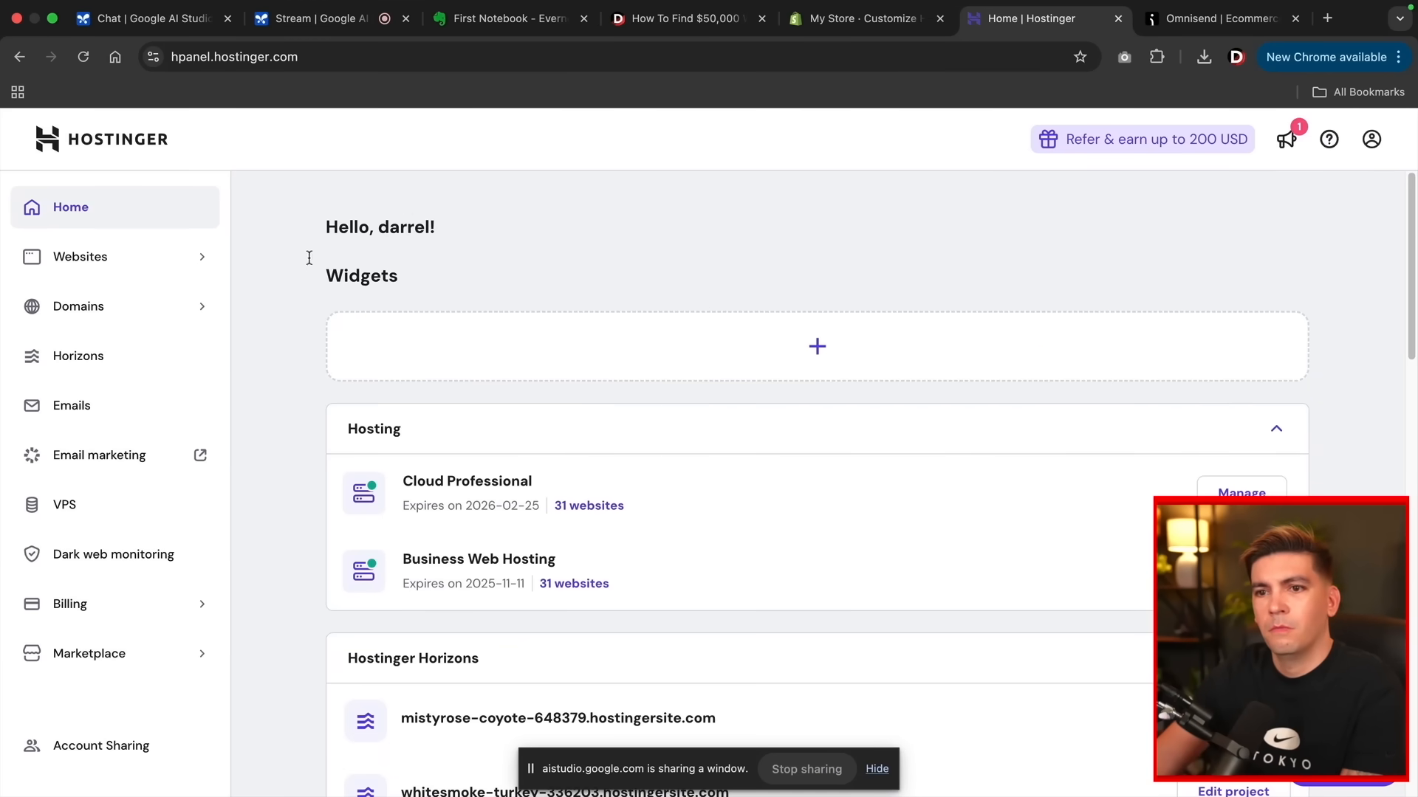
Open the hPanel Websites list and start adding a website under Business Web Hosting.
left_click(80, 256)
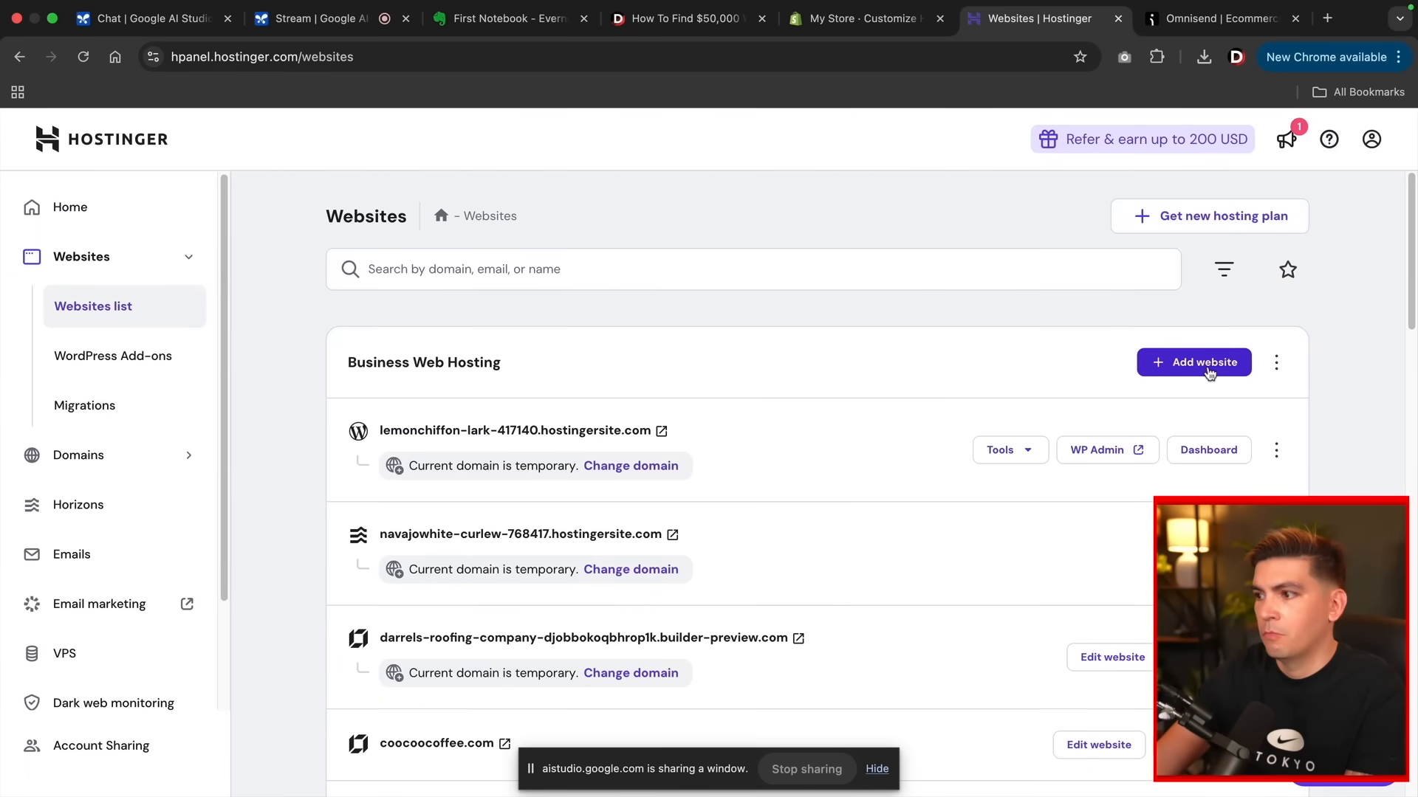
left_click(1193, 362)
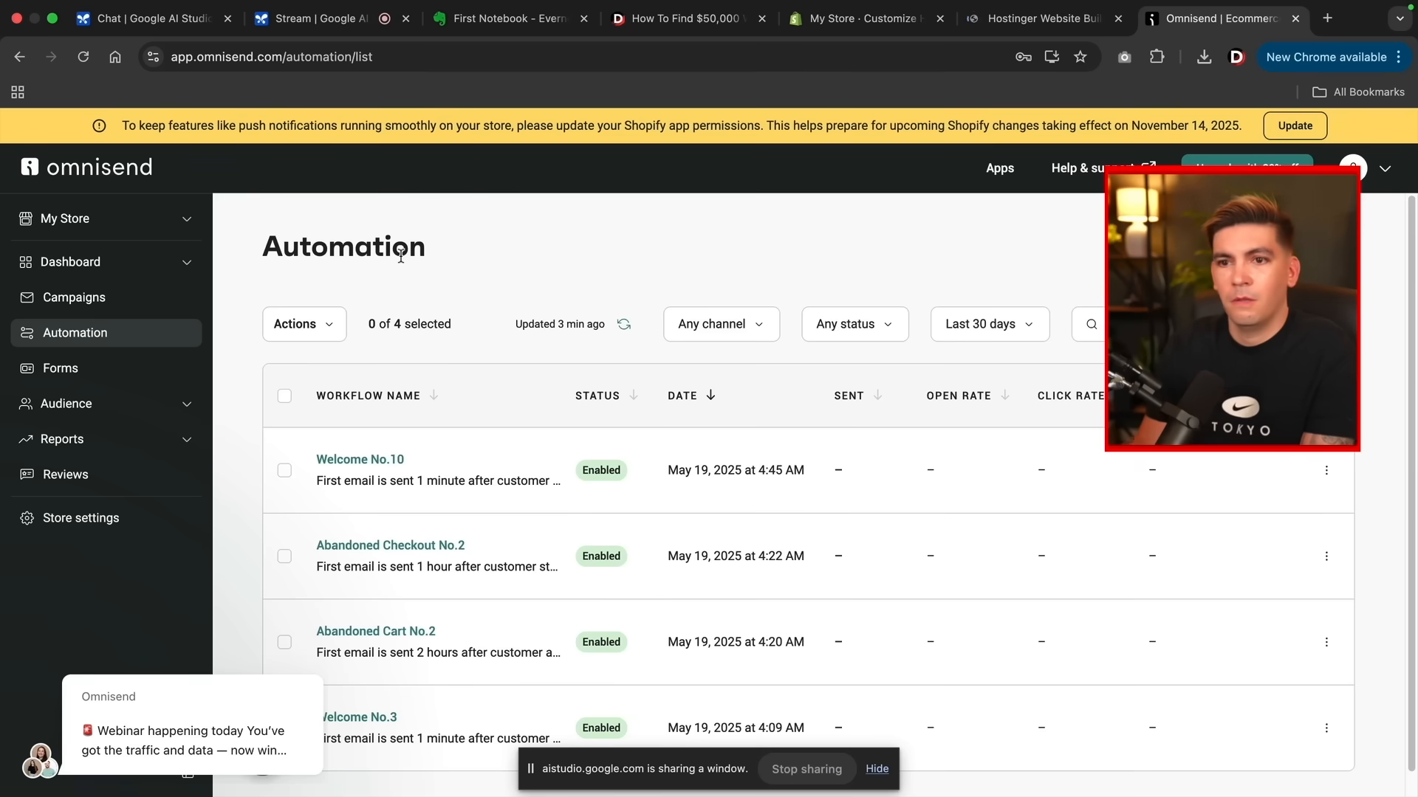
Go to Omnisend Campaigns and create a new email campaign.
left_click(74, 297)
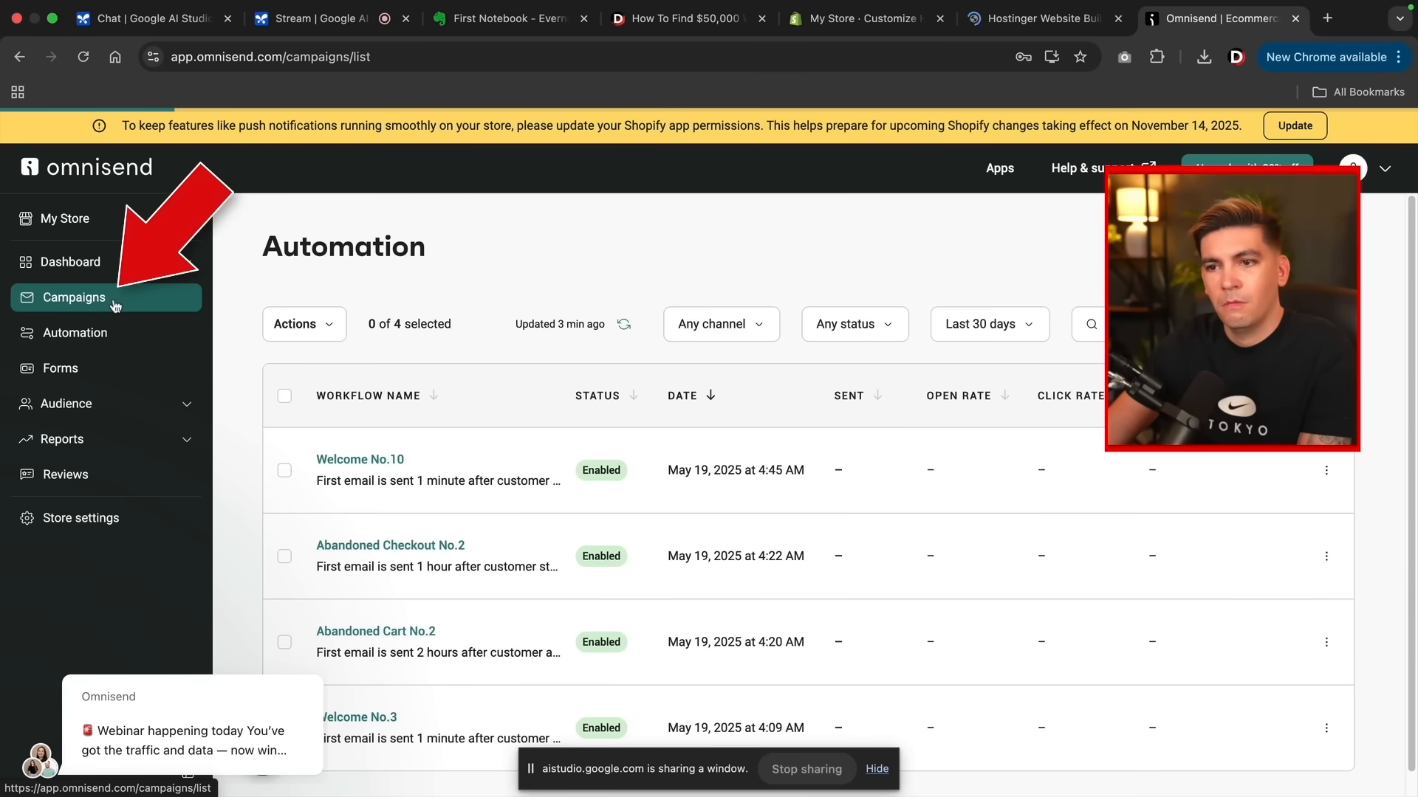
left_click(73, 297)
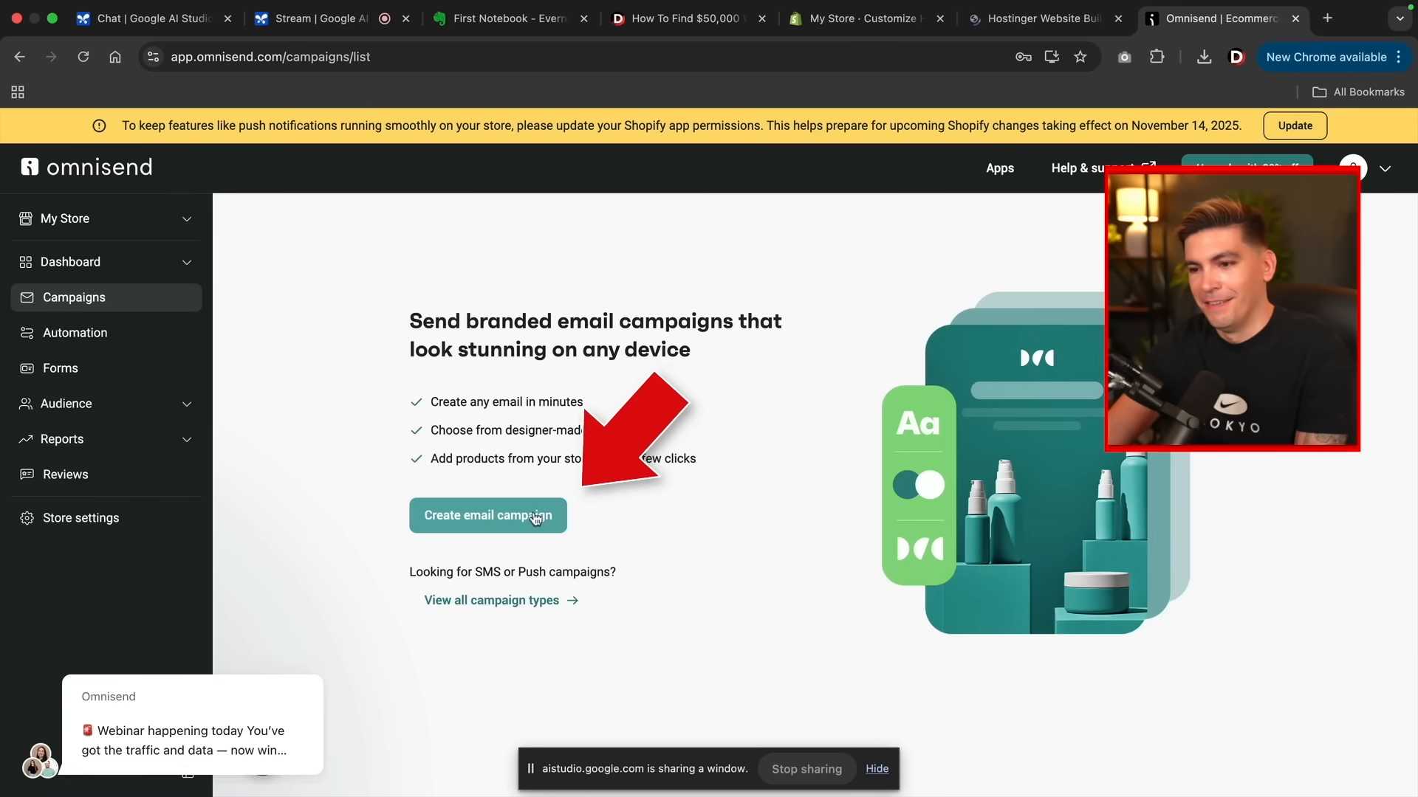
left_click(489, 515)
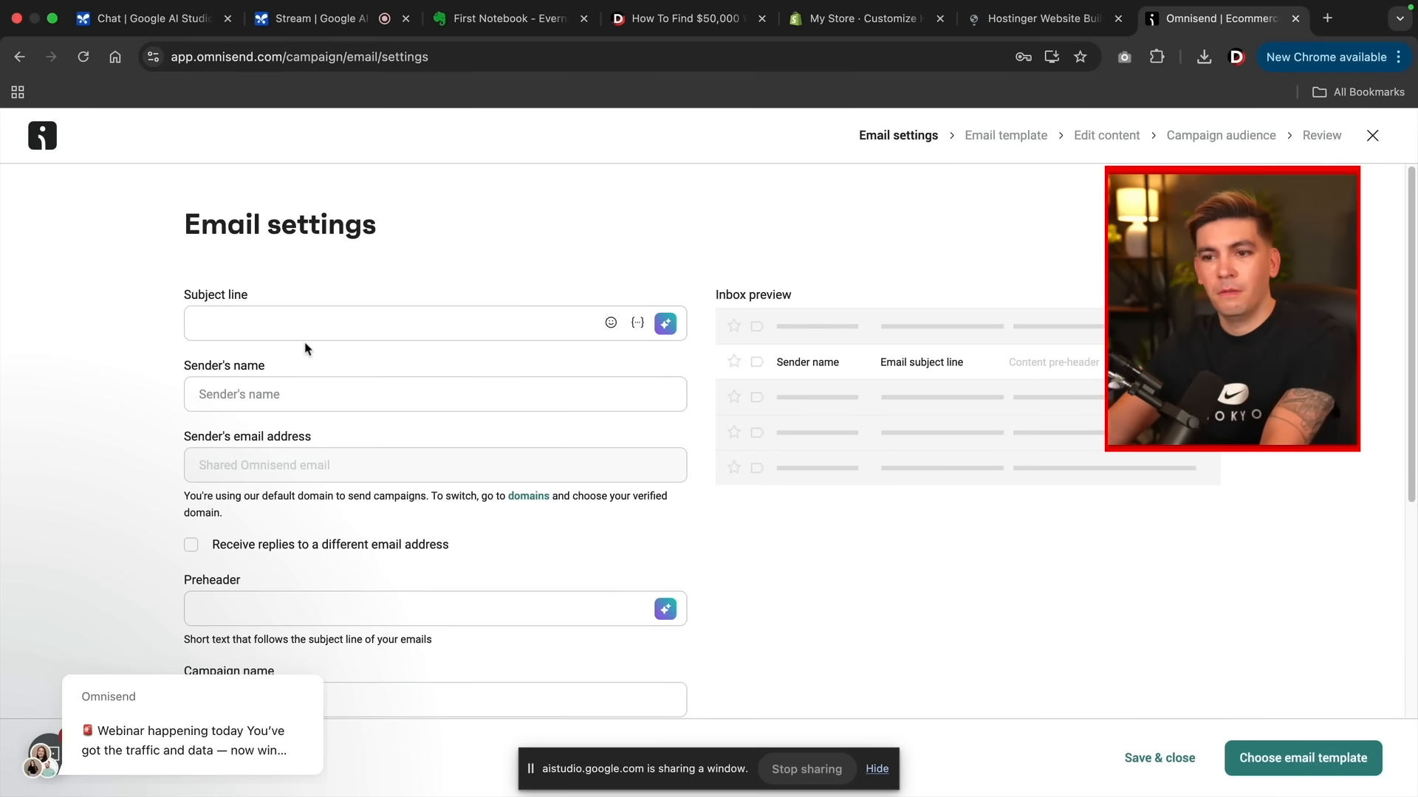
mouse_move(287, 432)
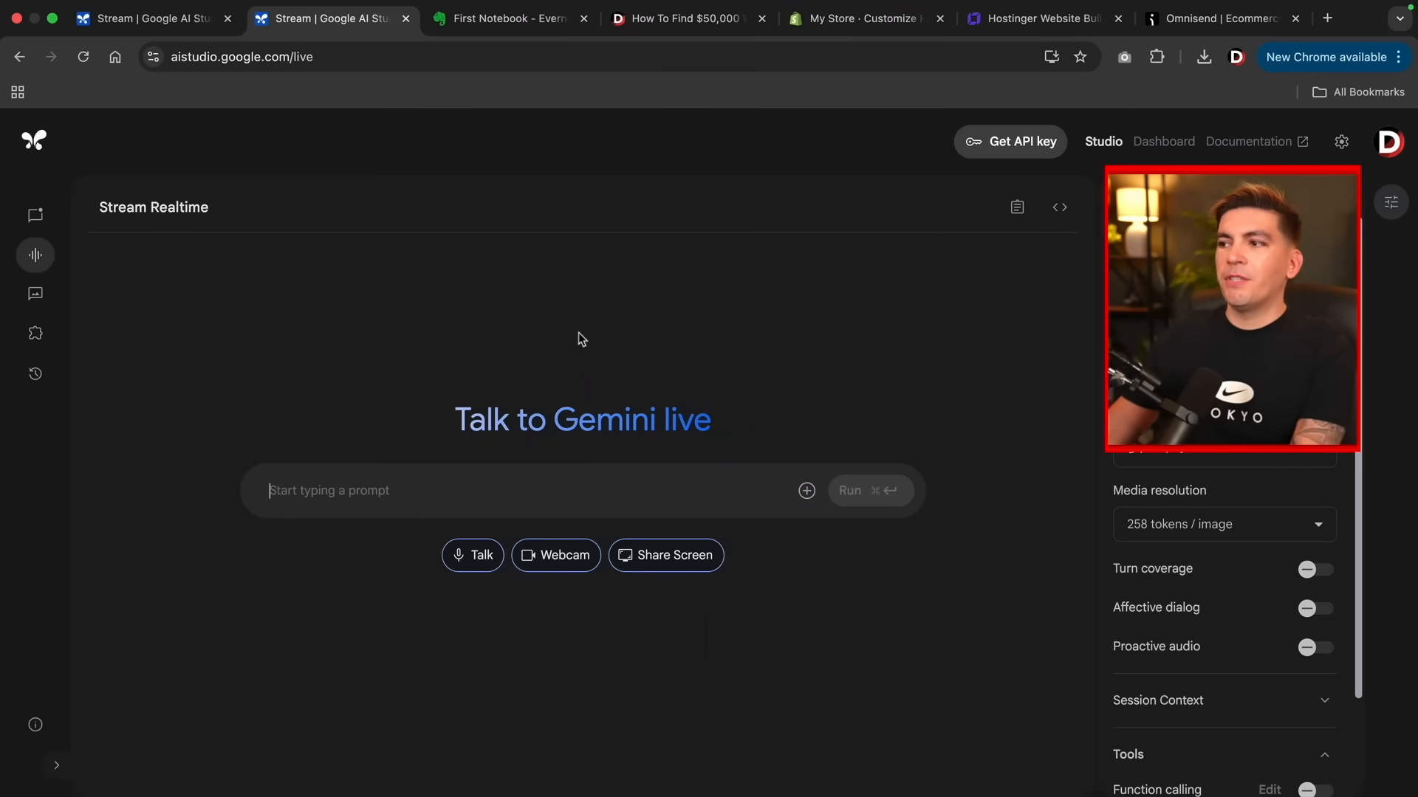
mouse_move(891, 381)
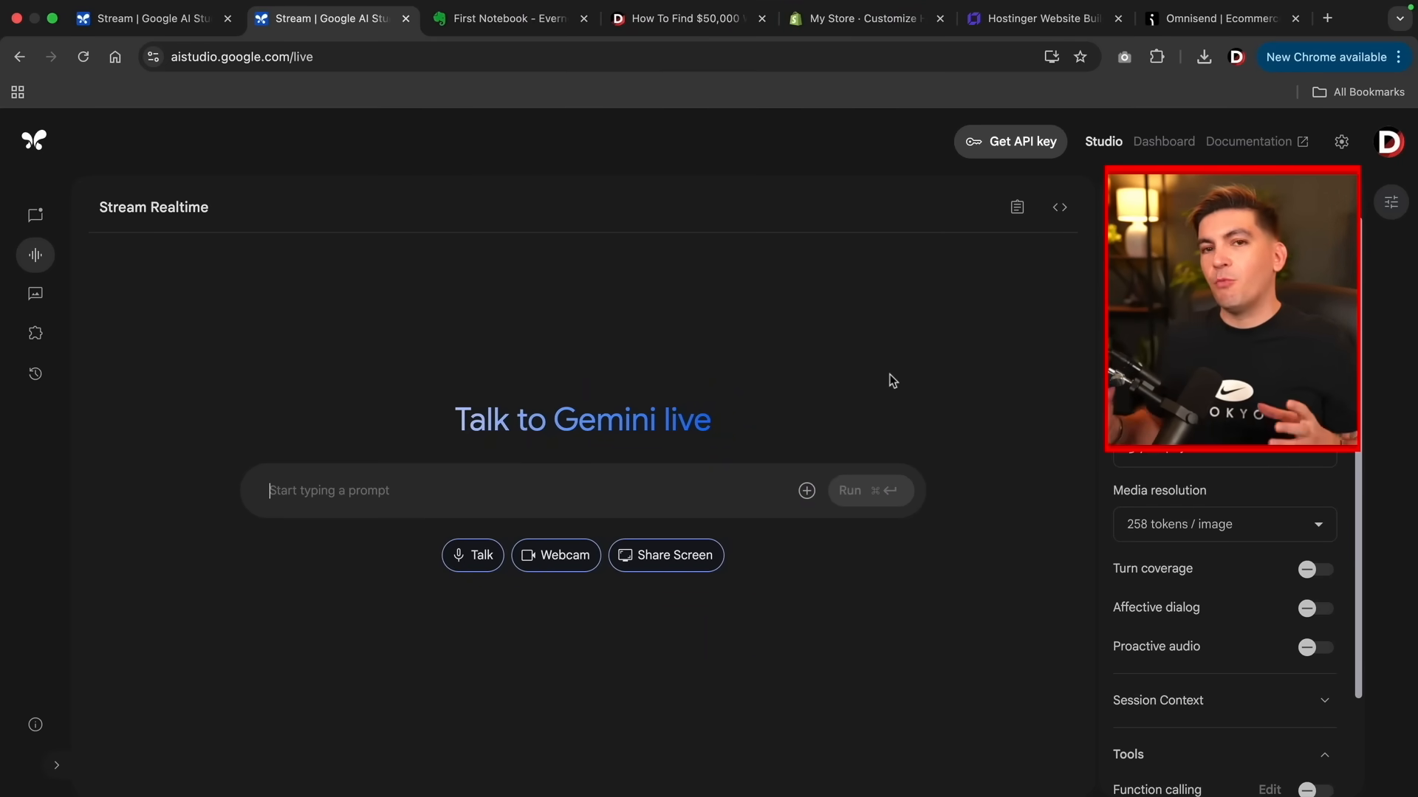
left_click(1171, 104)
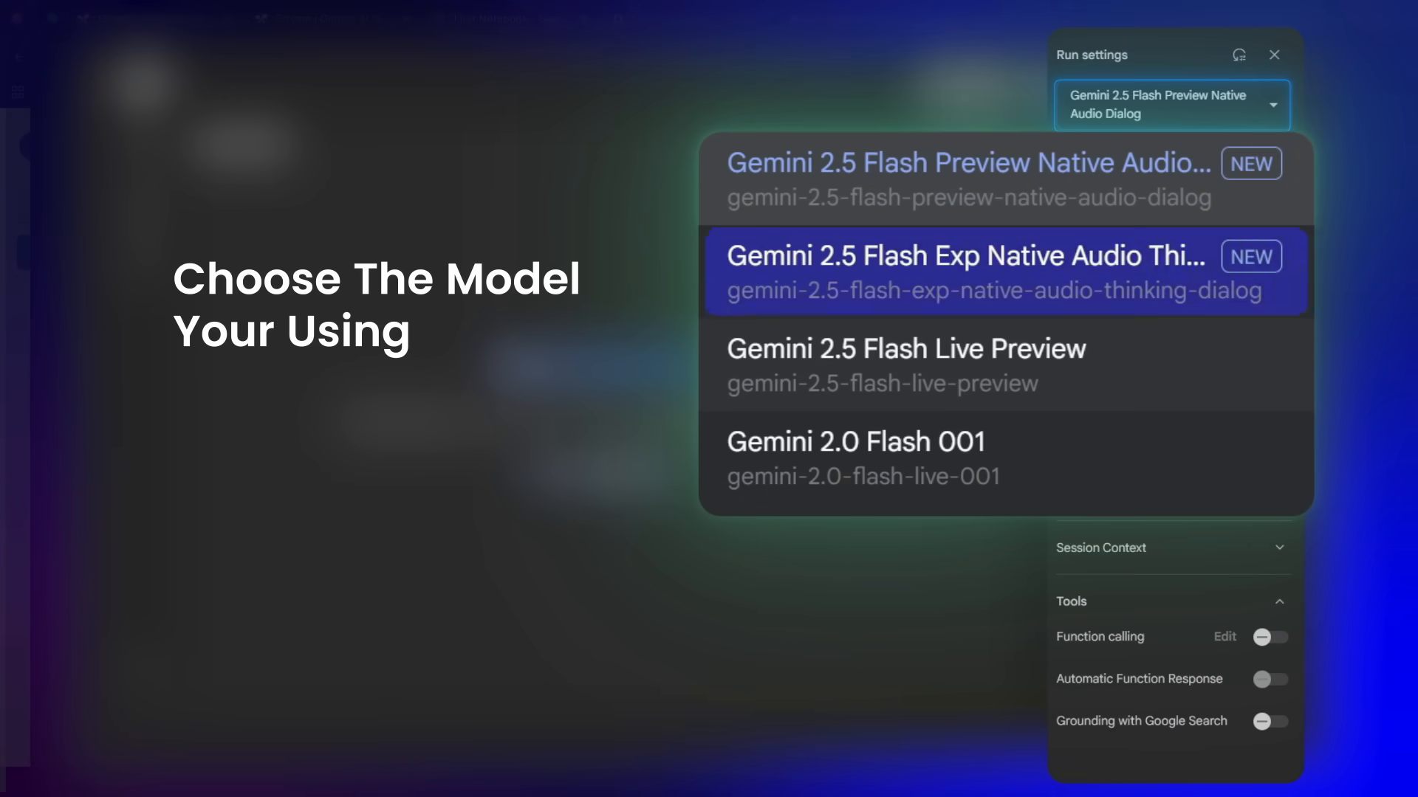
left_click(967, 179)
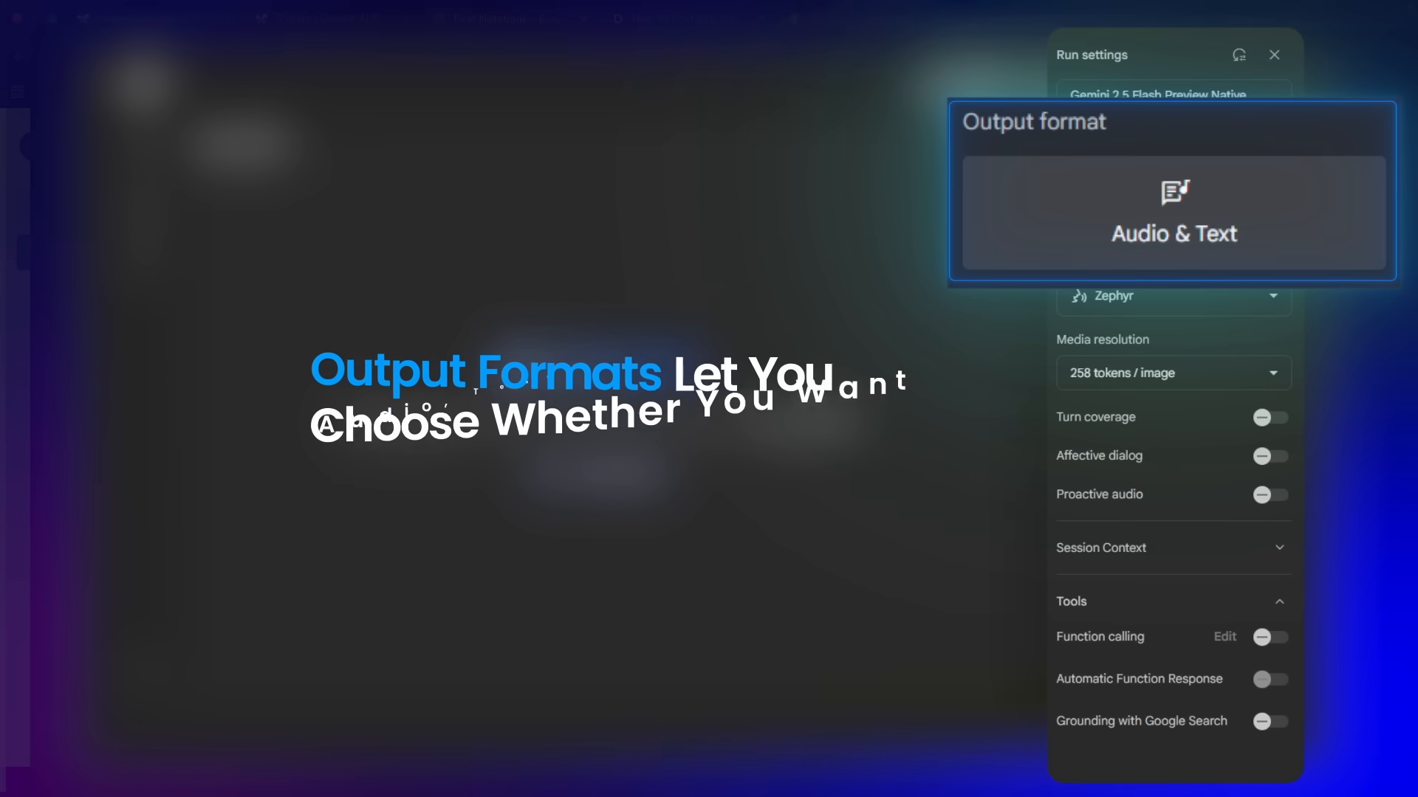
left_click(1172, 295)
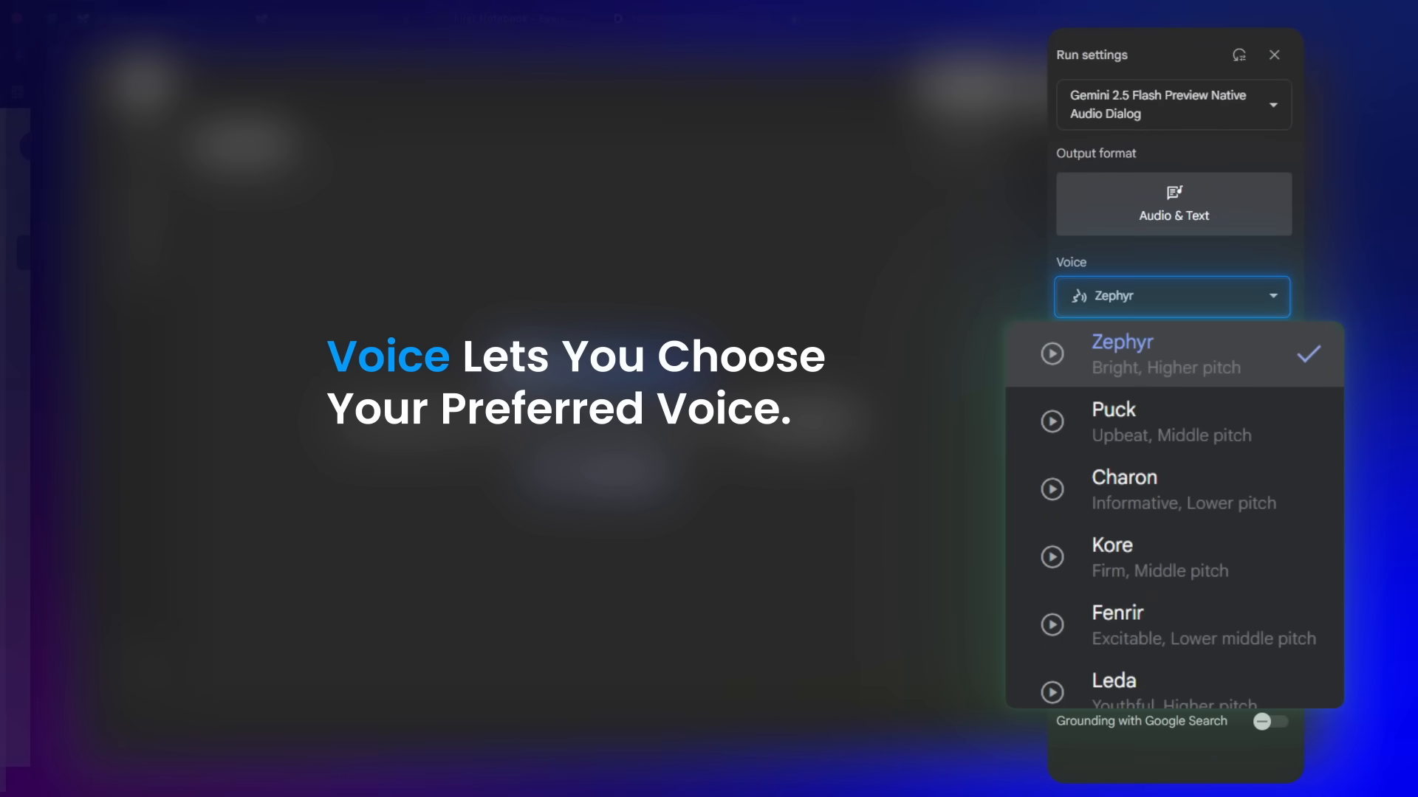
scroll("down", 3)
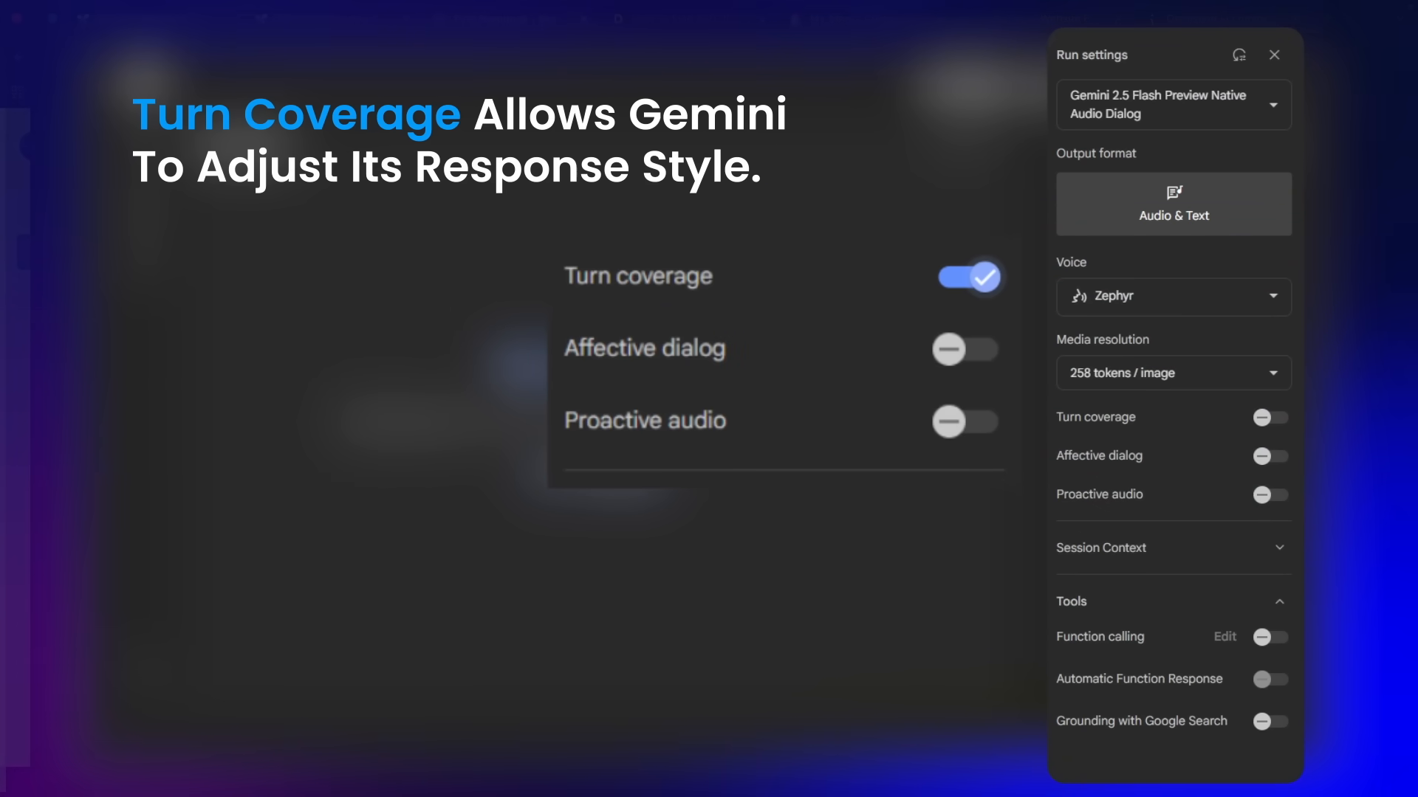
left_click(965, 348)
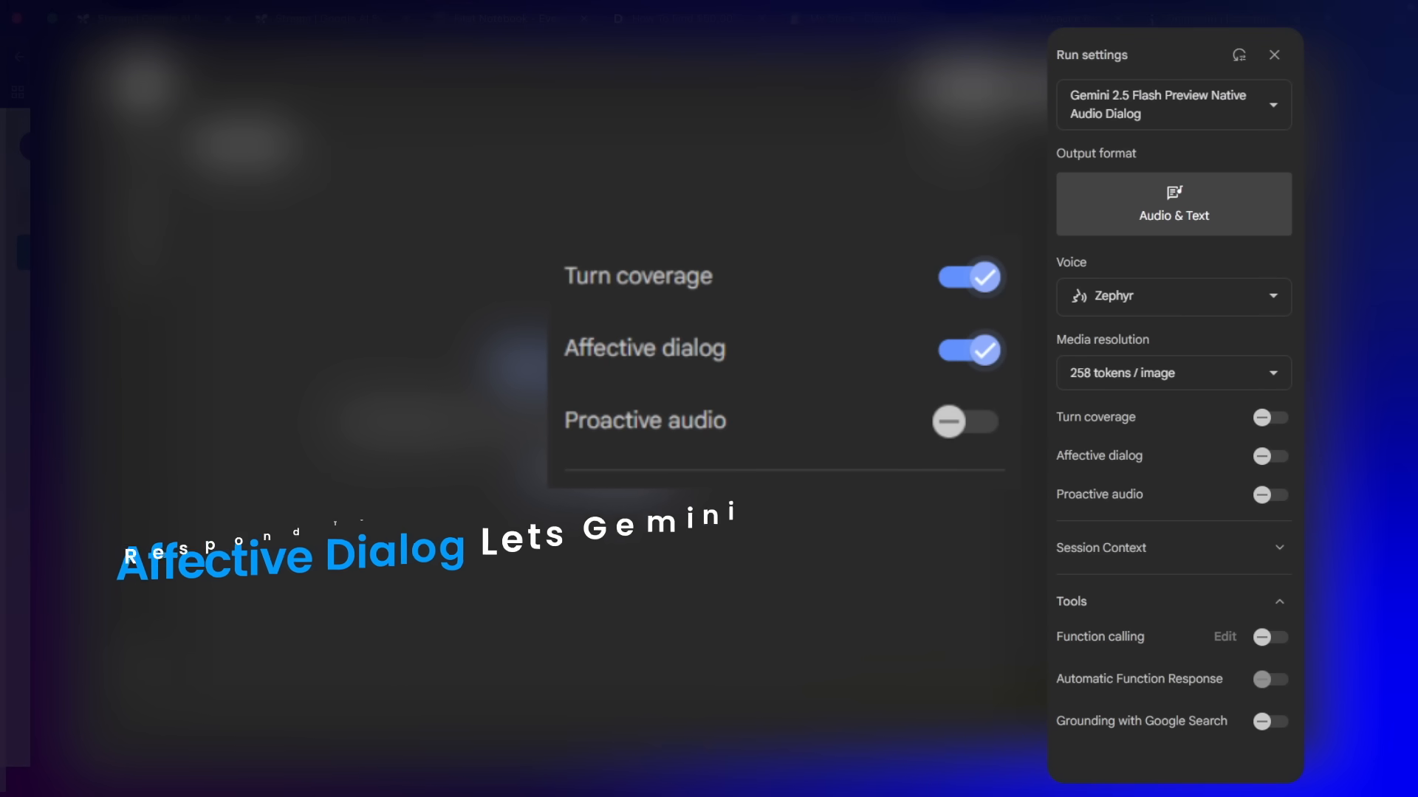
left_click(963, 421)
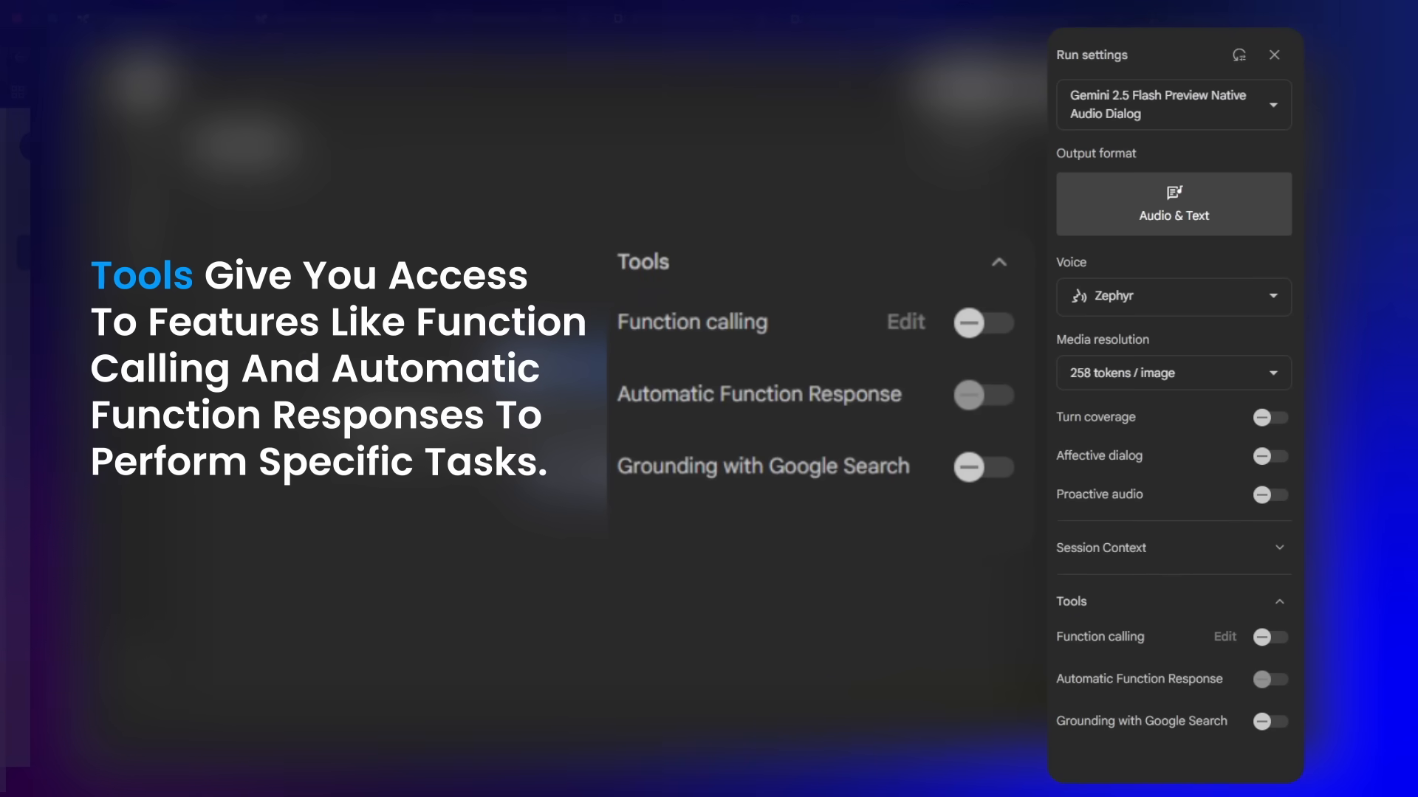
left_click(983, 323)
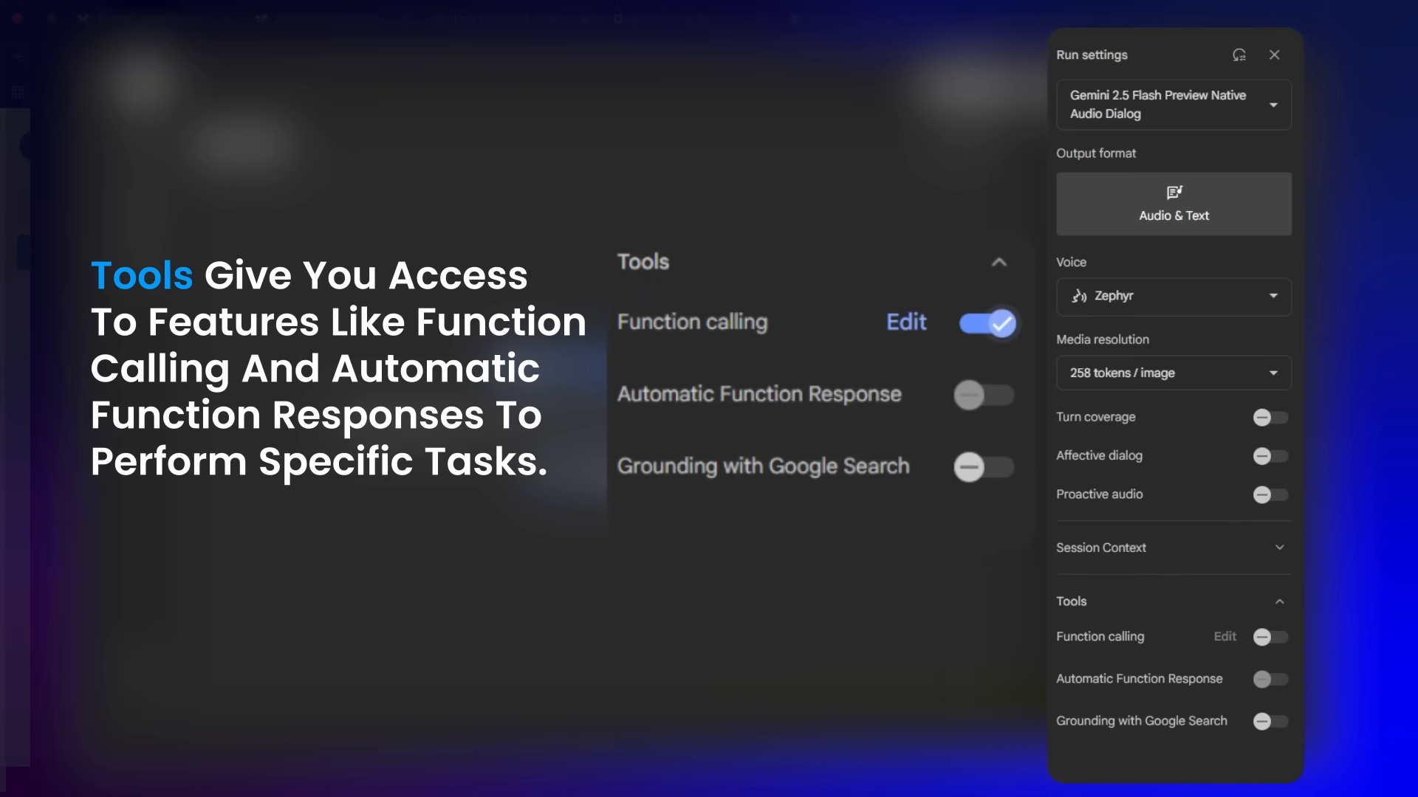
left_click(983, 397)
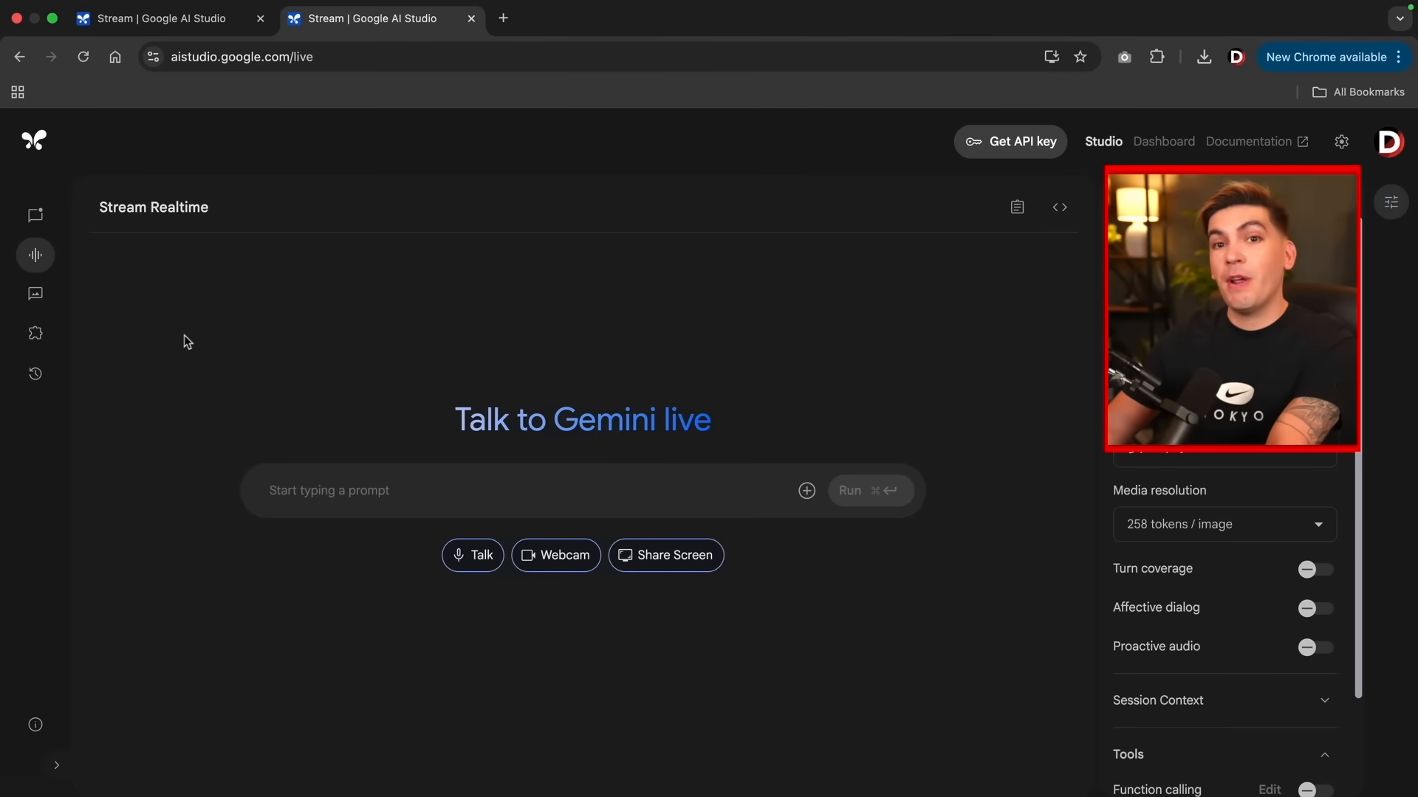
Open Imagen generation, try Imagen 3.0 002 with 4 results, then reselect Imagen 4 (Preview).
left_click(35, 293)
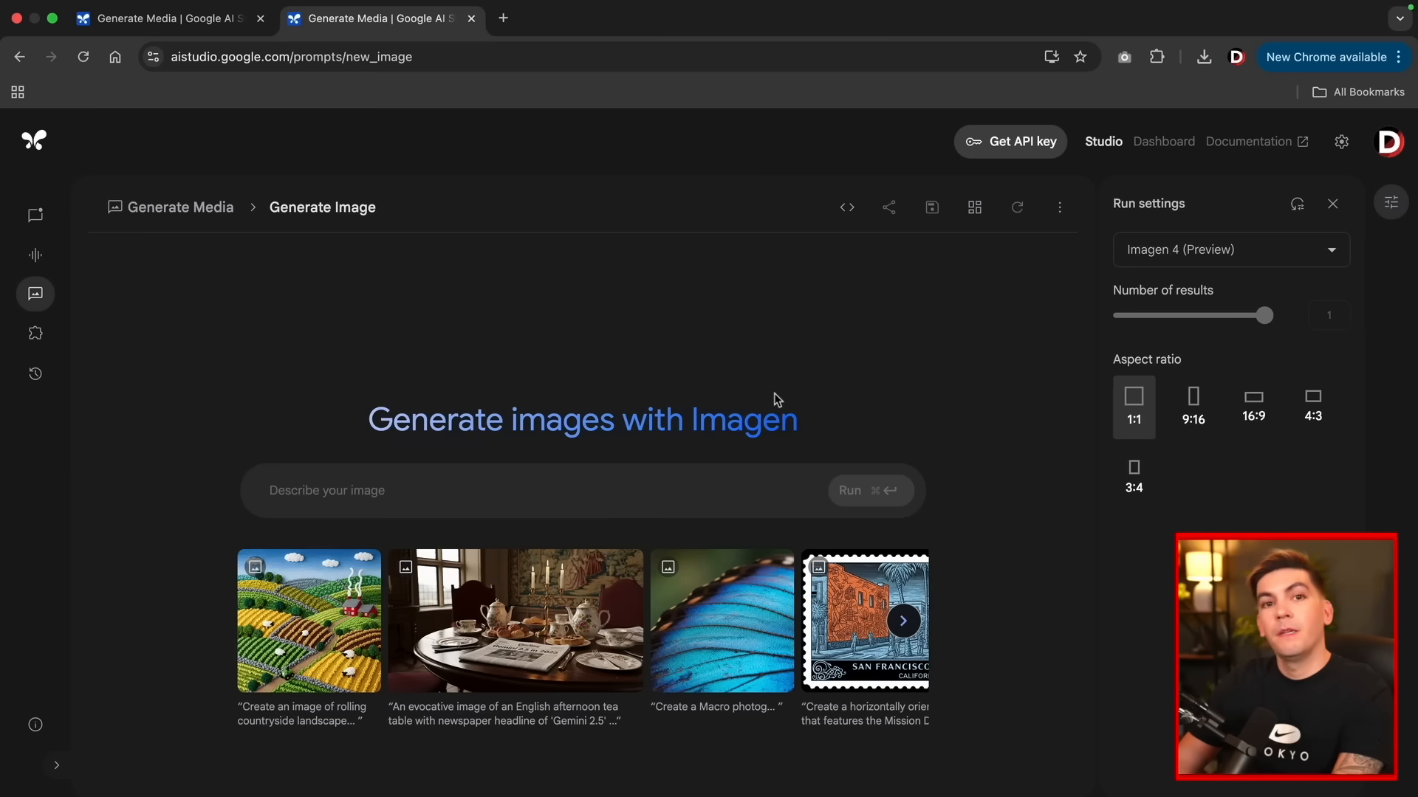
mouse_move(1193, 406)
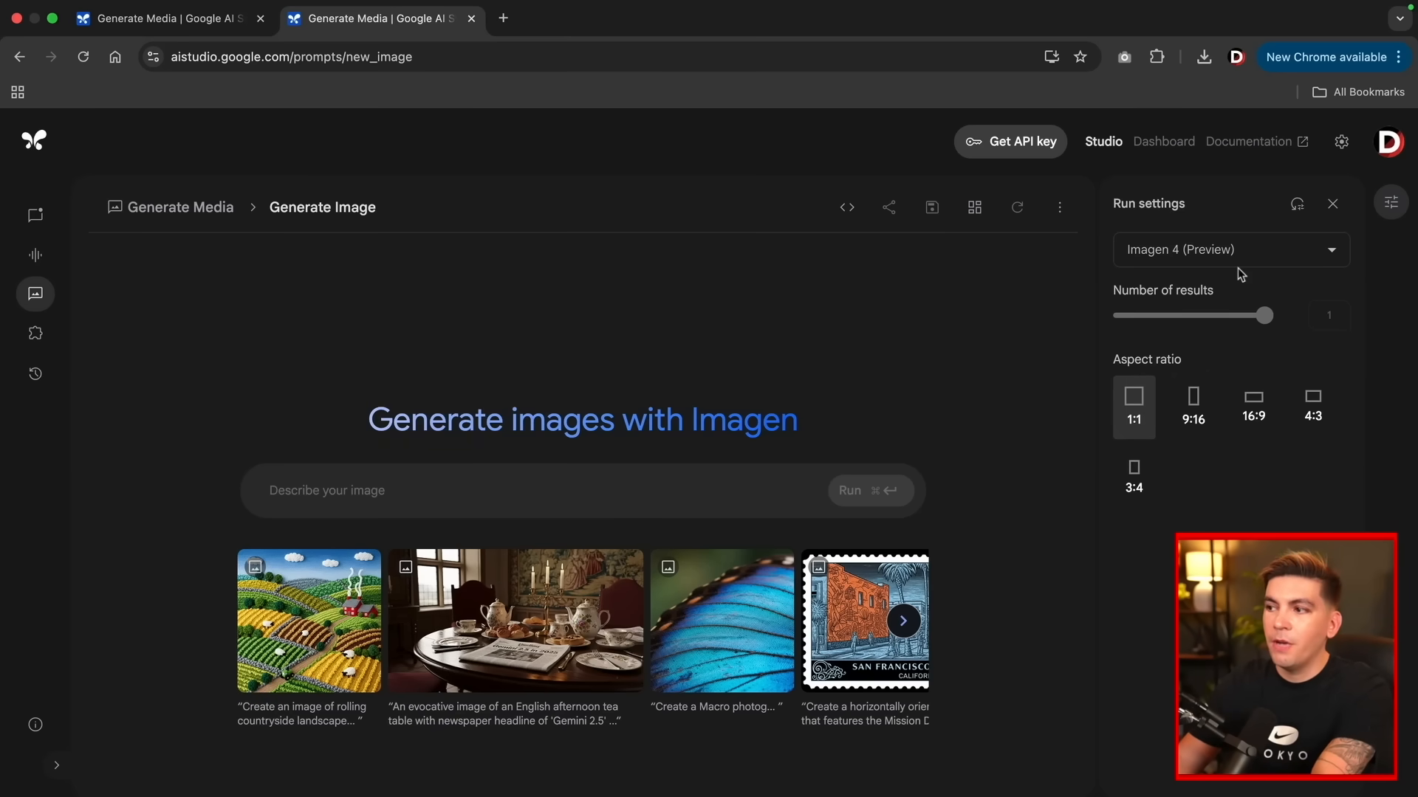
left_click(1230, 250)
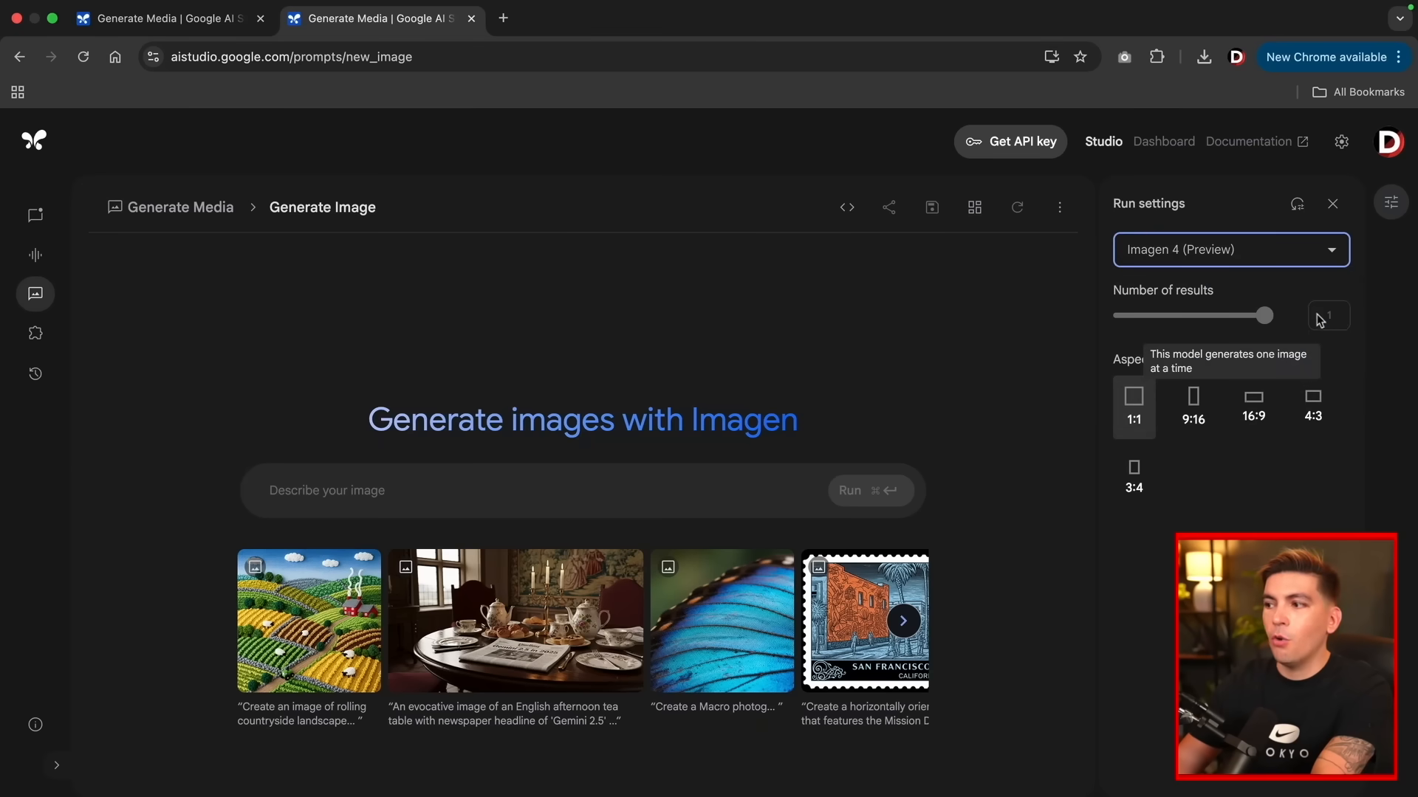
left_click(1230, 250)
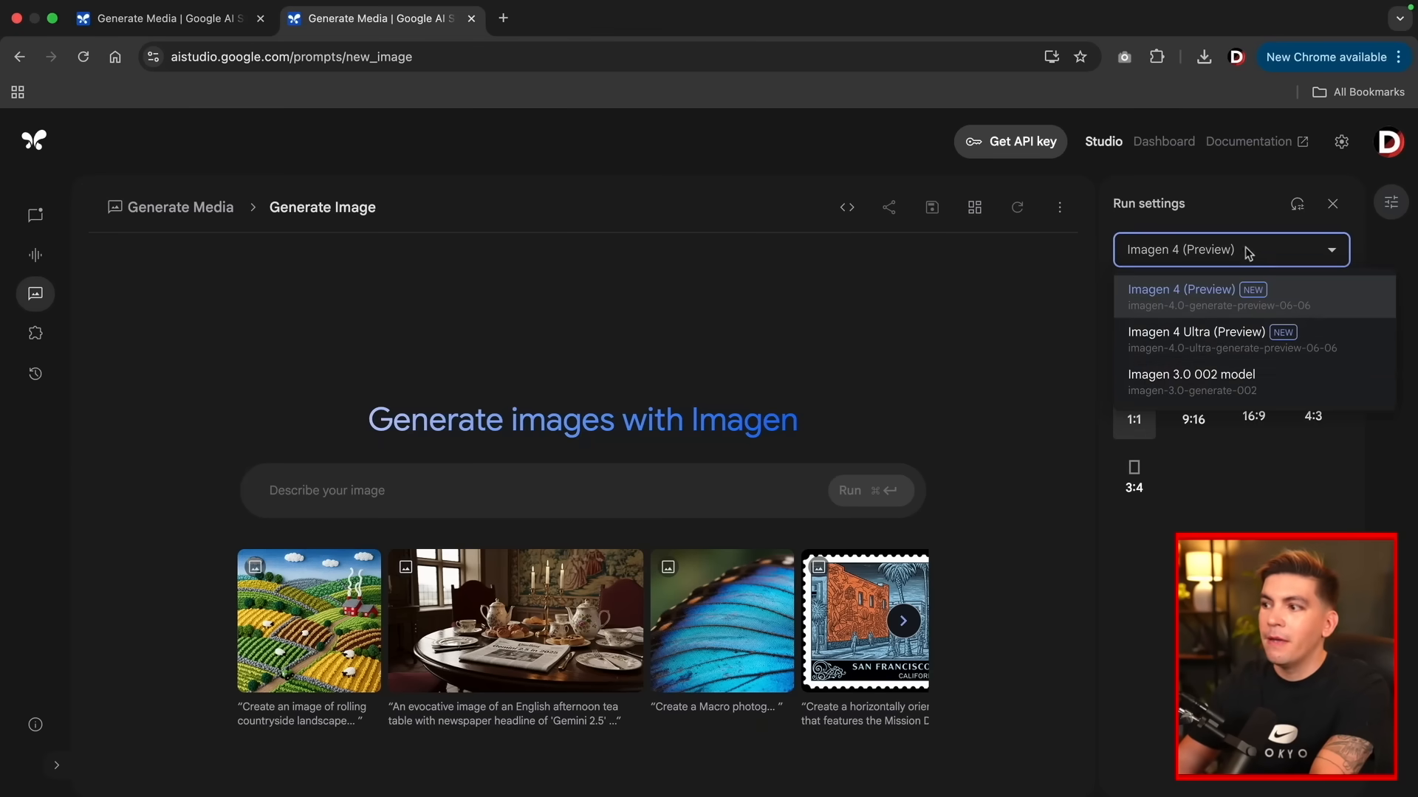
left_click(1190, 379)
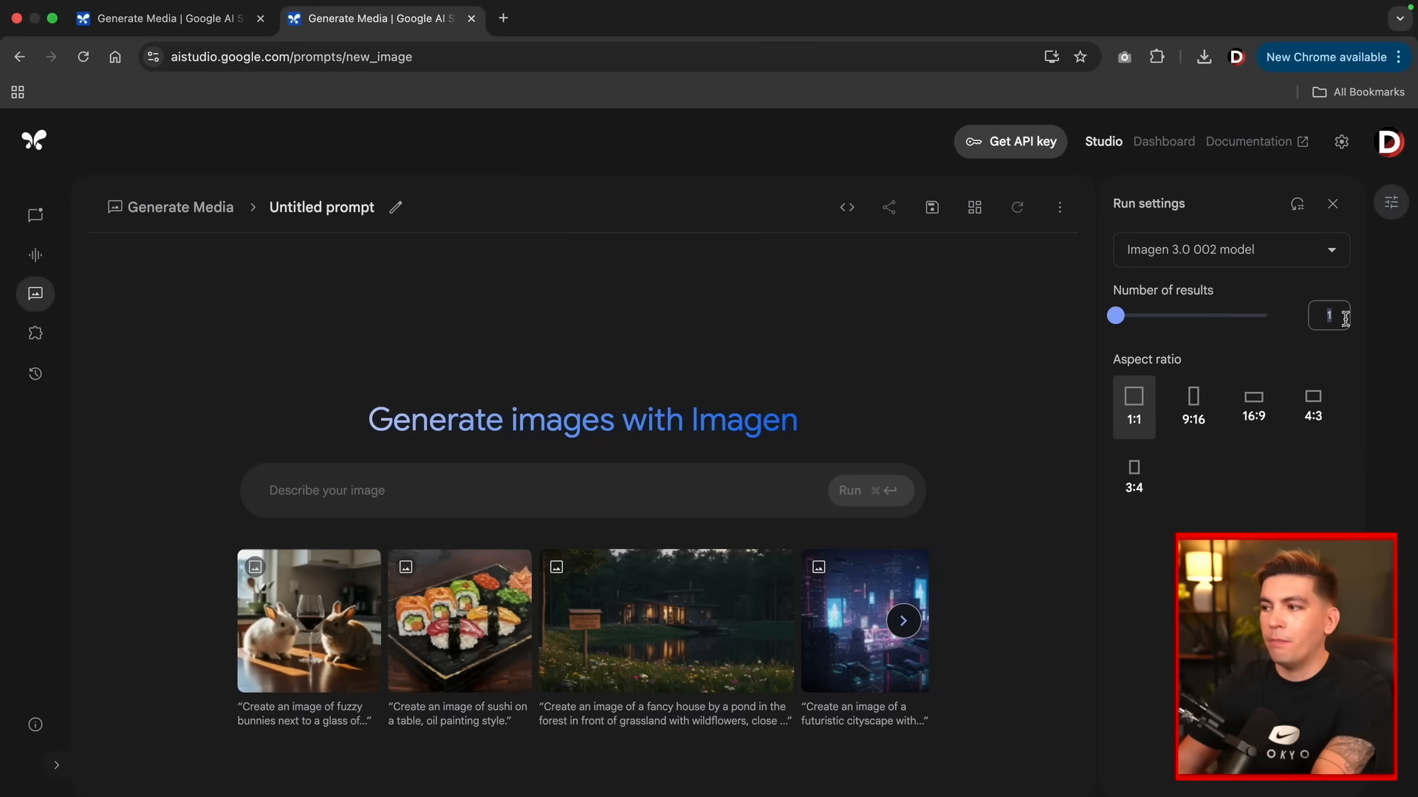
left_click_drag(1117, 315, 1265, 315)
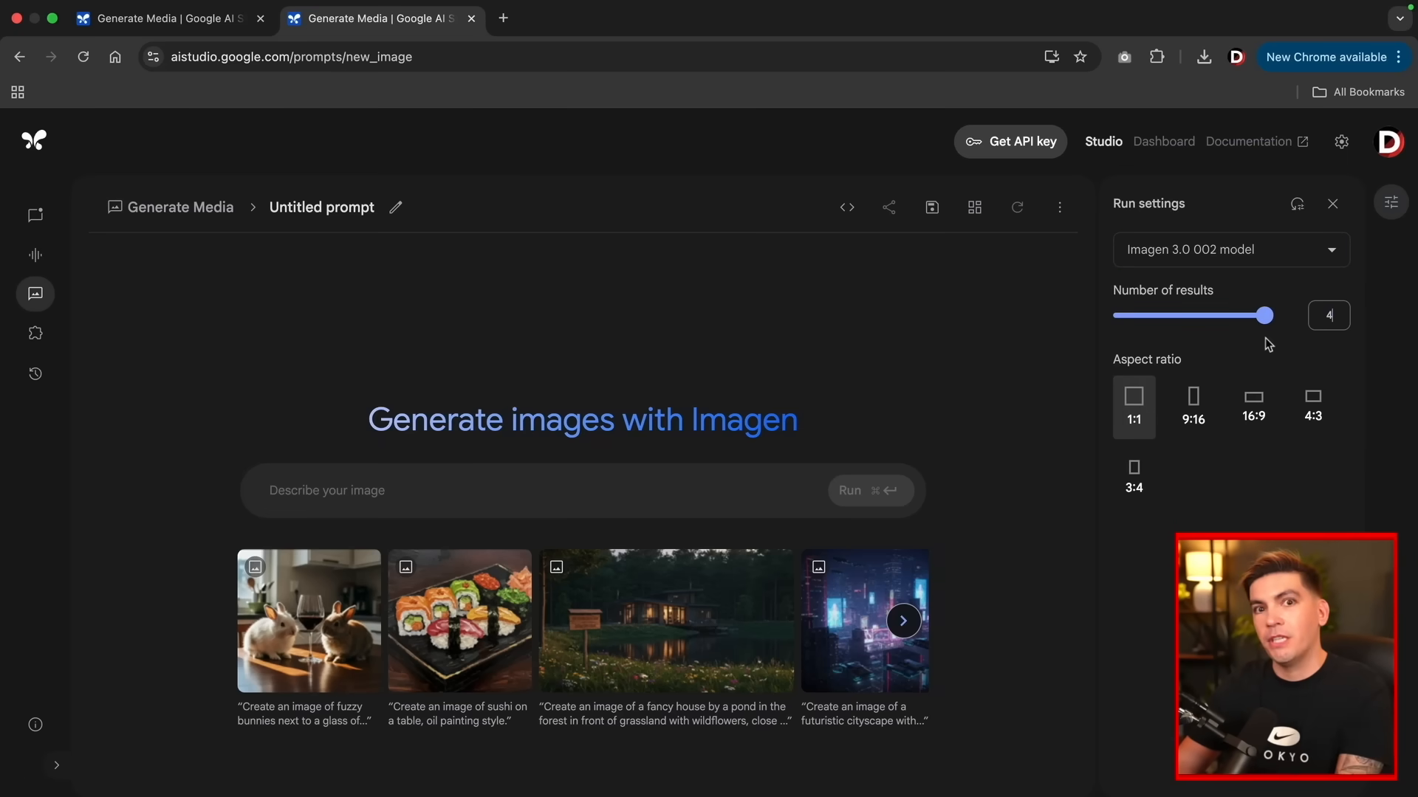
left_click(1229, 250)
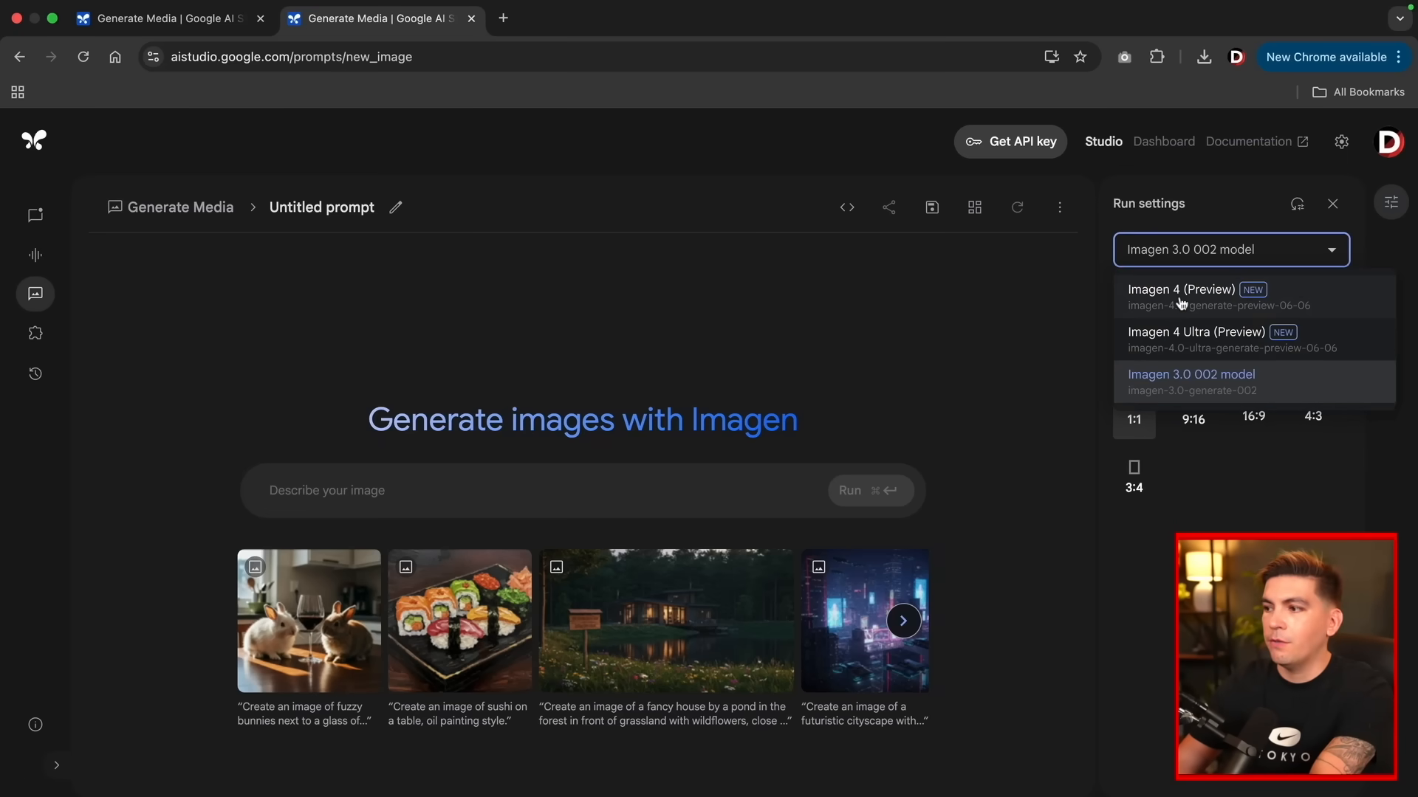
left_click(1181, 296)
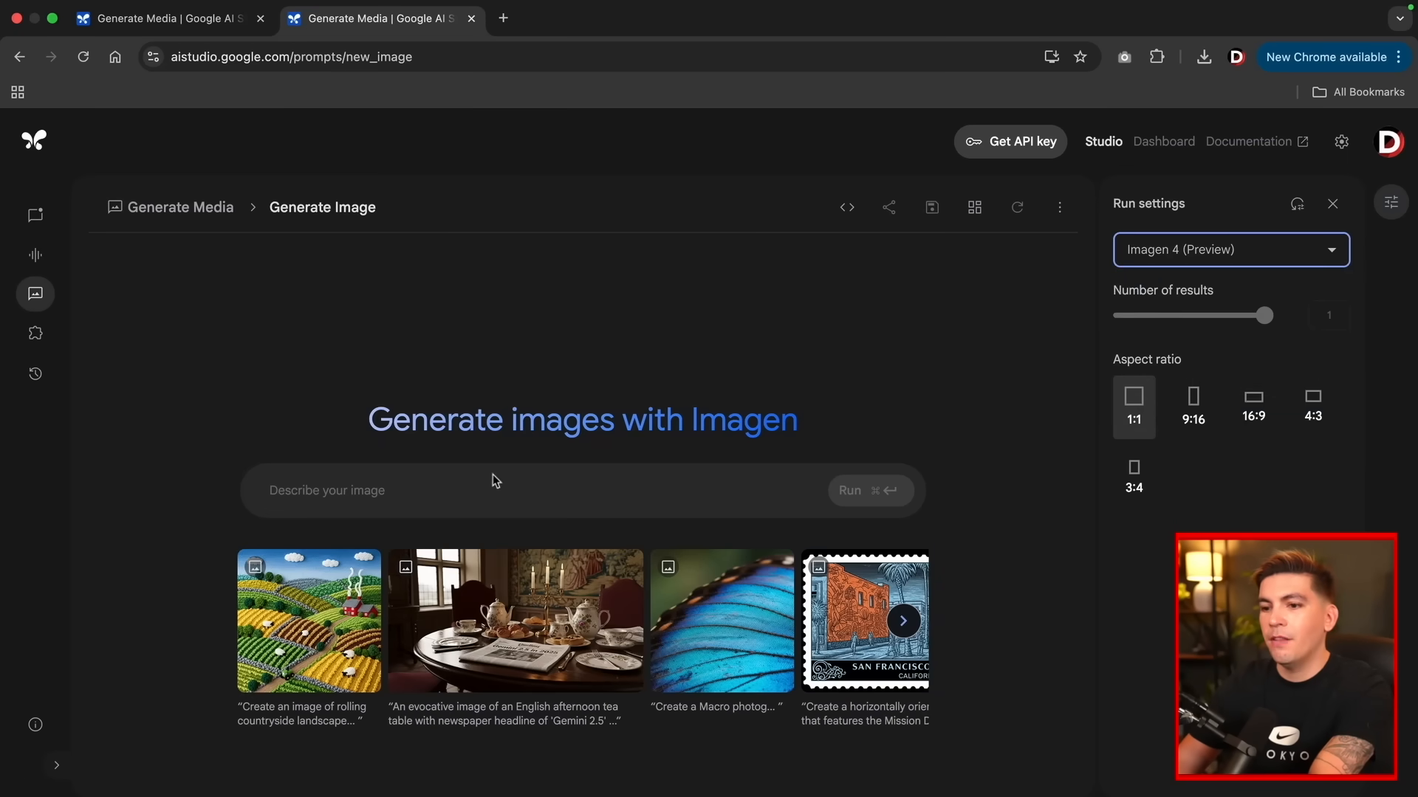
Enter the glowing obsidian sword prompt, run Imagen, and enlarge the generated image.
left_click(1332, 205)
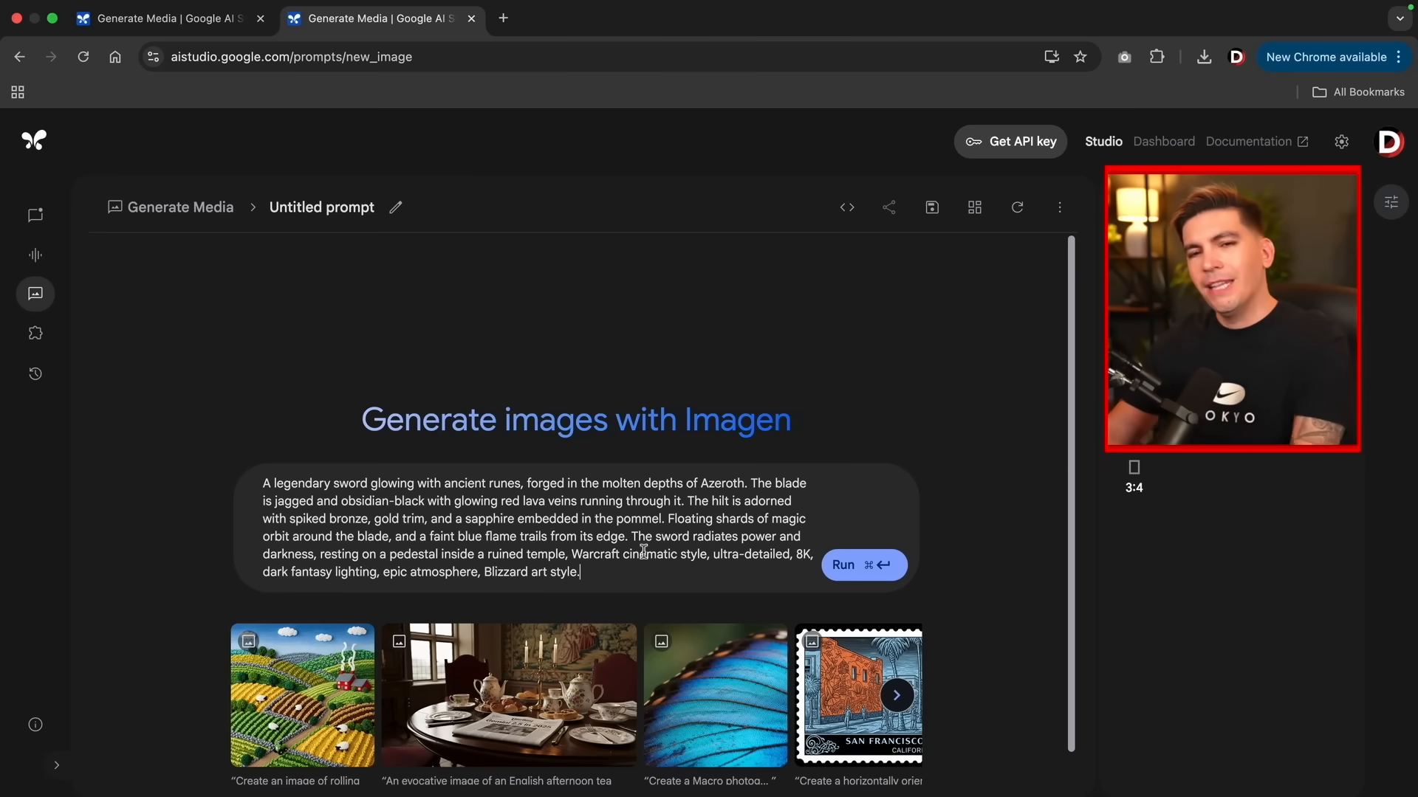
left_click(862, 564)
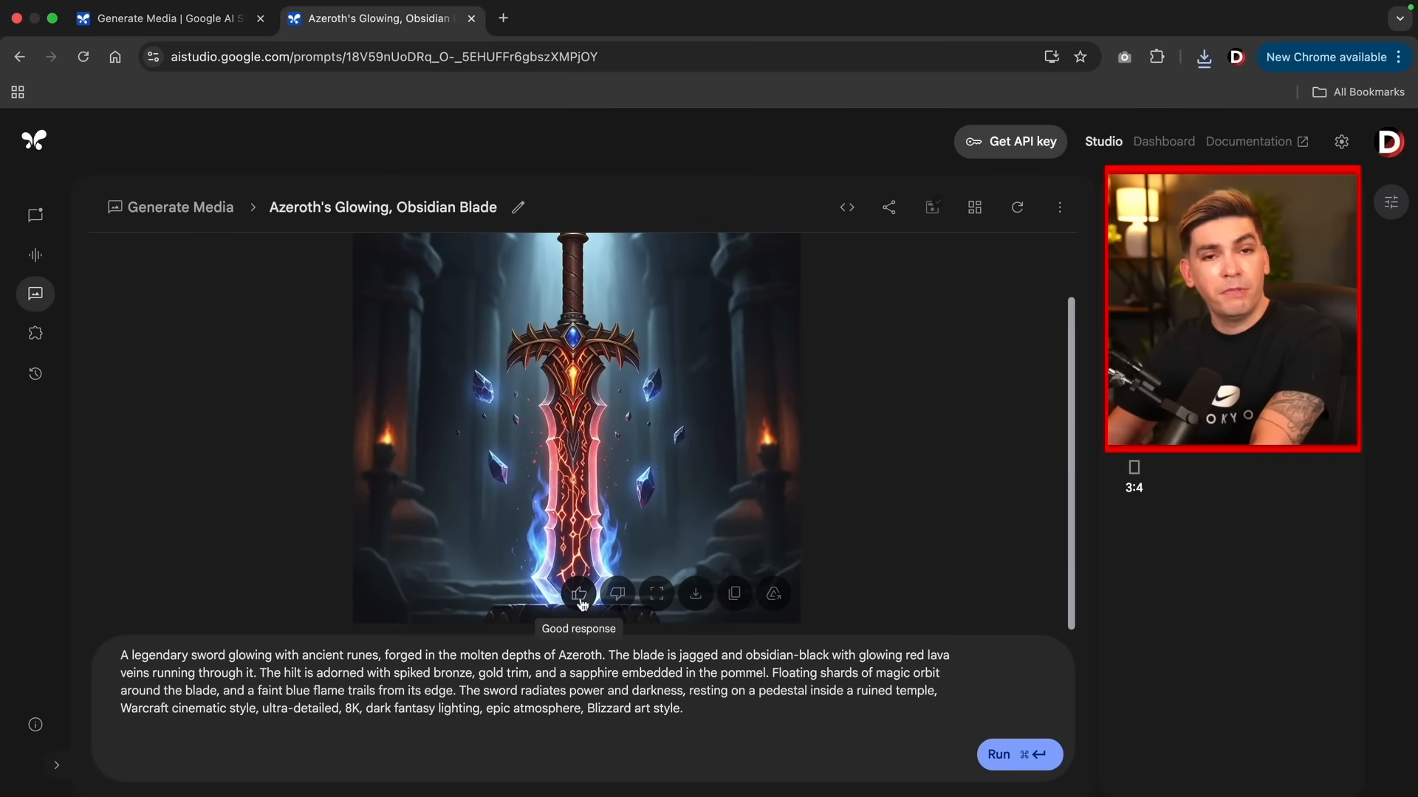
mouse_move(656, 594)
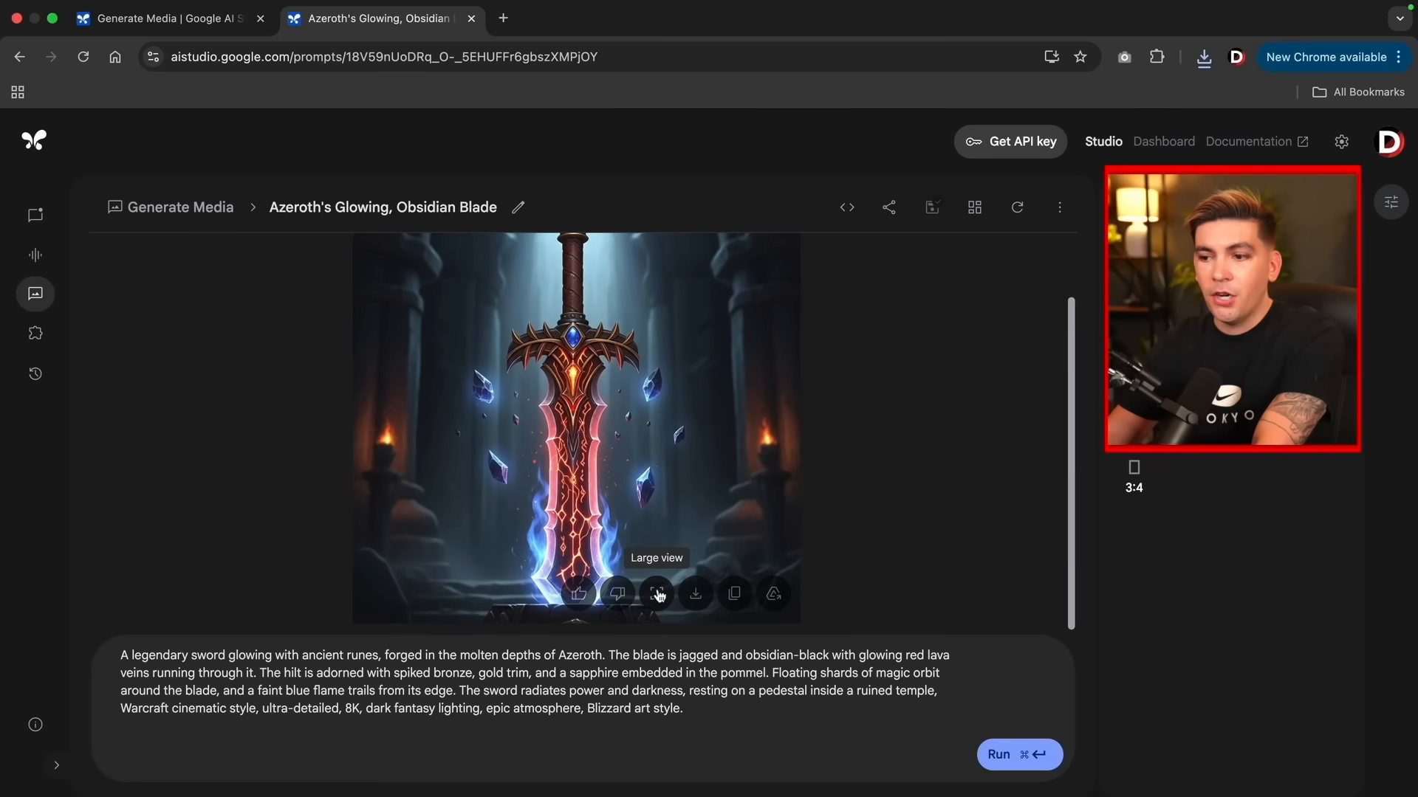
left_click(656, 593)
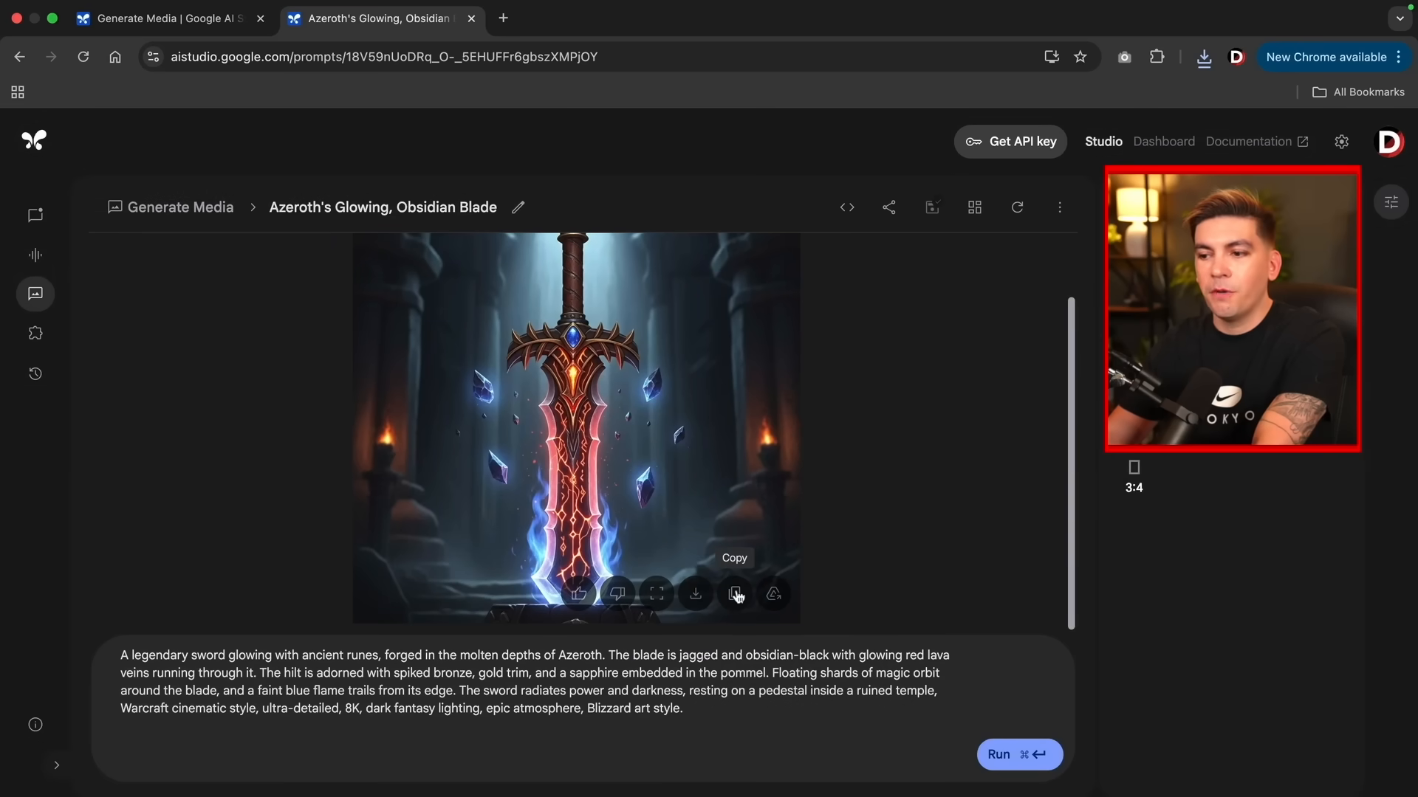
mouse_move(773, 595)
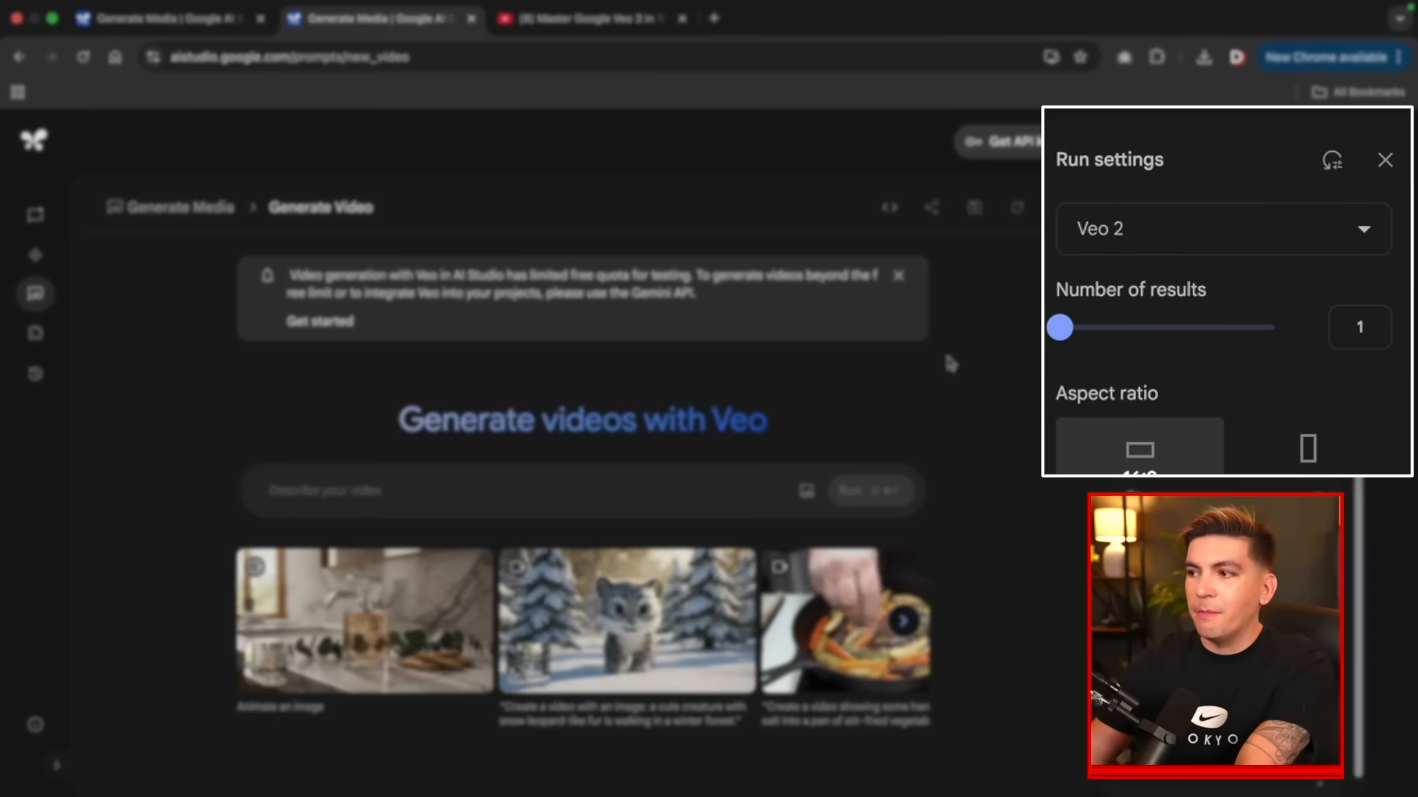
Check the Veo model list, find only Veo 2 offered, and keep it selected.
left_click(1221, 228)
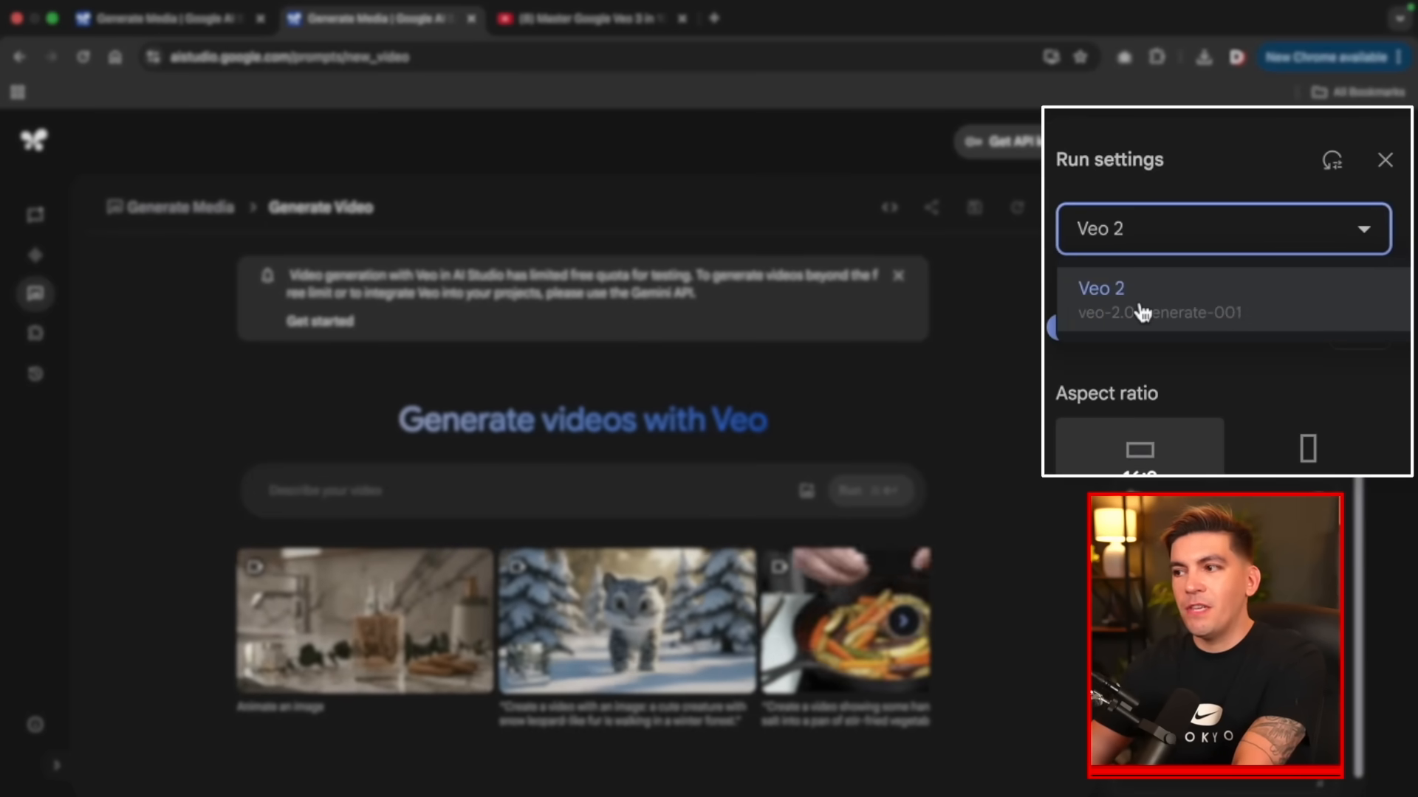
left_click(1130, 299)
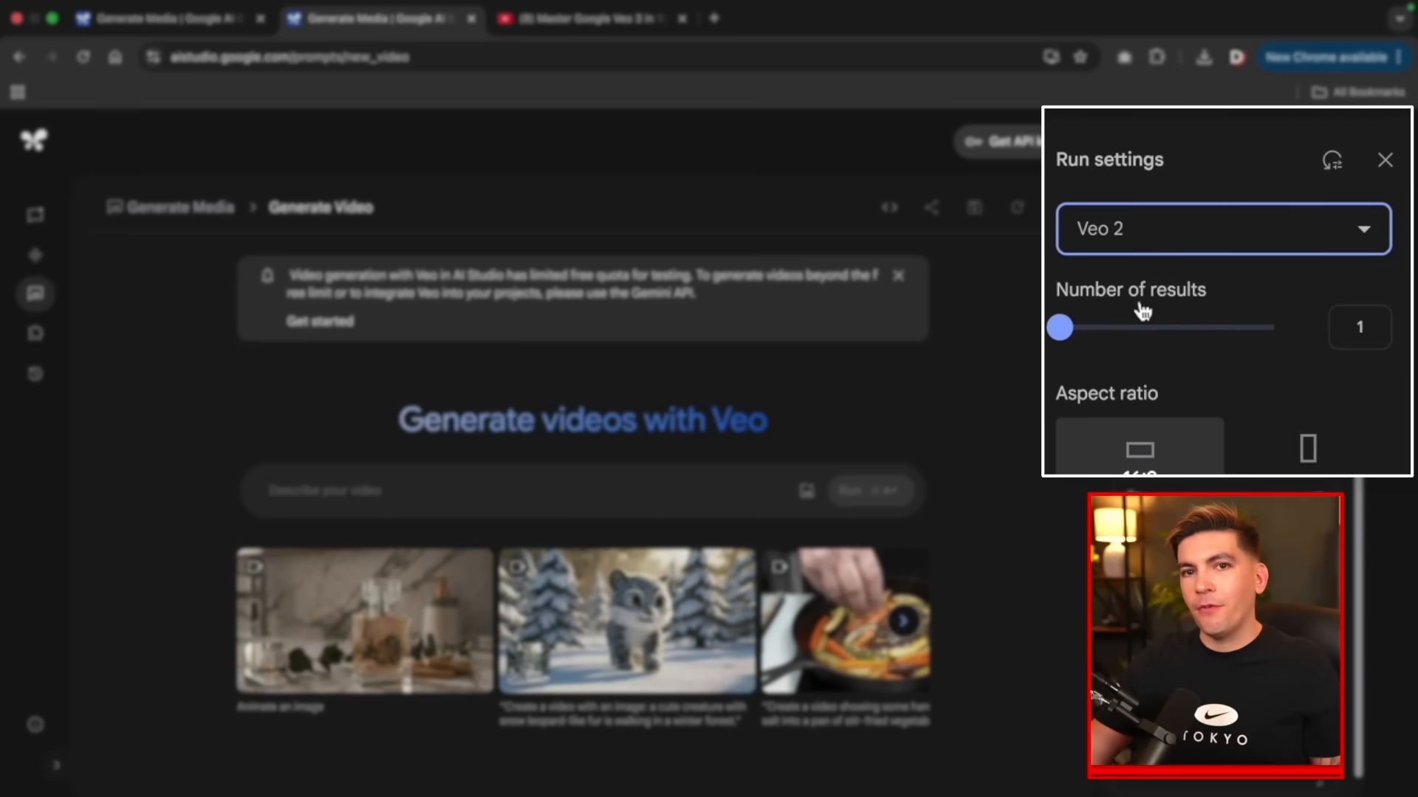
left_click(592, 18)
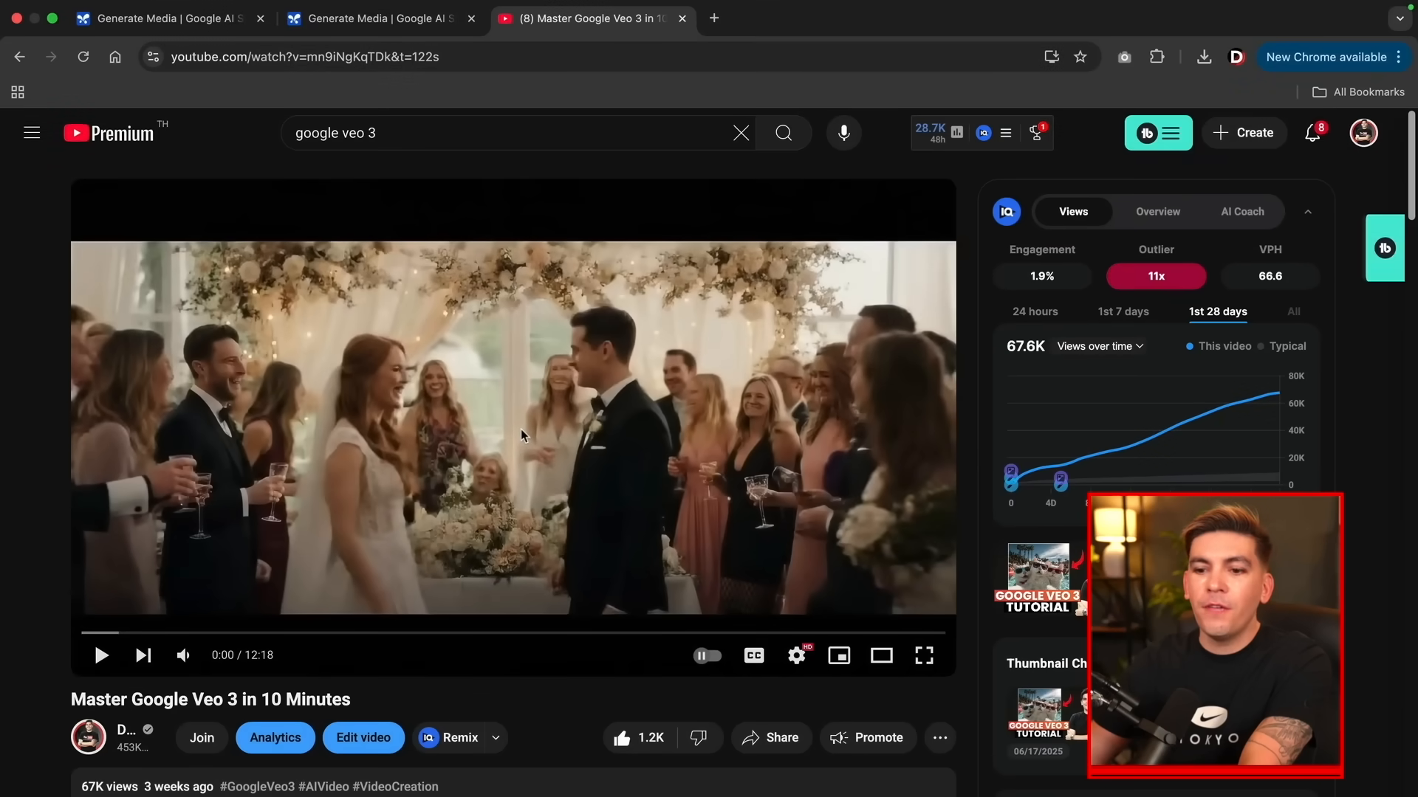
mouse_move(182, 656)
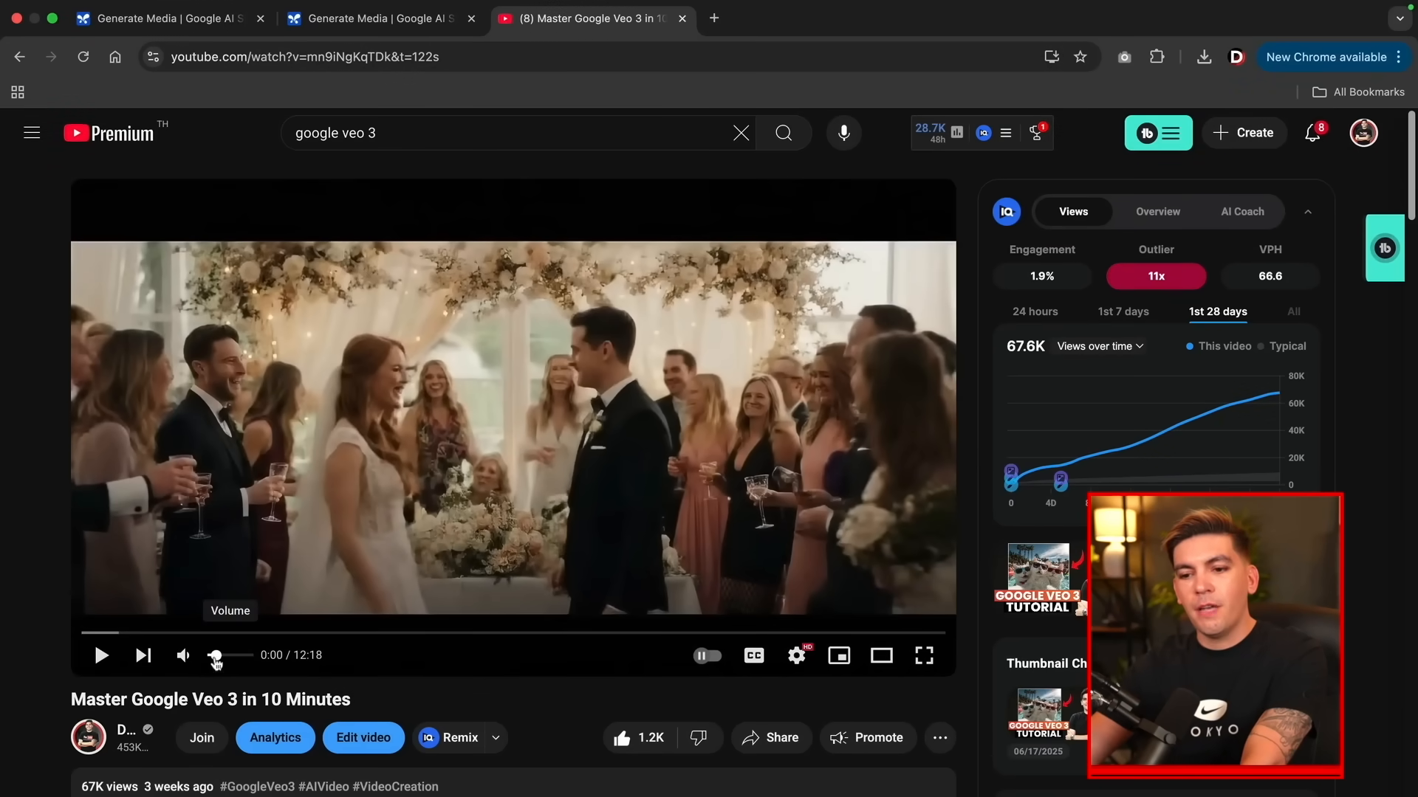
Play the 'Master Google Veo 3 in 10 Minutes' tutorial on YouTube with sound.
left_click(100, 655)
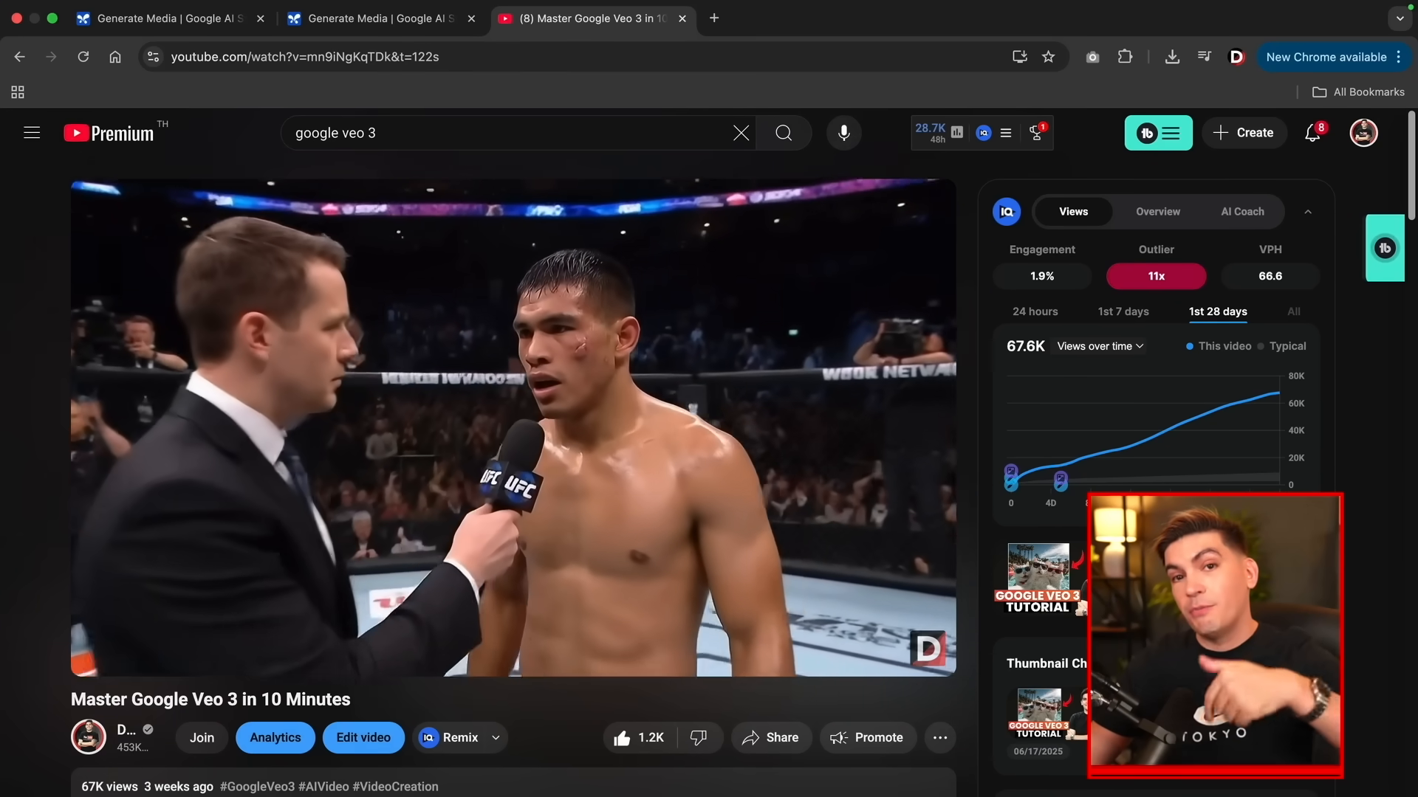
Back in Veo, set 2 results, 9:16 aspect ratio, and 8s video duration.
left_click(373, 17)
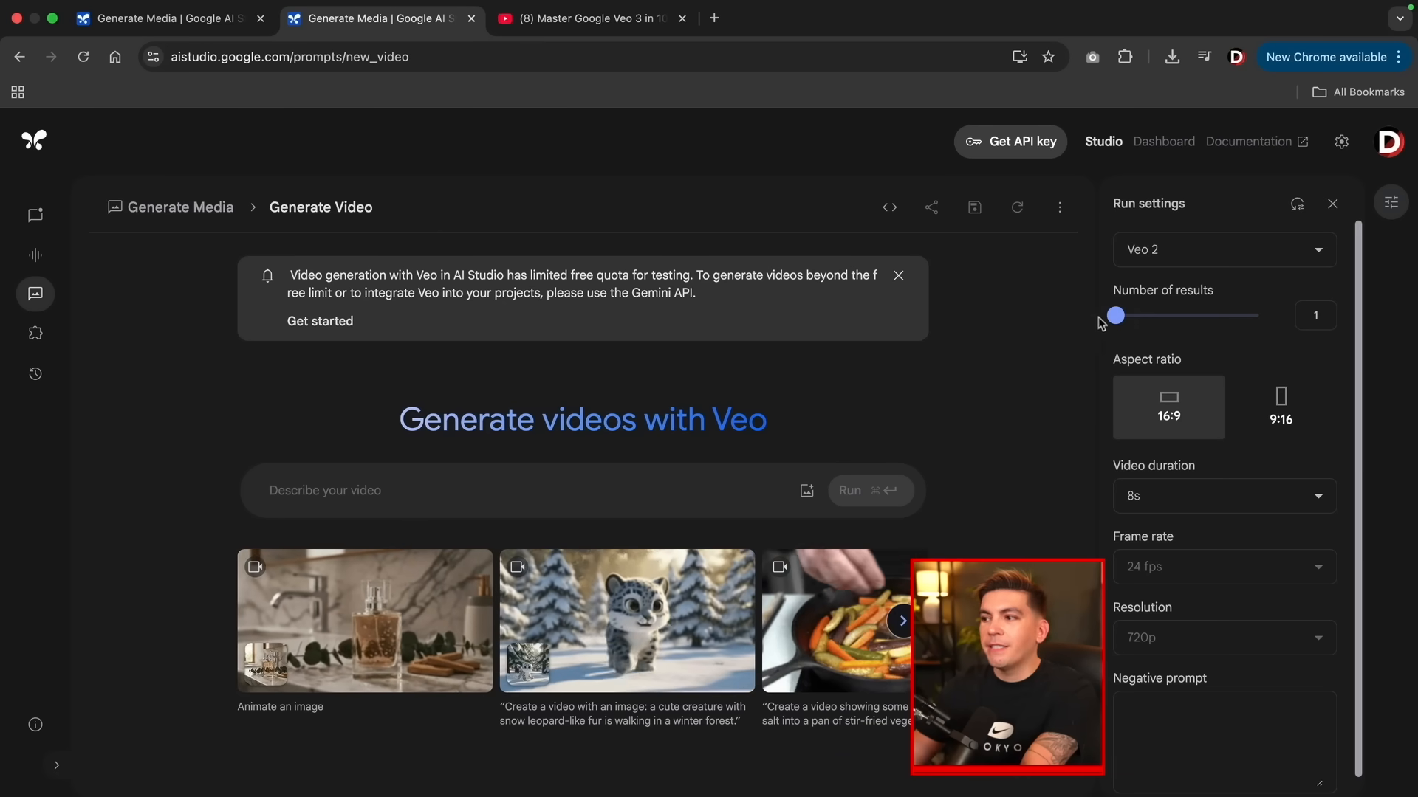
left_click_drag(1117, 315, 1255, 314)
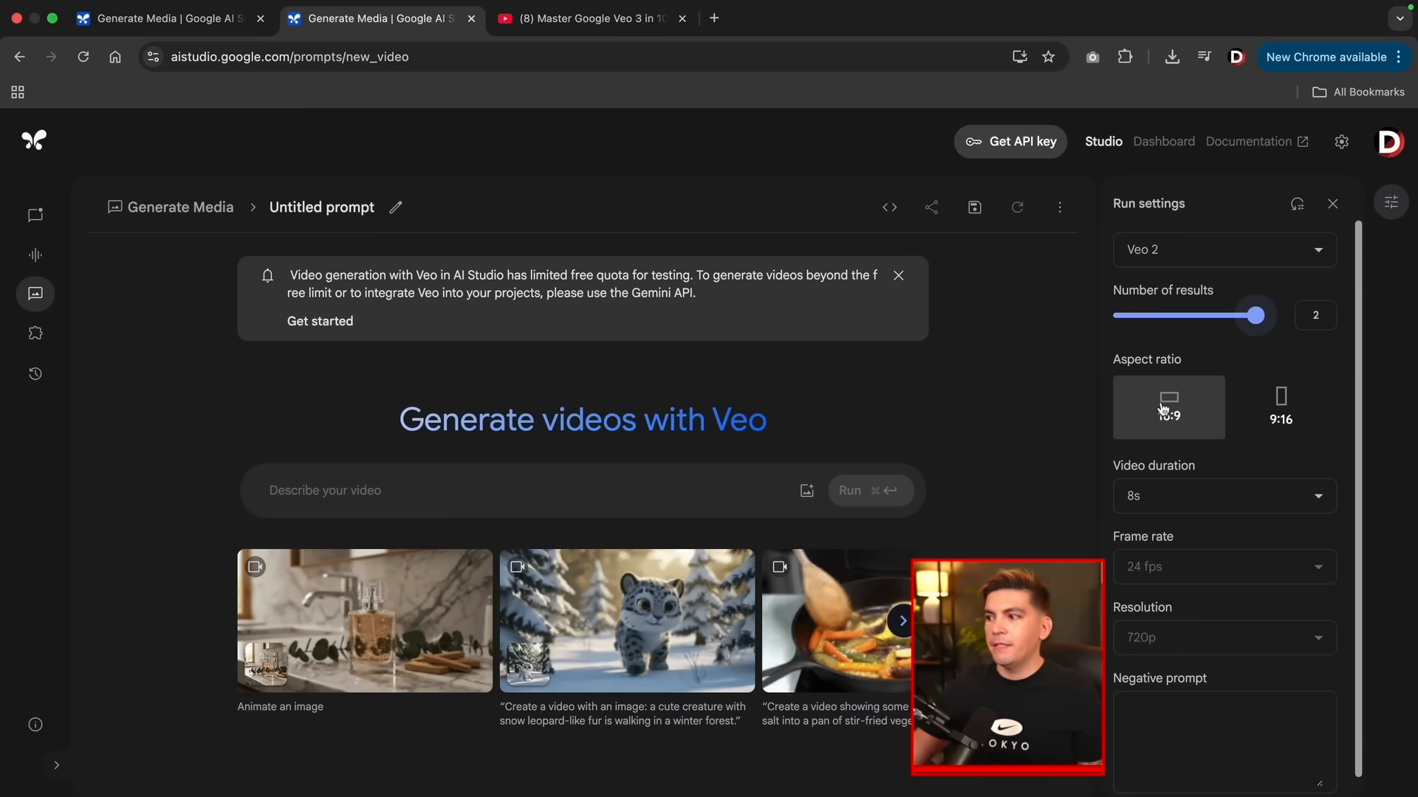
left_click(1281, 407)
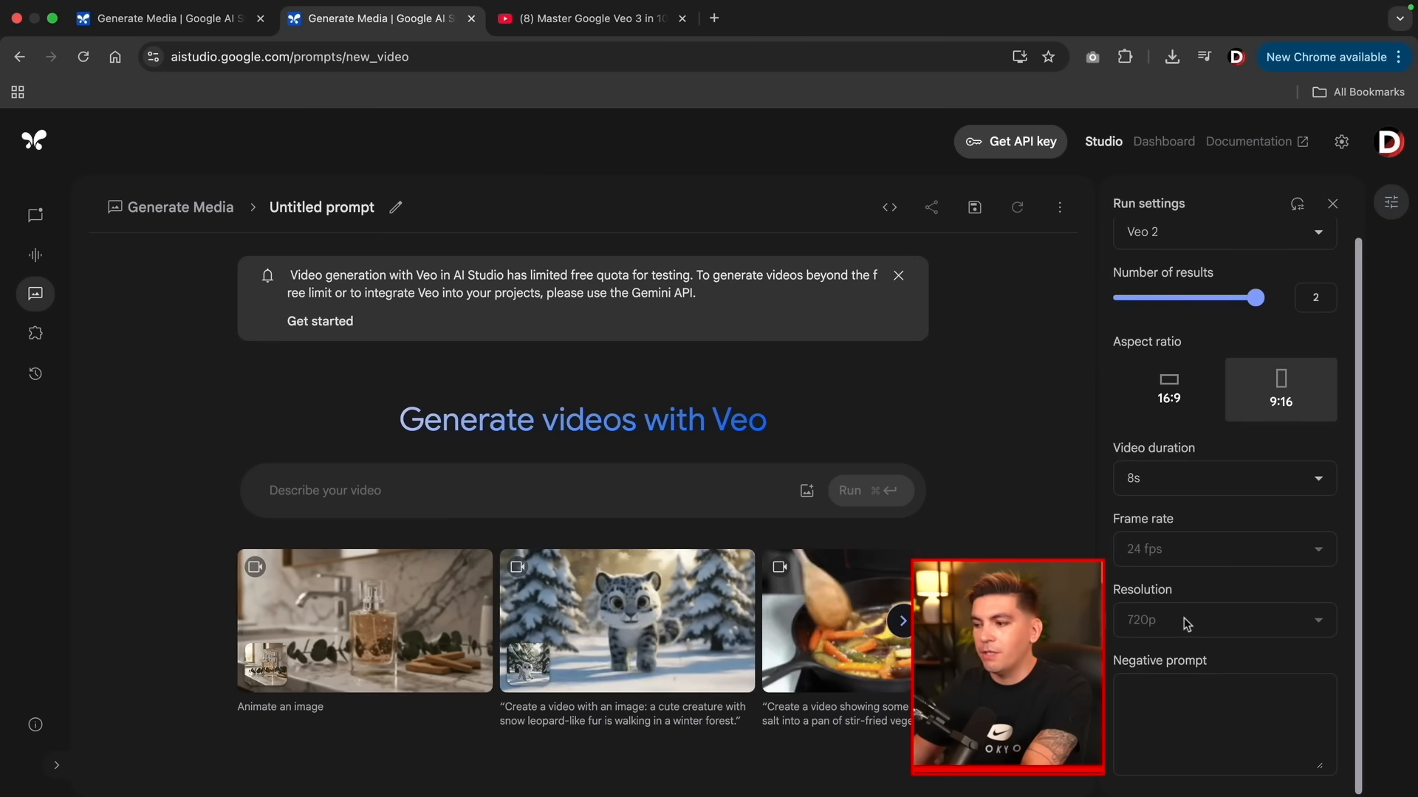
left_click(1221, 723)
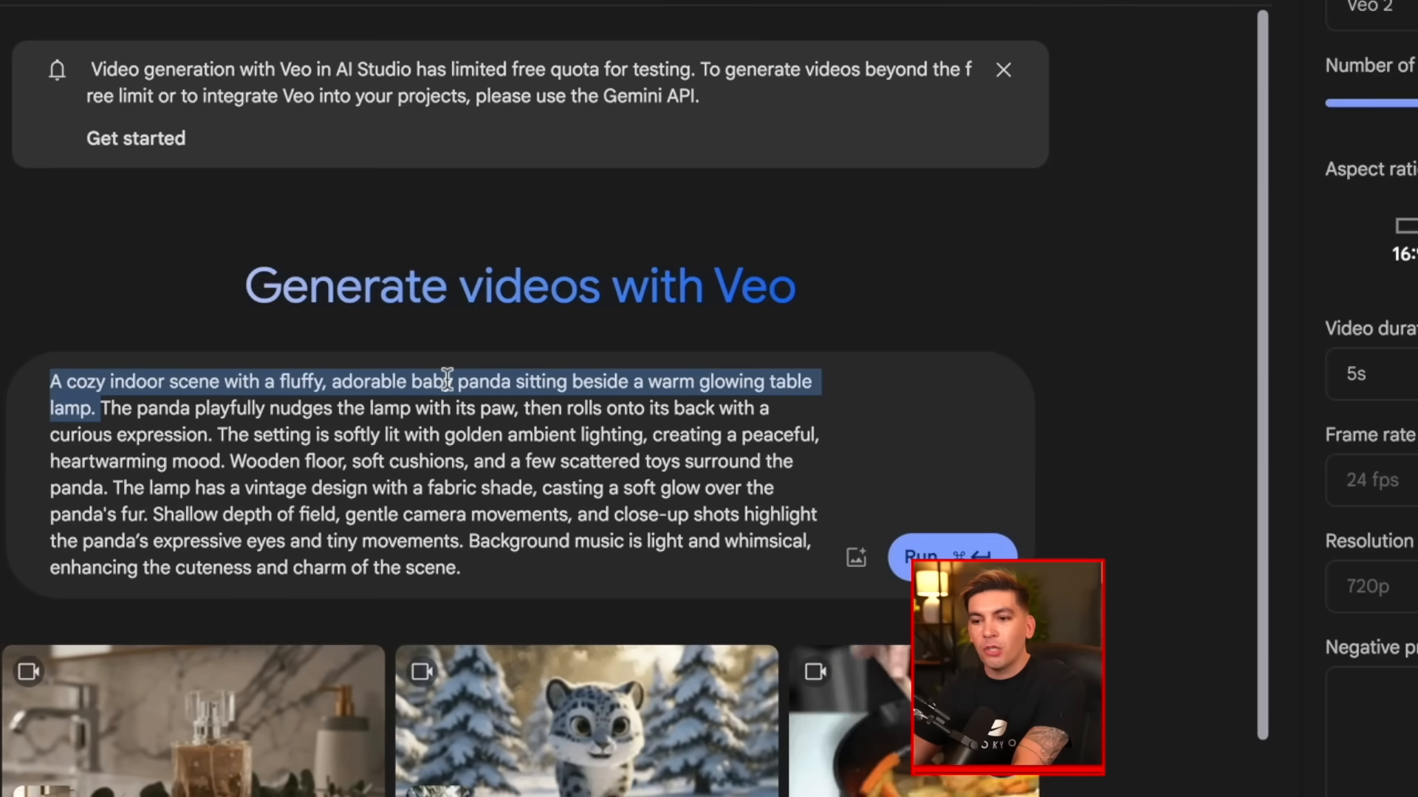
Enter the baby panda beside a glowing table lamp description and run Veo.
left_click(105, 408)
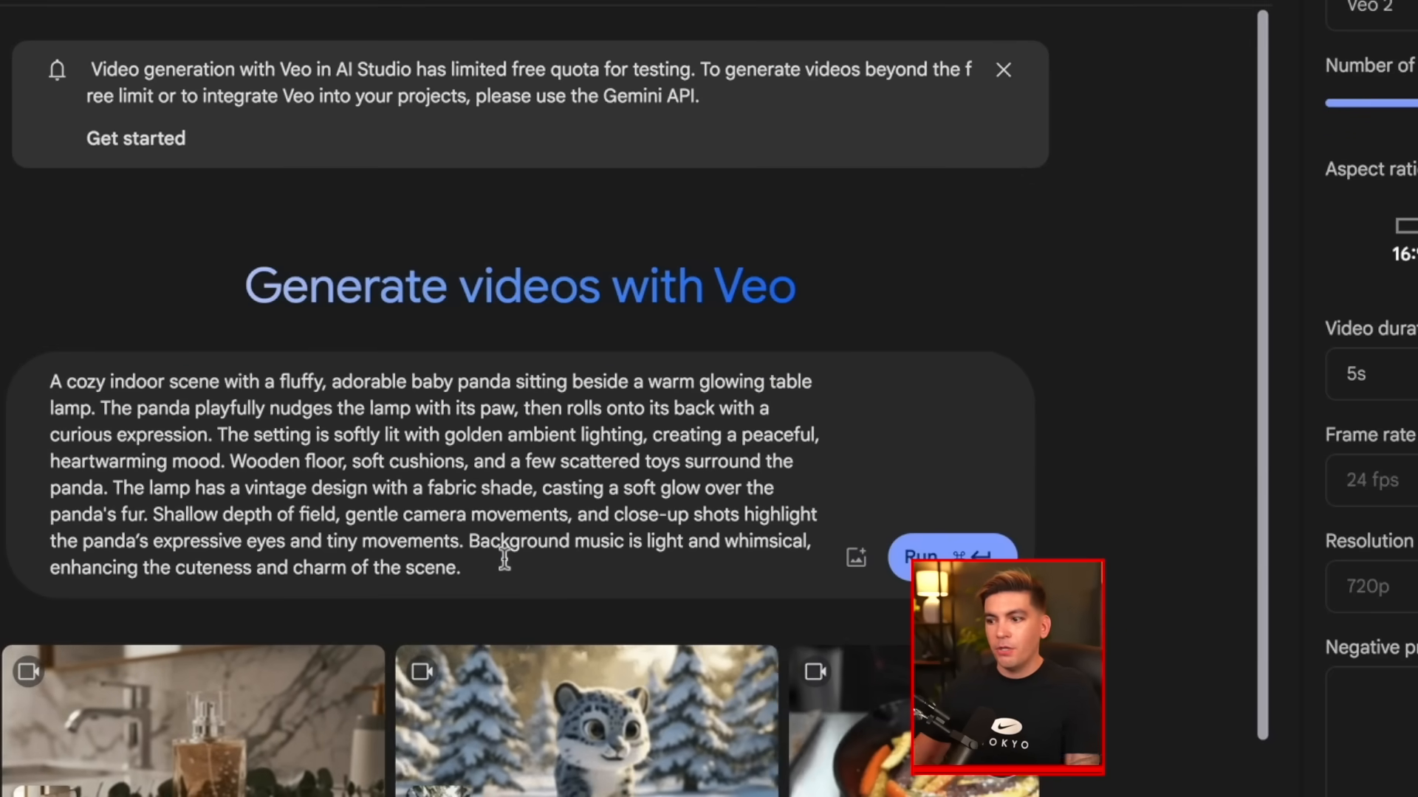
left_click(920, 555)
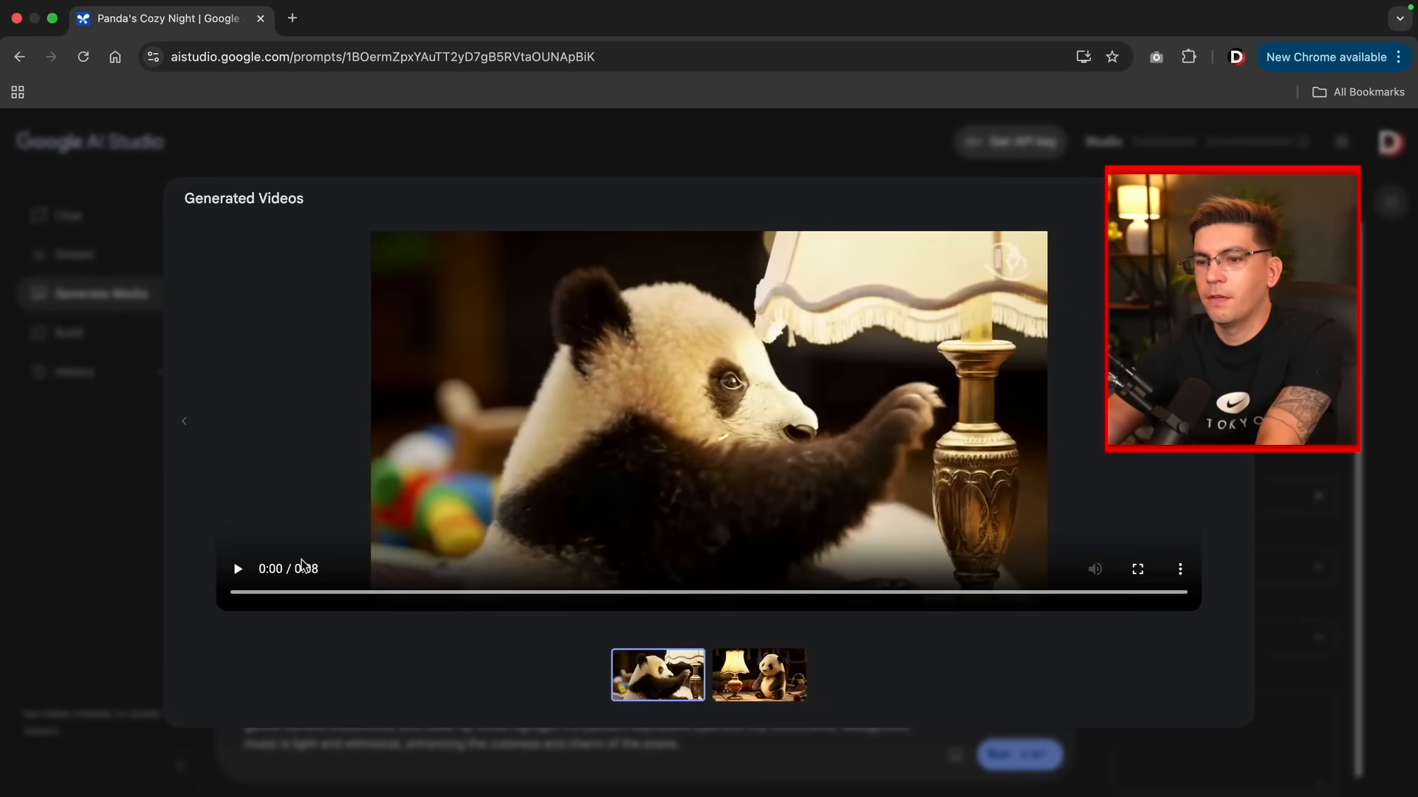
Play the first panda clip, then switch to the second clip and play it.
left_click(237, 568)
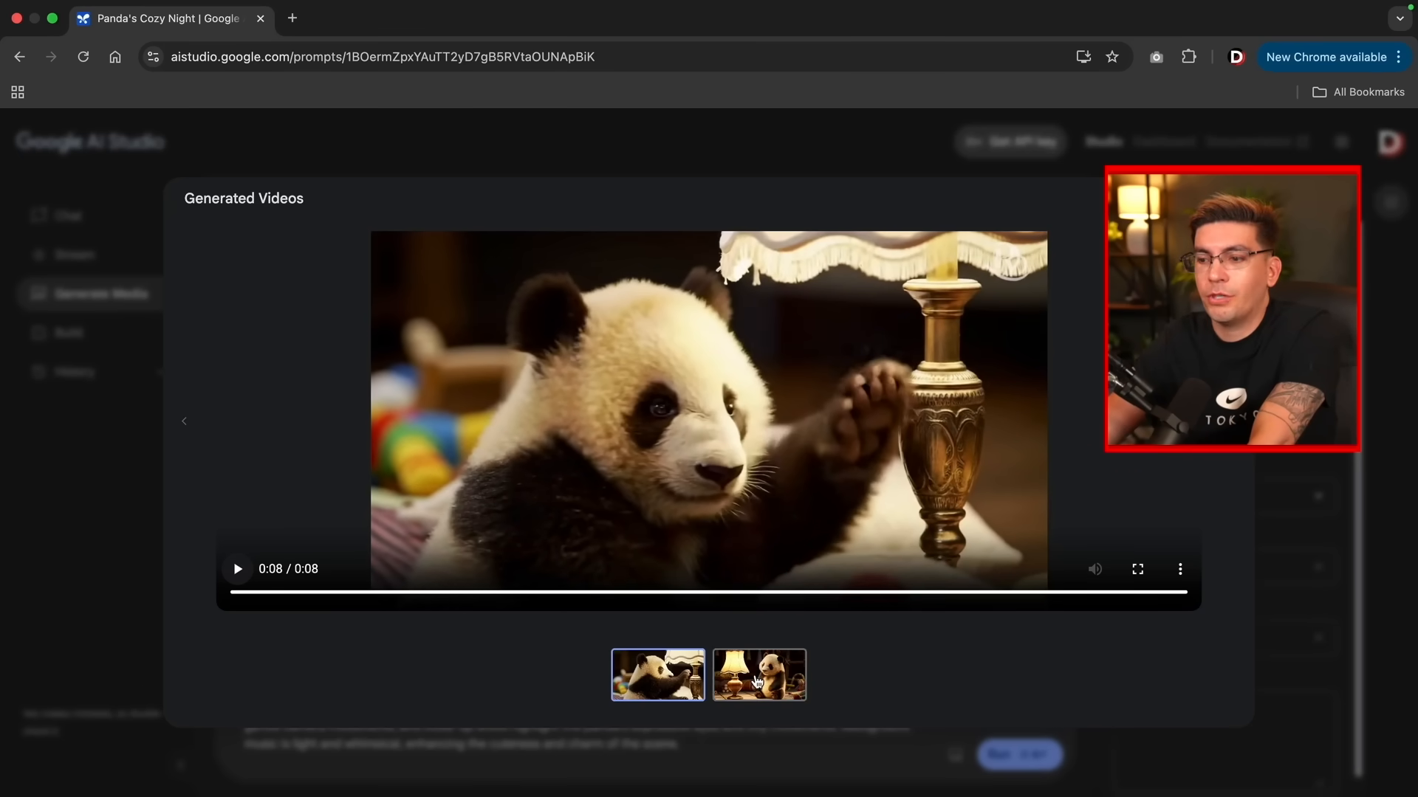
left_click(760, 674)
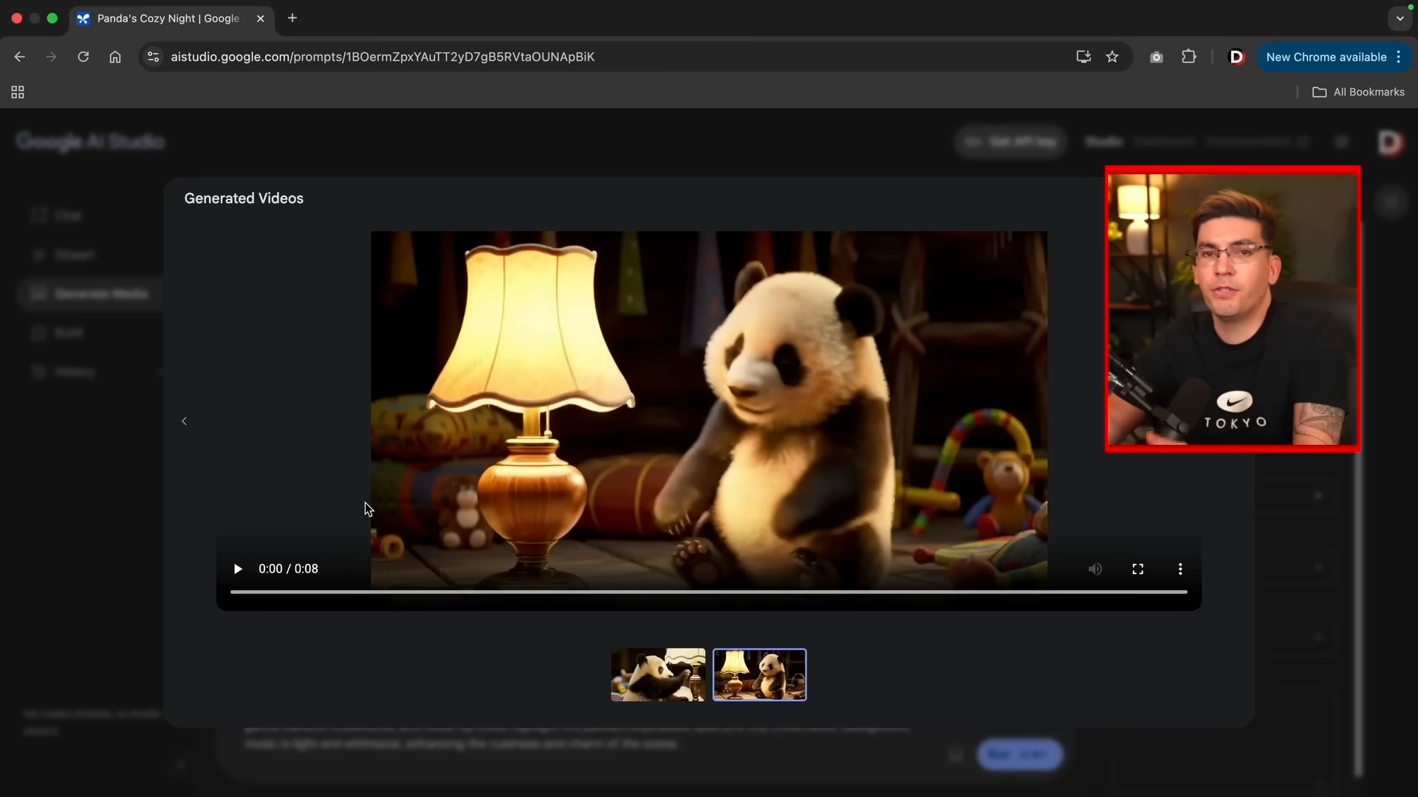
left_click(237, 568)
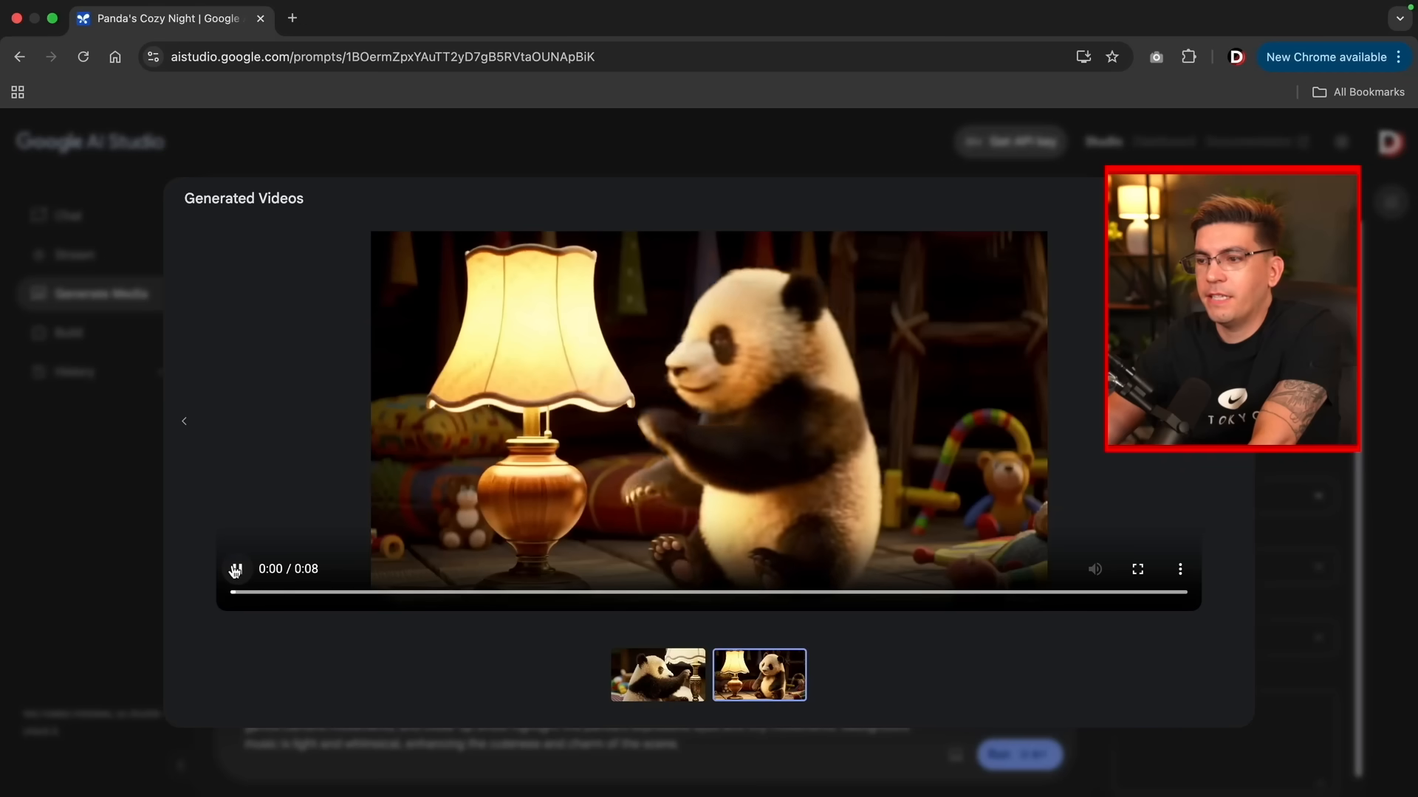
left_click(236, 569)
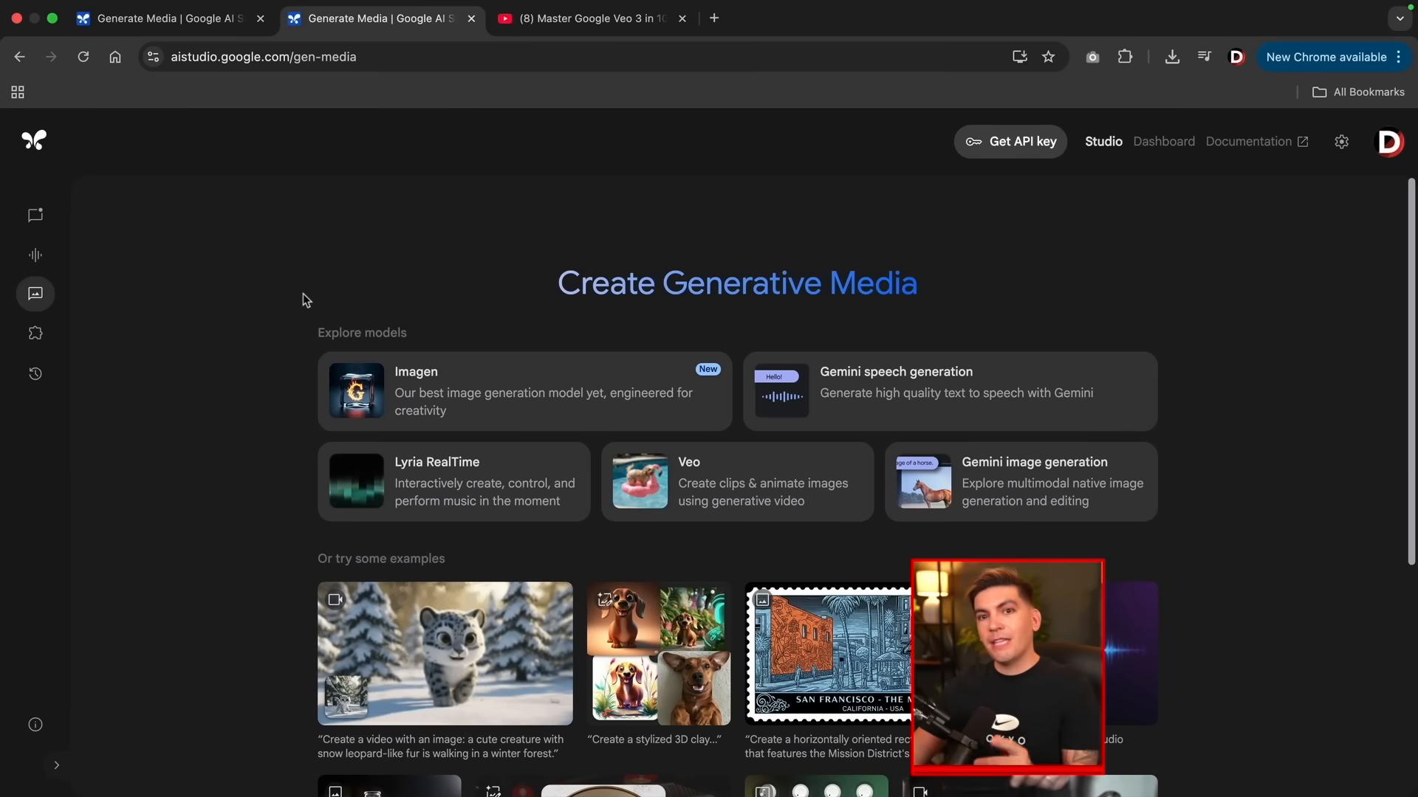
Open the Build section to request a TOS Generator website for businesses.
left_click(35, 334)
type("Create me TOS Generator website that allows users to create a TOS for their business.")
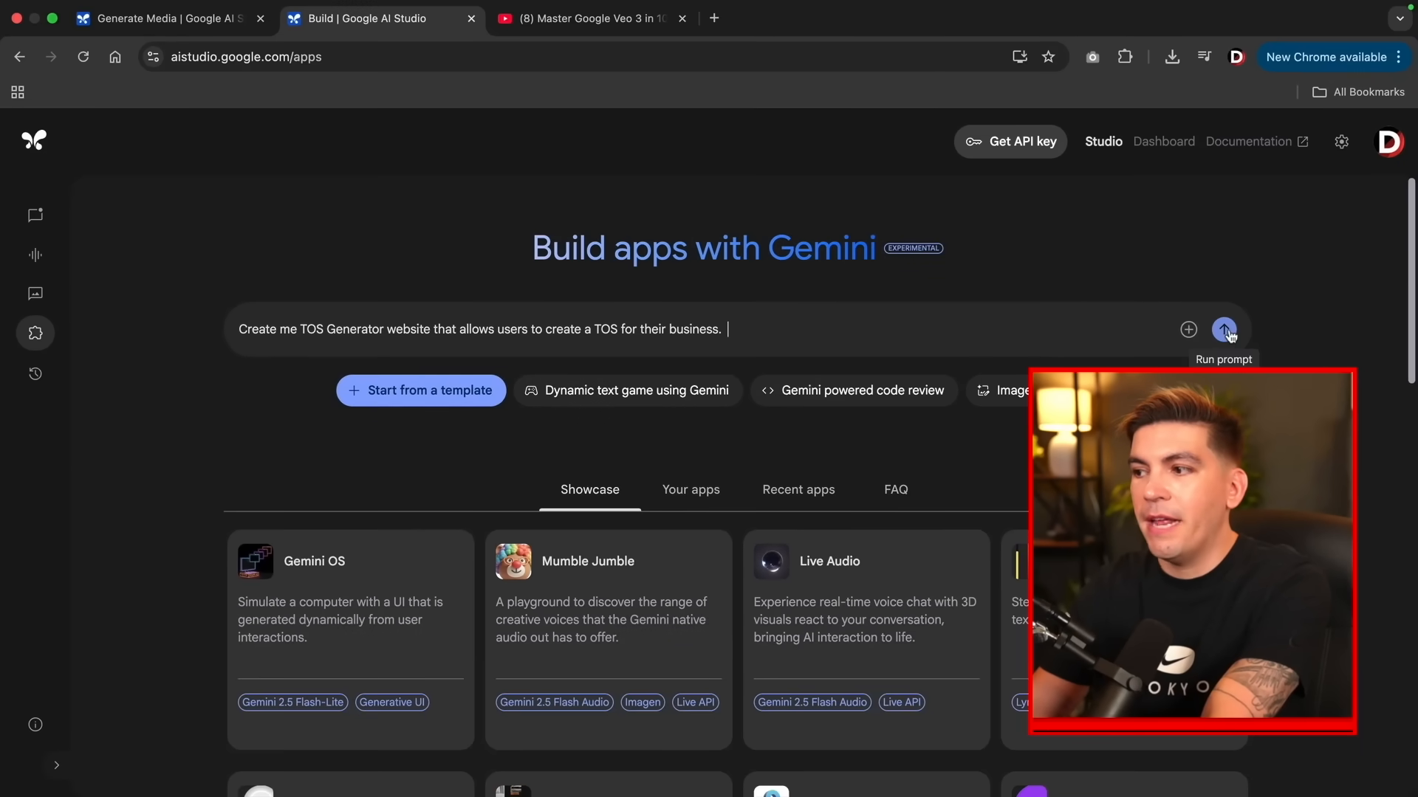
Run the TOS Generator request, then collapse the code assistant to show the preview.
left_click(1223, 329)
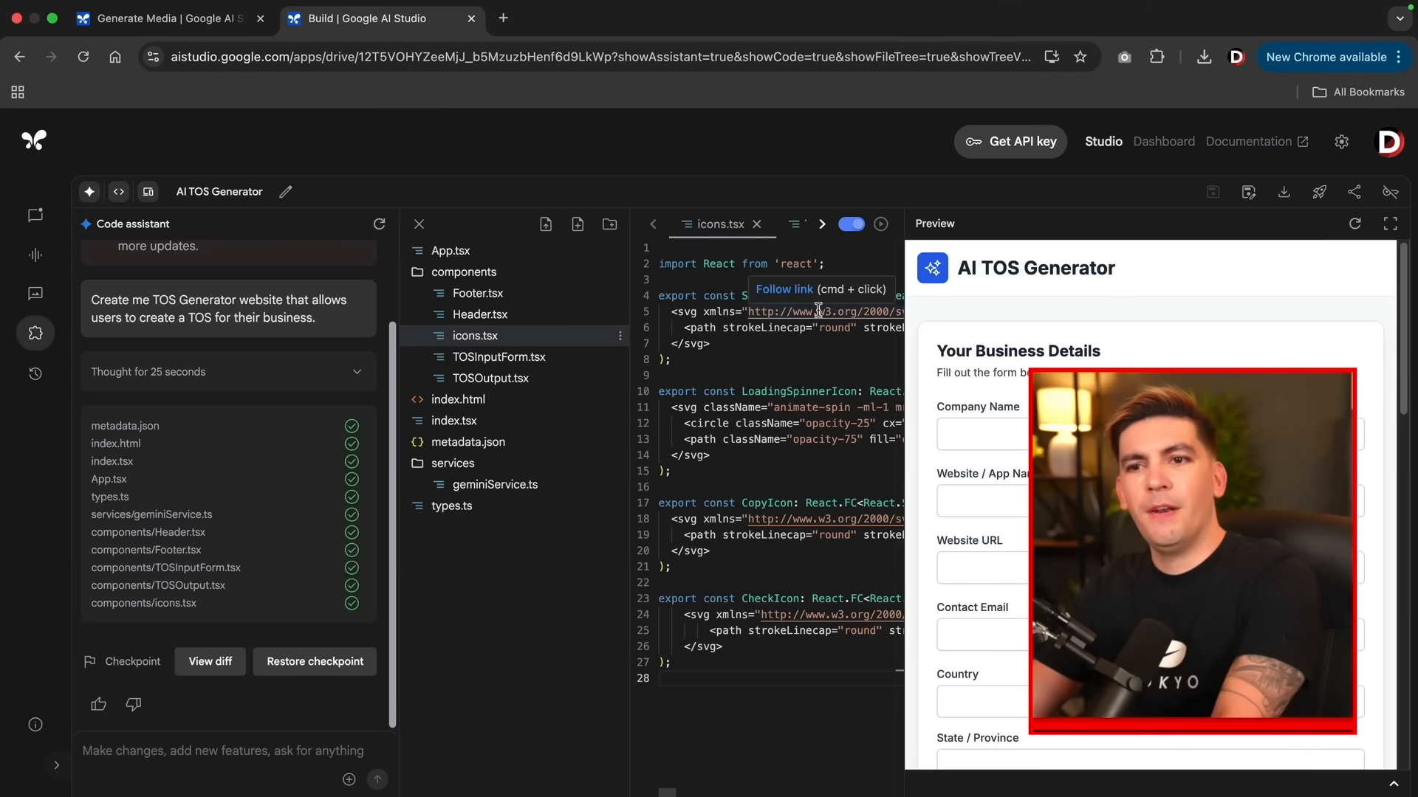
mouse_move(173, 209)
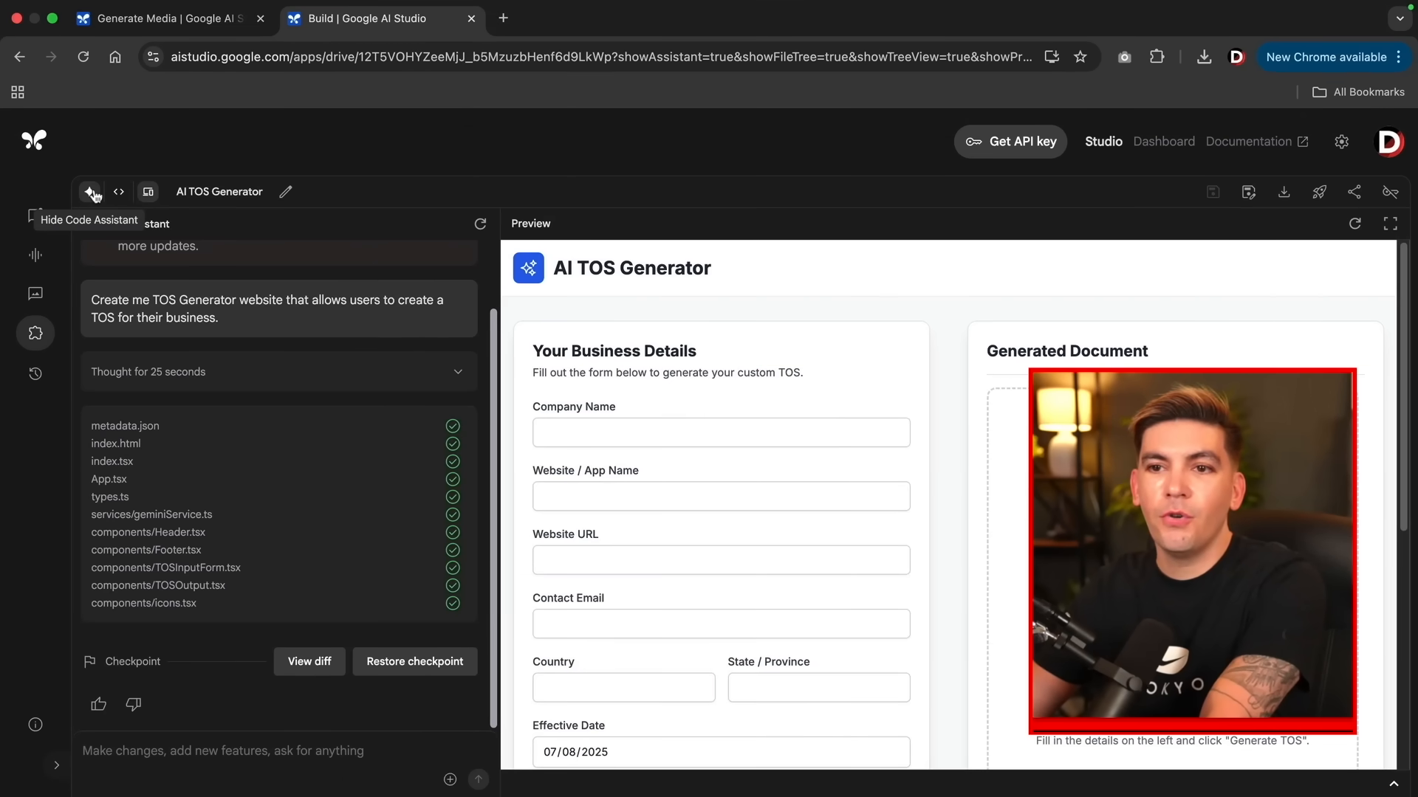
left_click(89, 192)
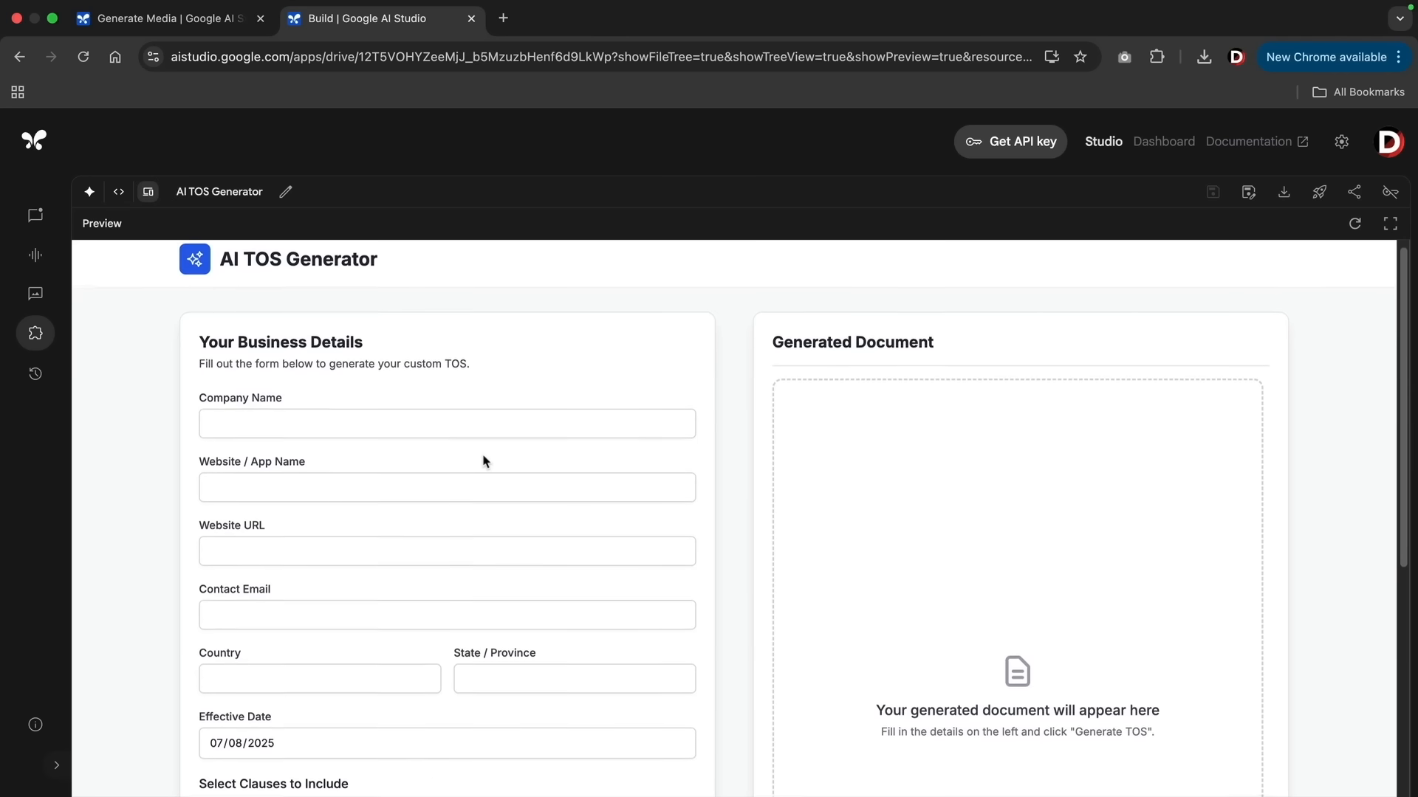
Fill in the business details form, generate the TOS, and scroll through the document.
scroll("down", 3)
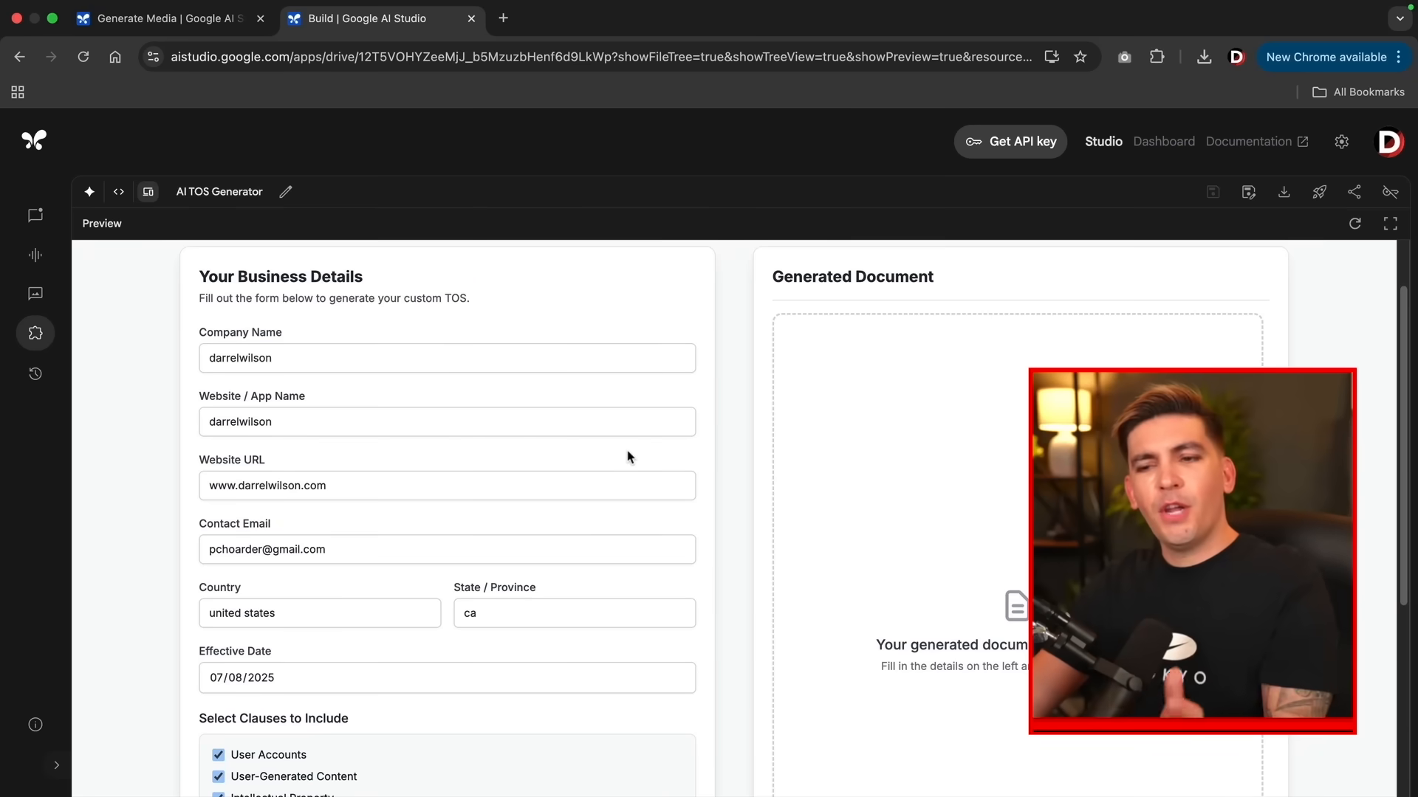
mouse_move(581, 474)
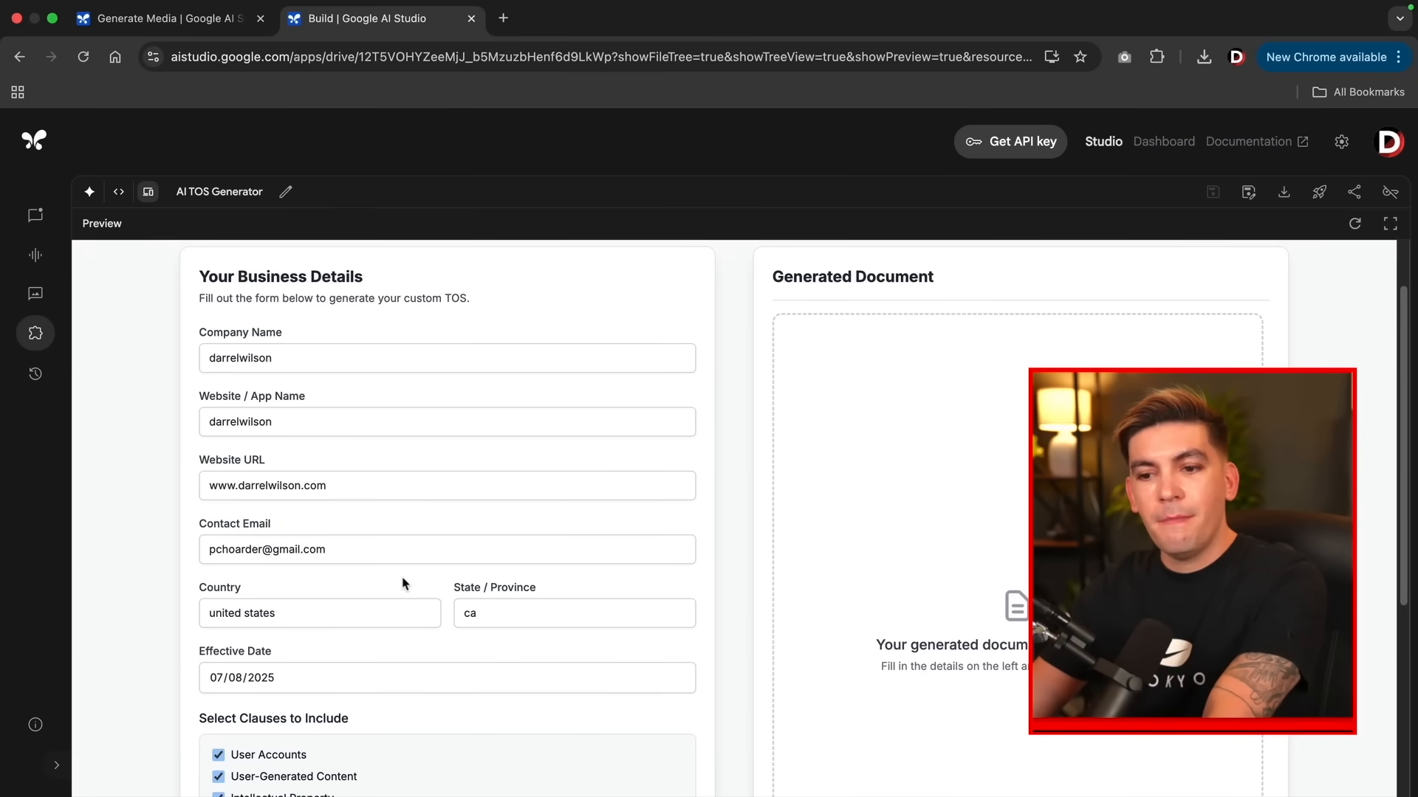
scroll("down", 3)
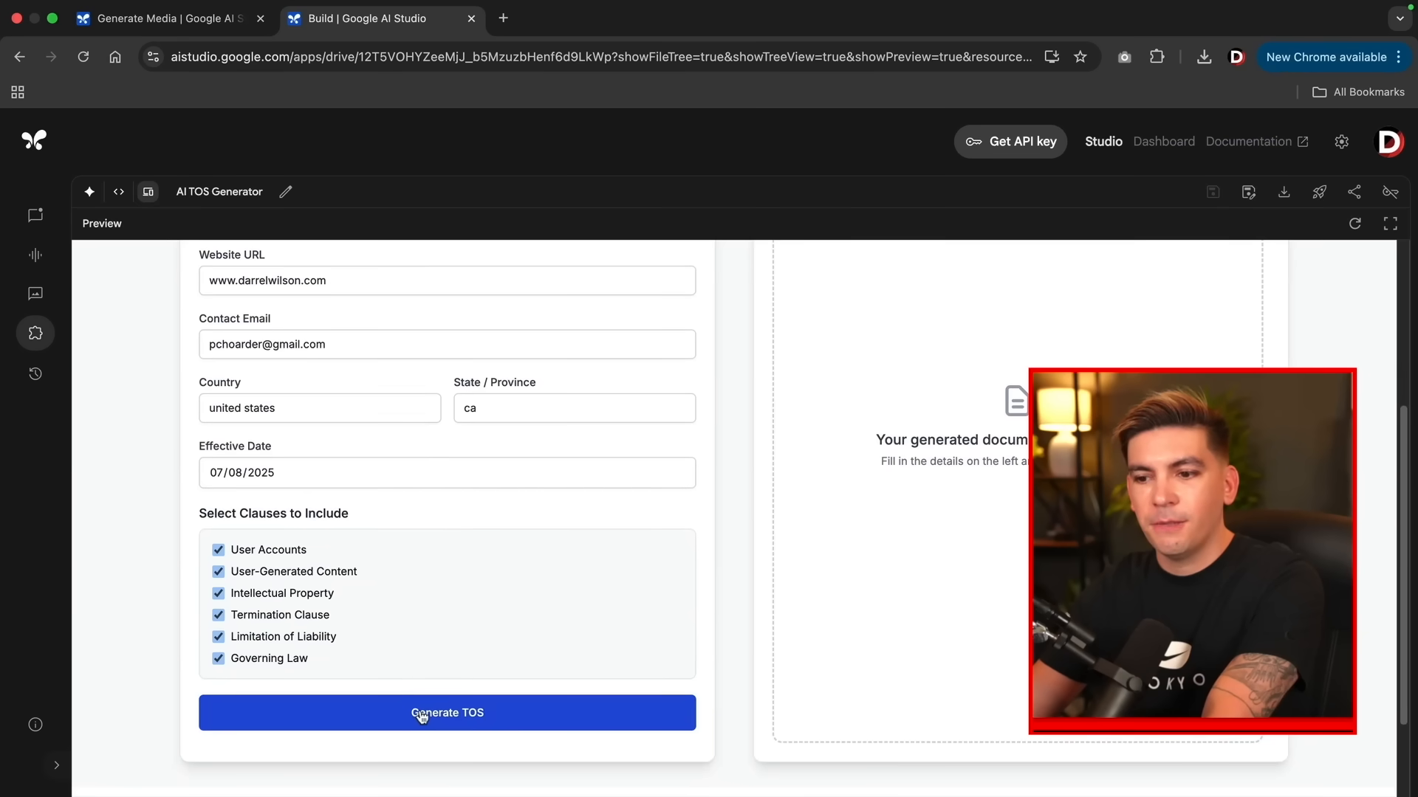
left_click(447, 713)
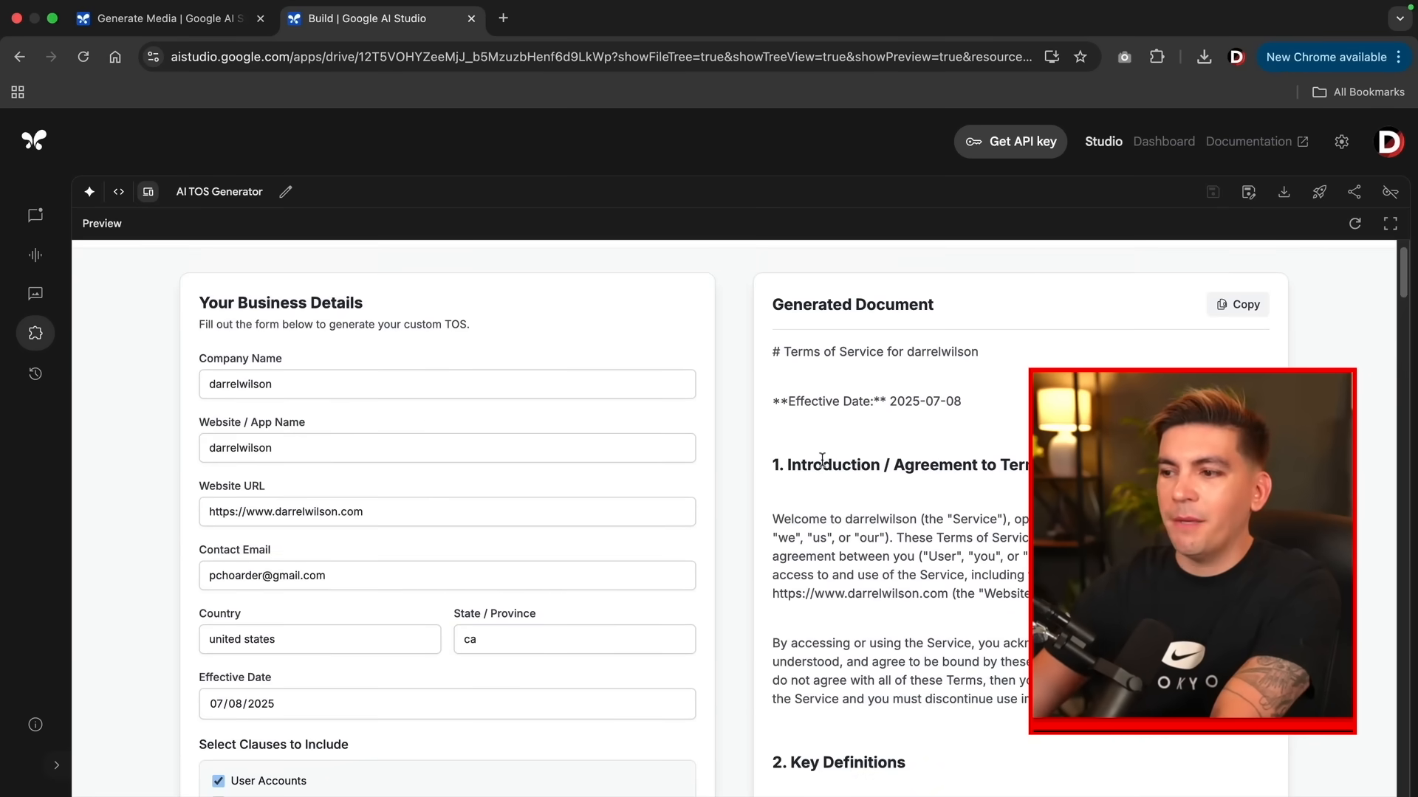
scroll("down", 3)
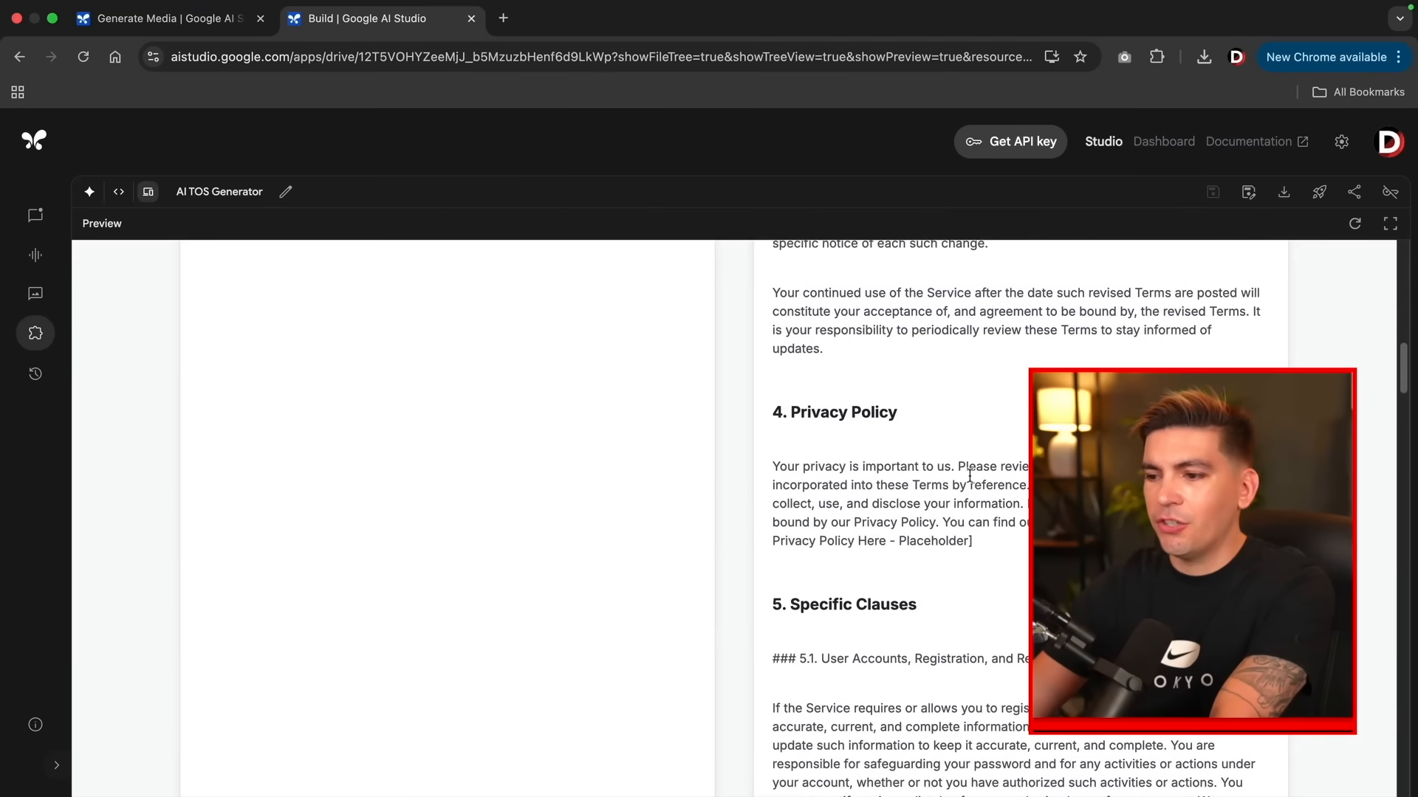
scroll("down", 3)
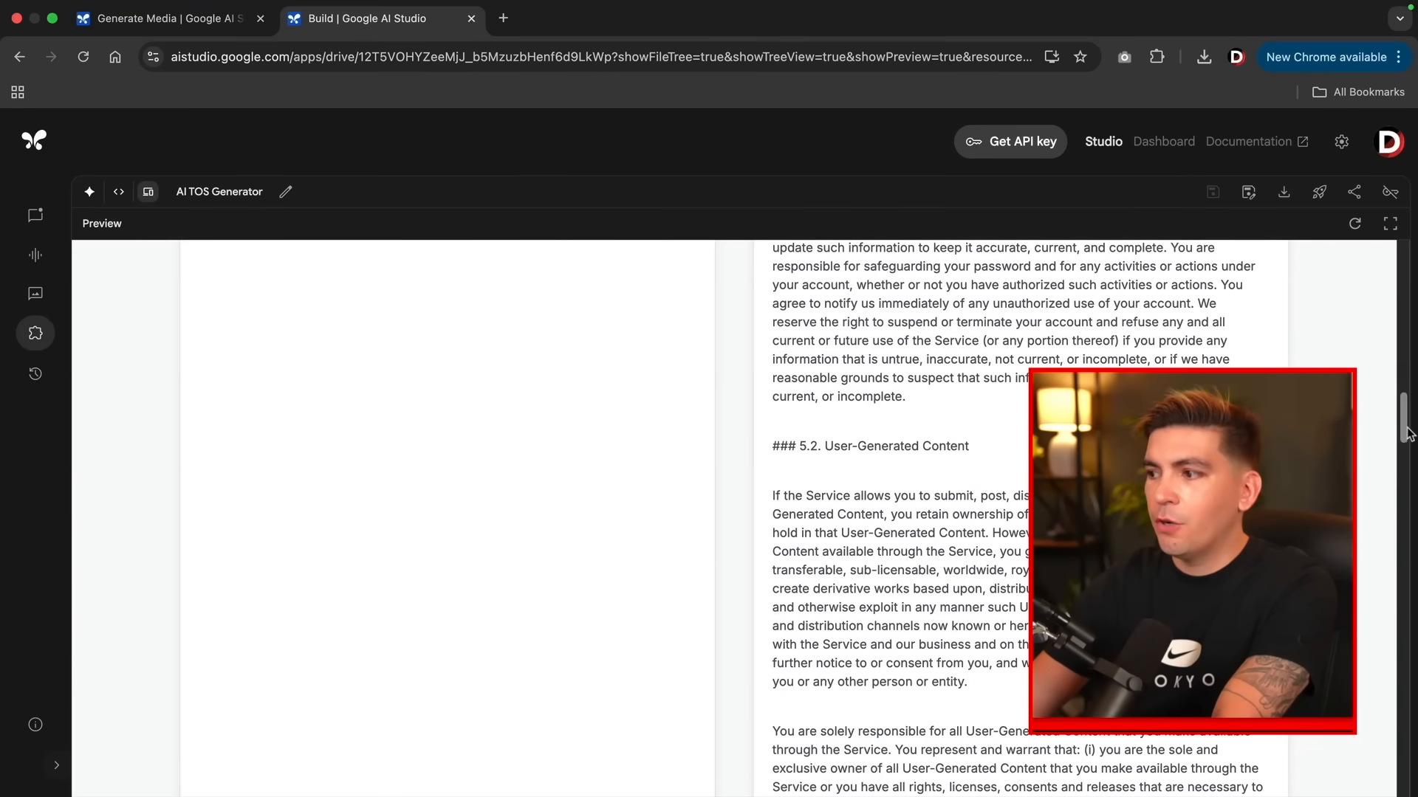
scroll("down", 3)
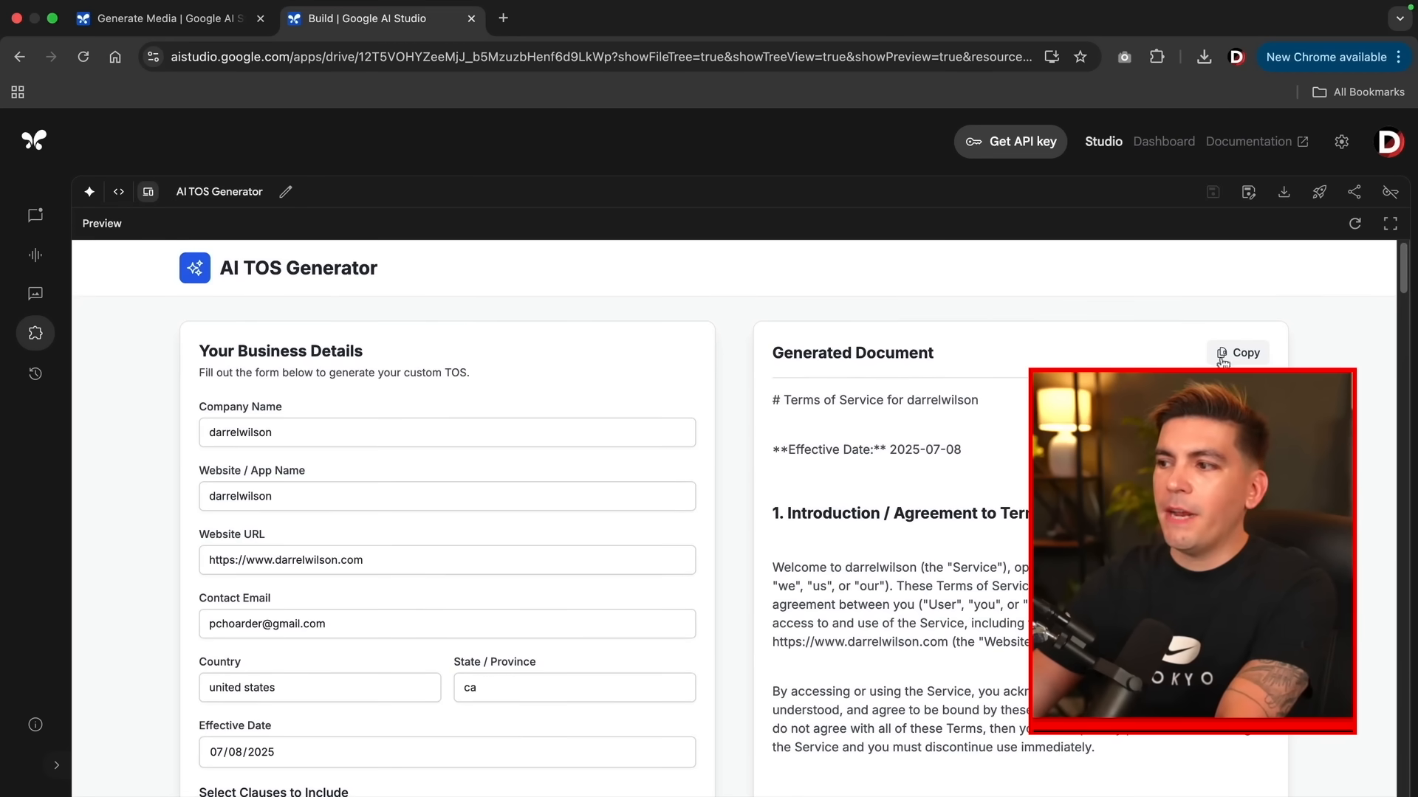
Copy the generated terms, deploy to a chosen Cloud project, and copy the App URL.
left_click(1237, 353)
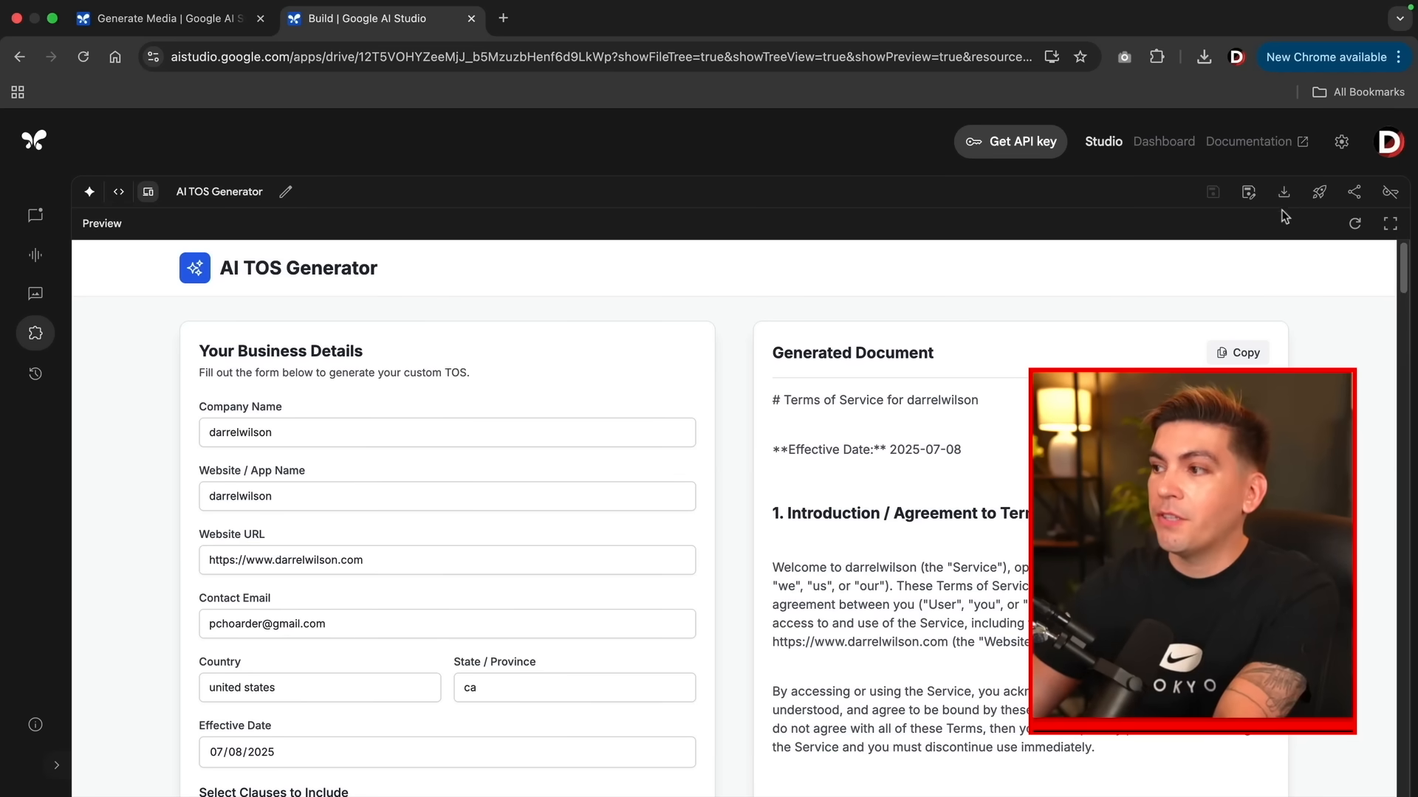
left_click(1320, 192)
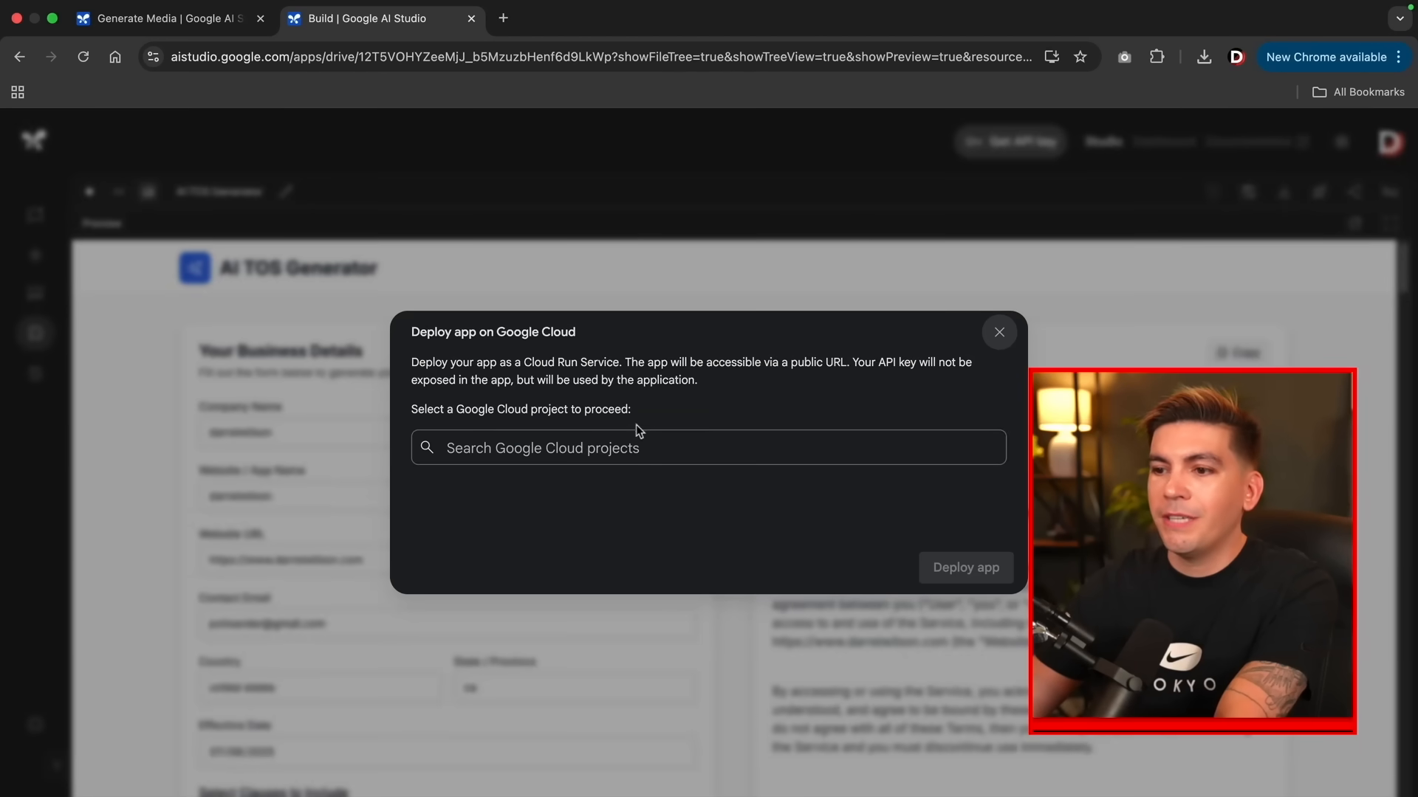
left_click(708, 447)
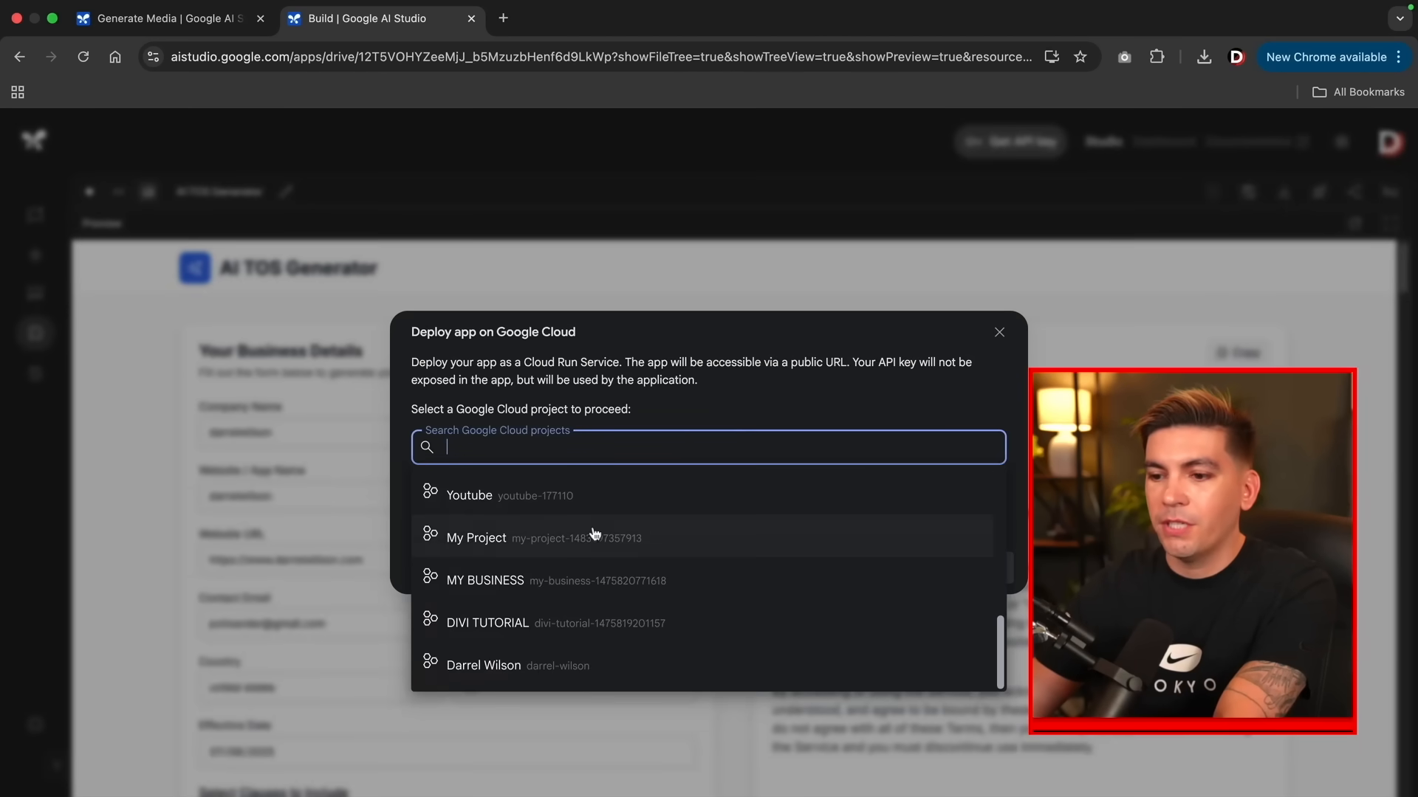
left_click(475, 537)
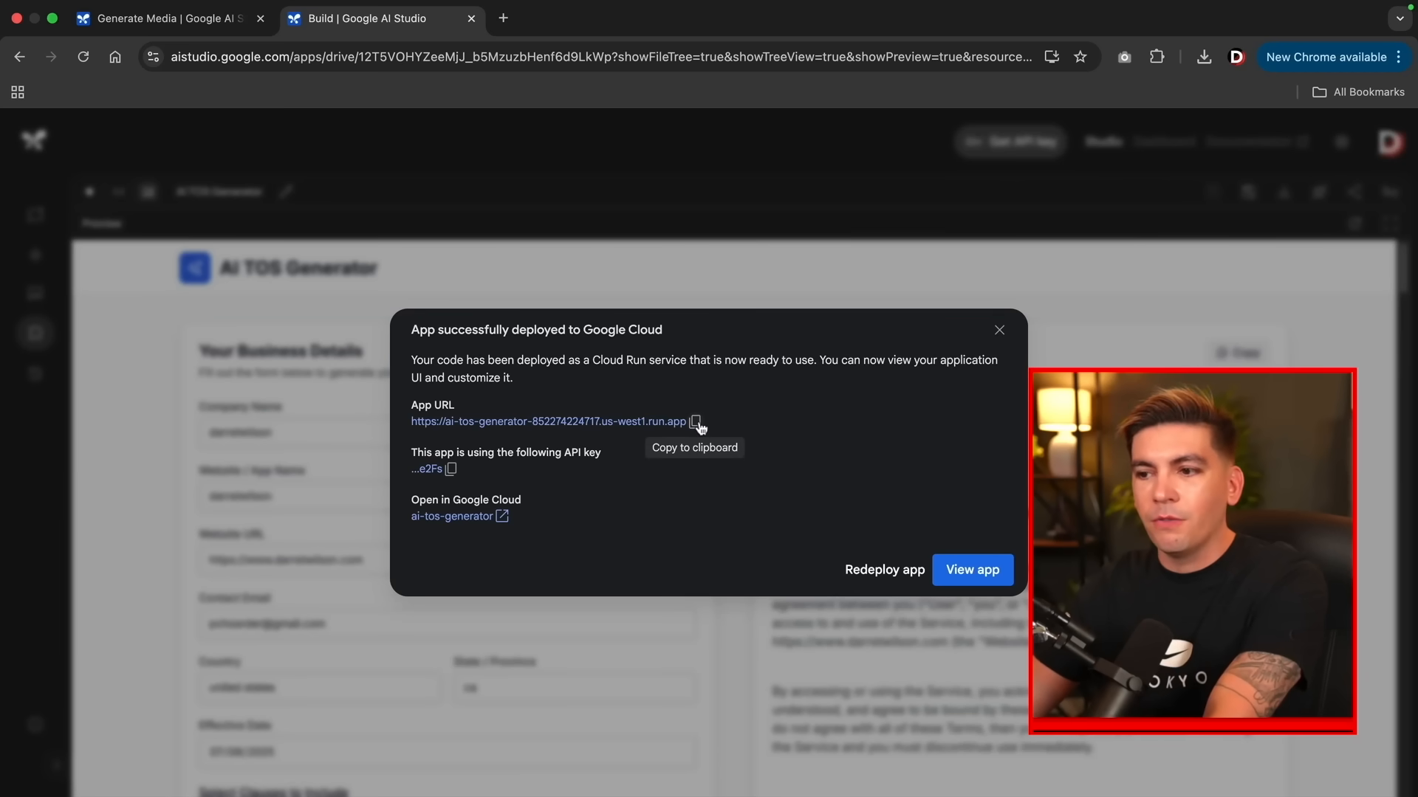
left_click(696, 421)
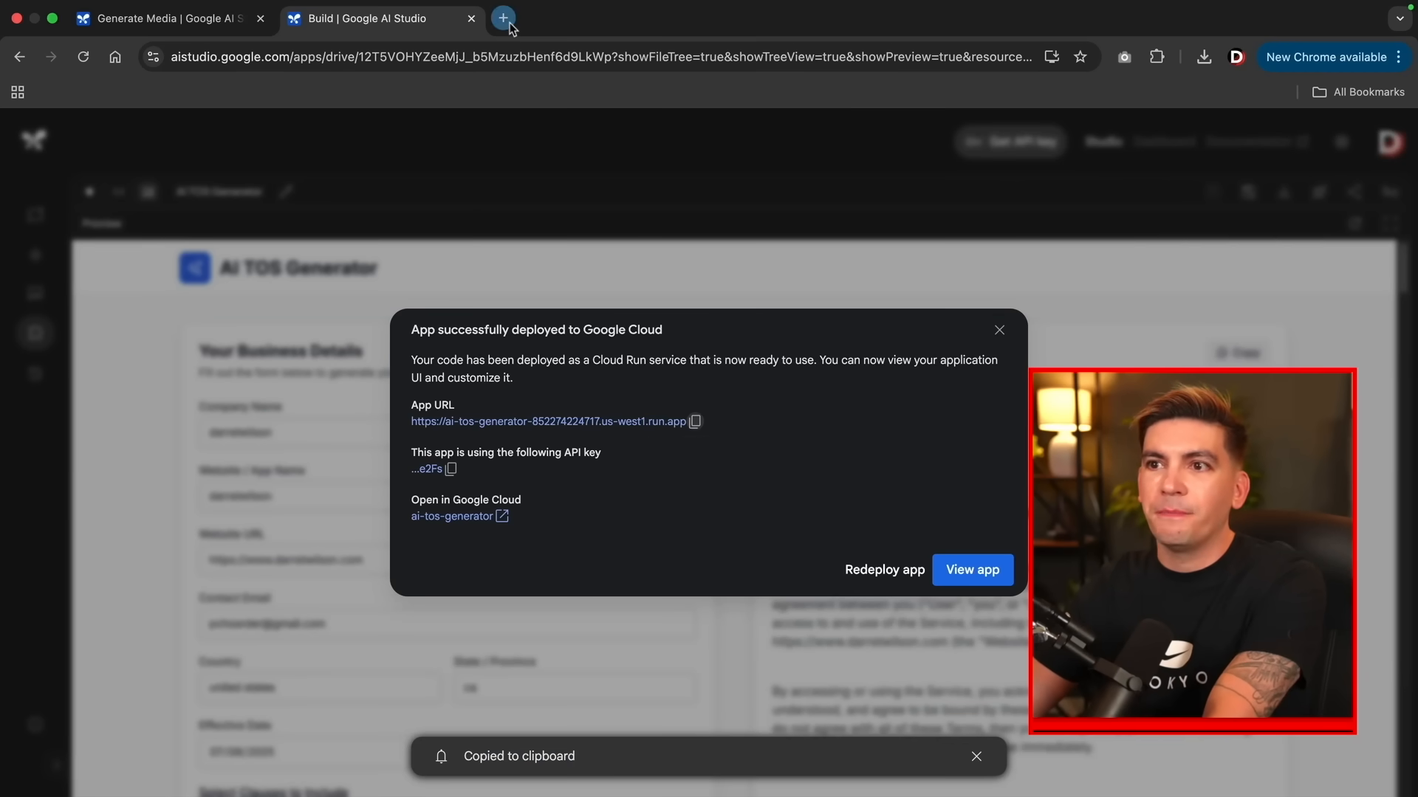
Load the deployed app URL in a new tab, then switch to the Hostinger Horizons tutorial.
left_click(972, 570)
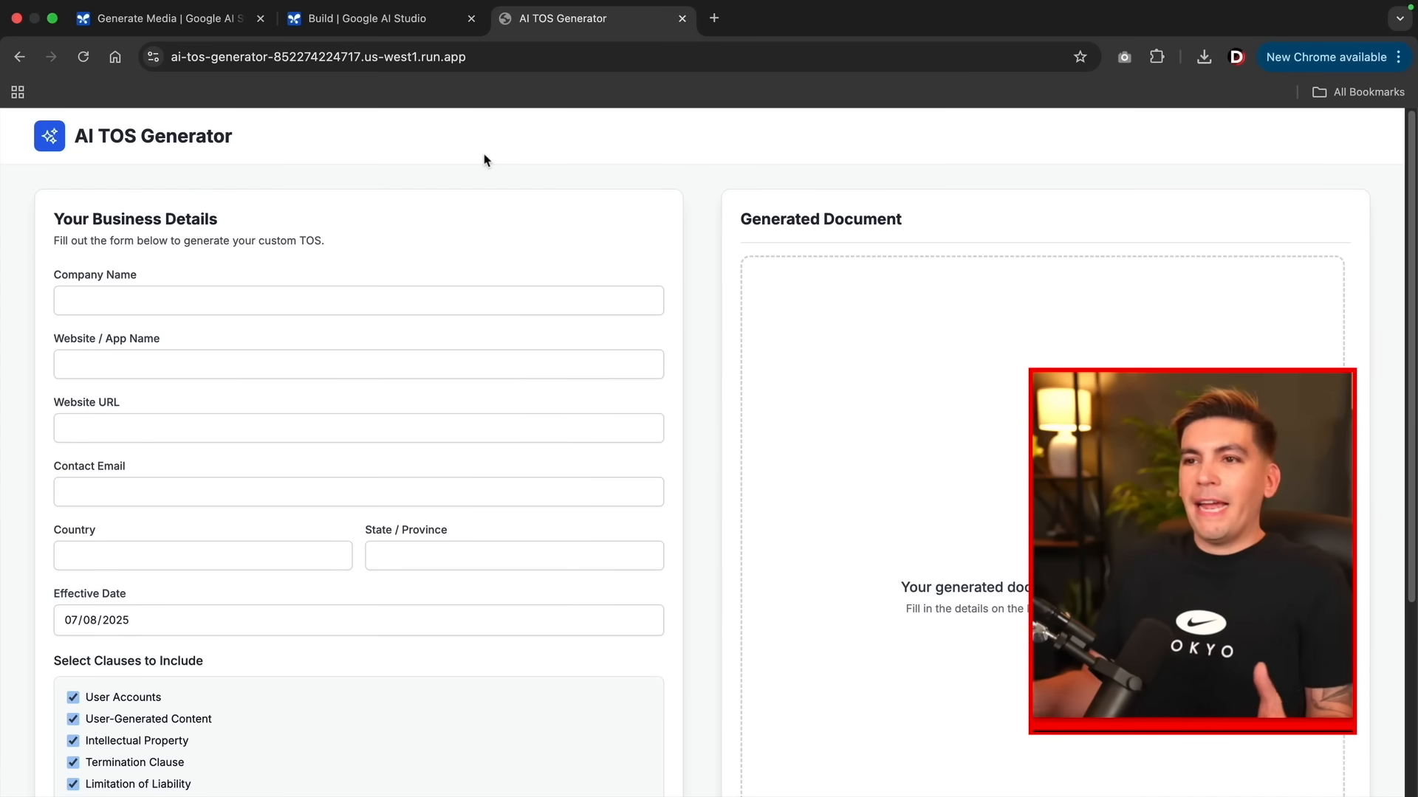
mouse_move(387, 262)
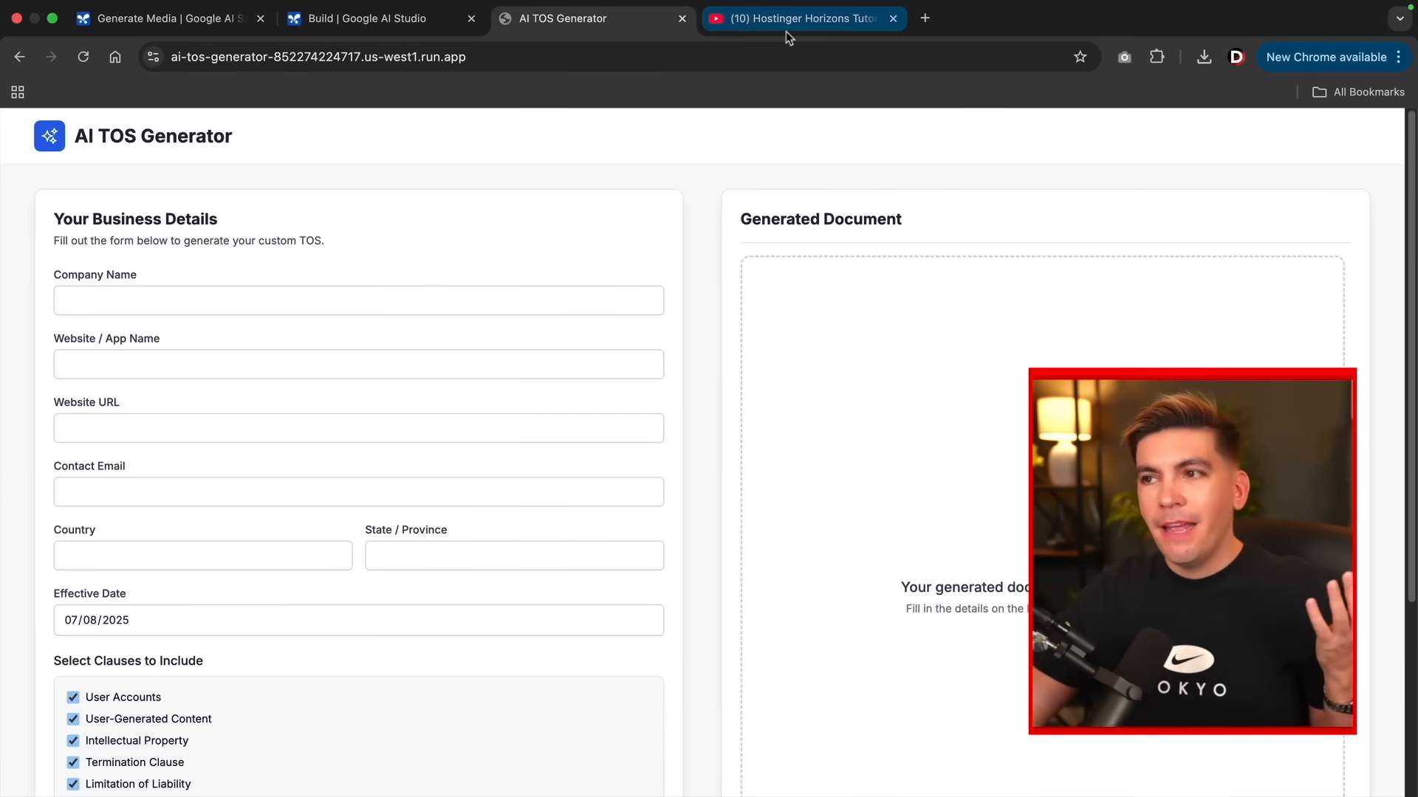
left_click(800, 18)
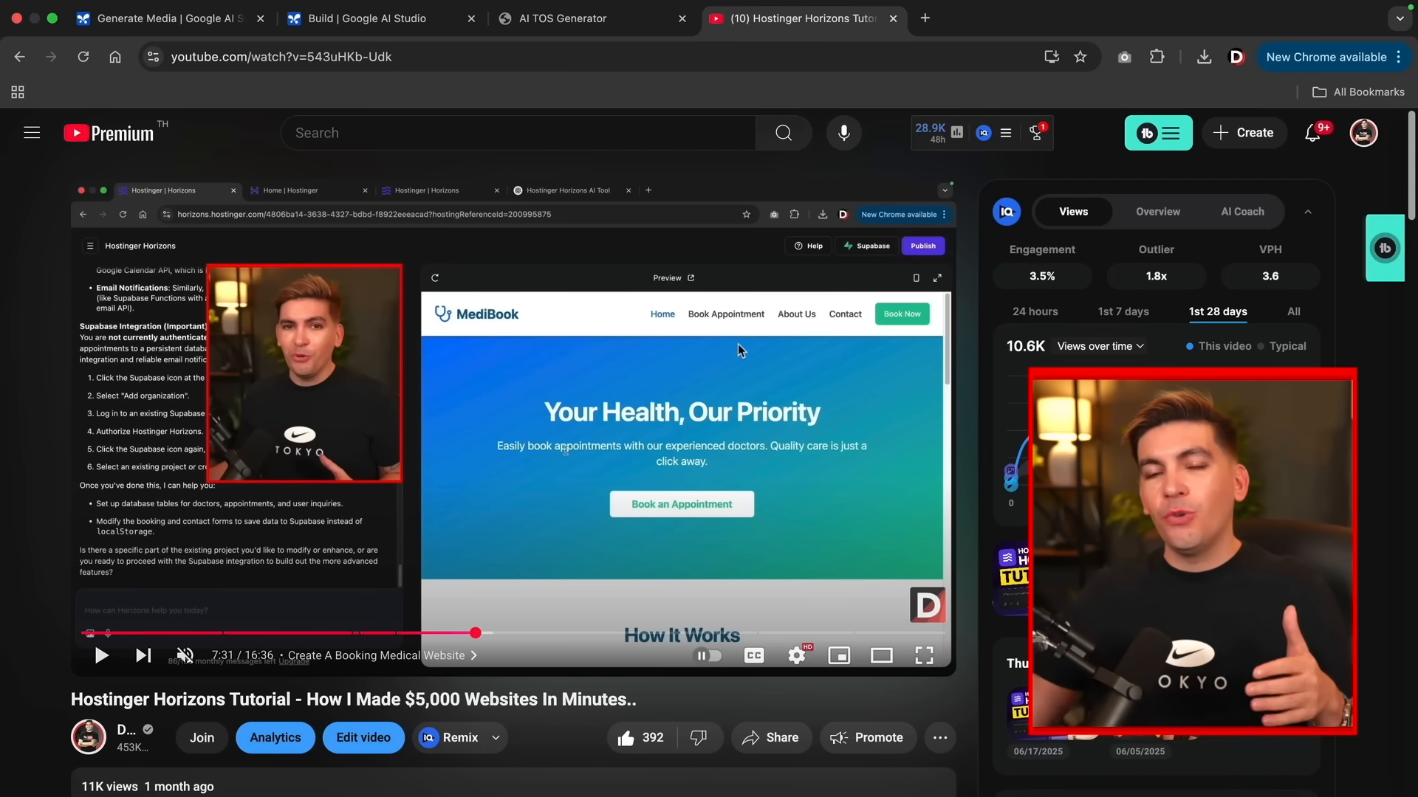